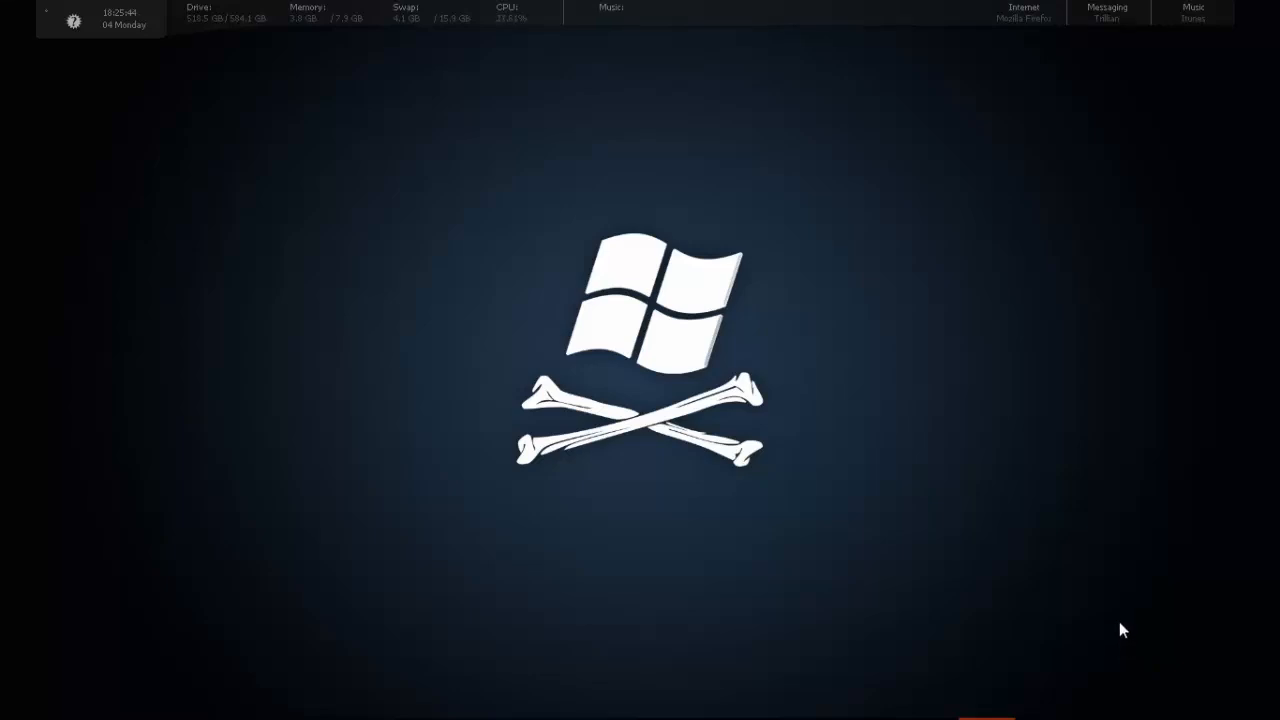
mouse_move(869, 429)
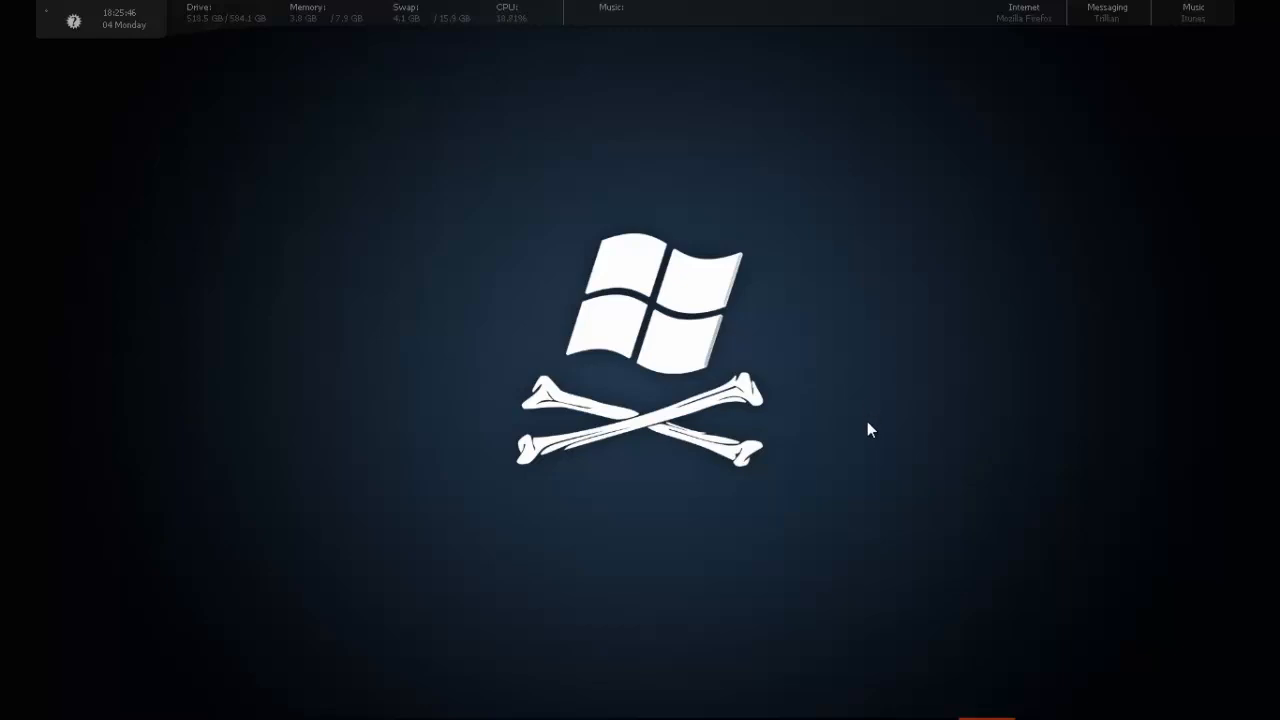
mouse_move(828, 352)
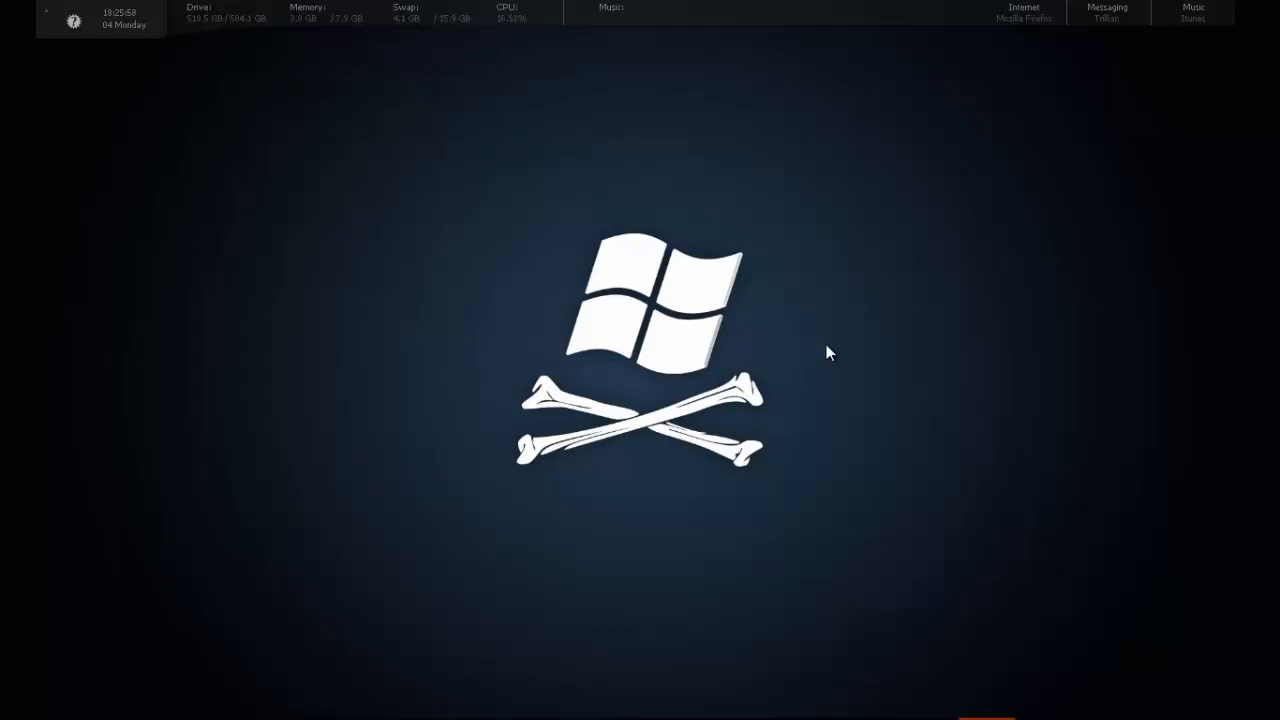
mouse_move(838, 336)
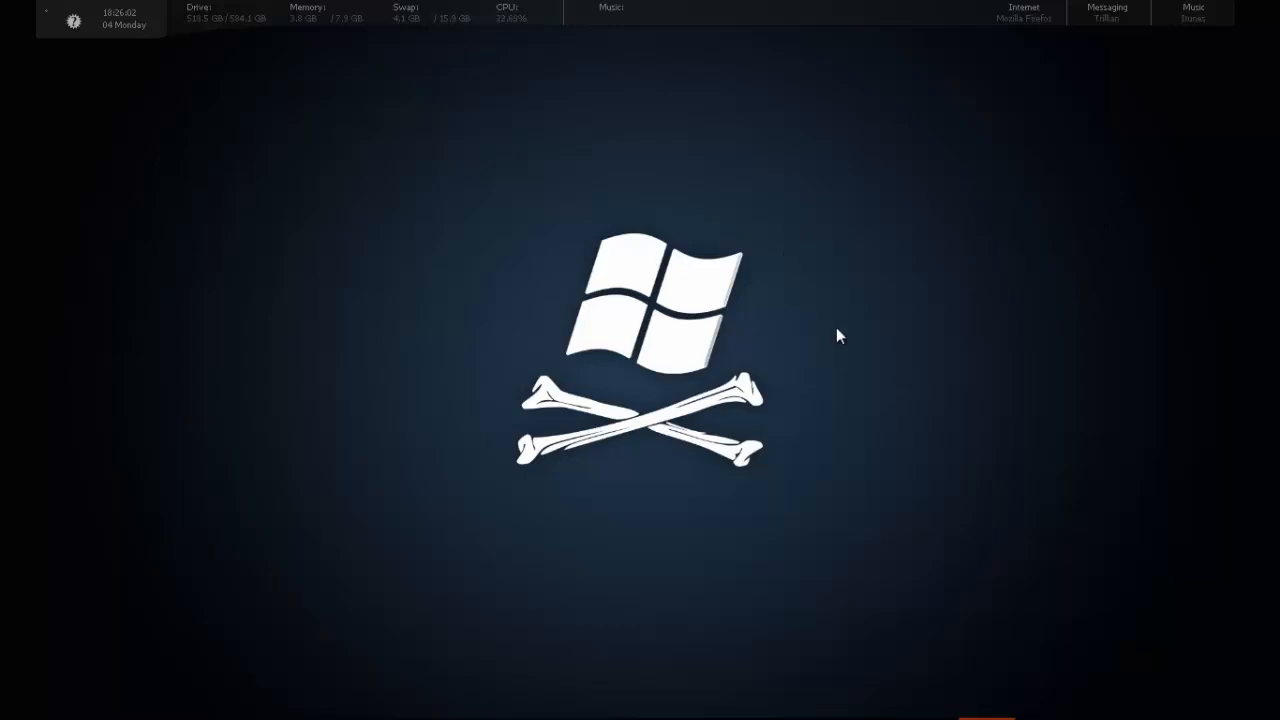
mouse_move(895, 328)
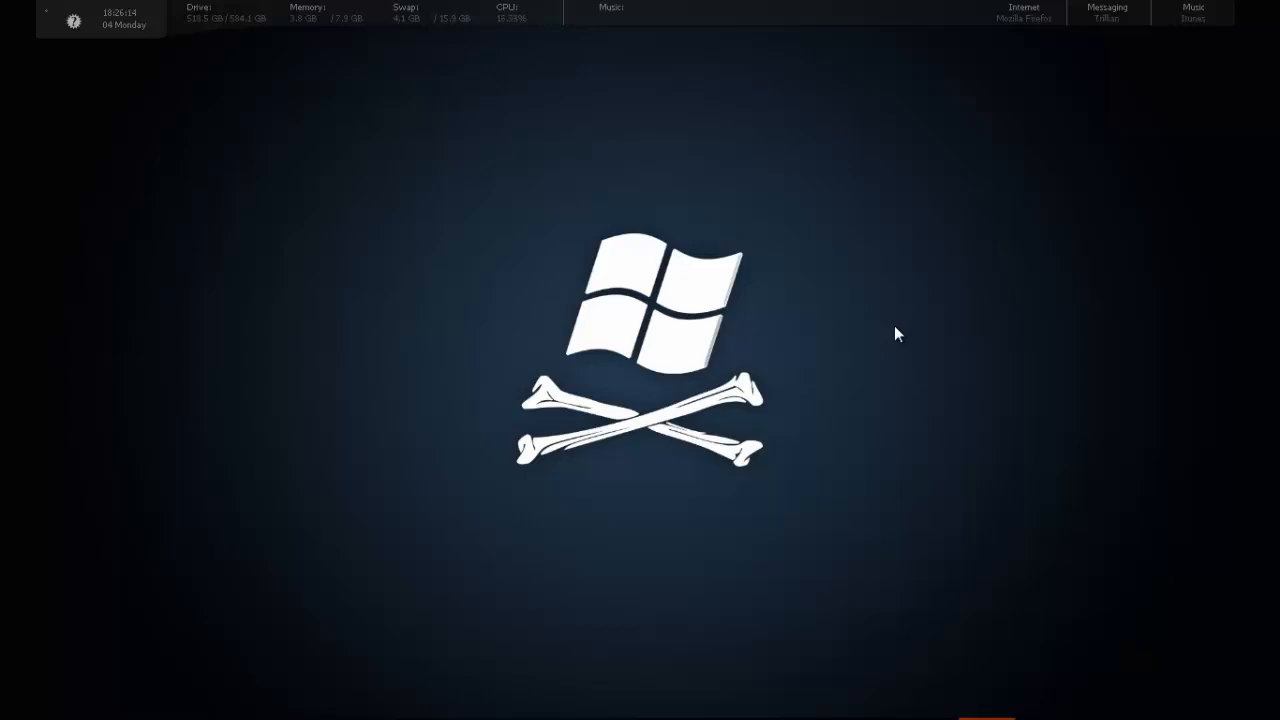
mouse_move(893, 680)
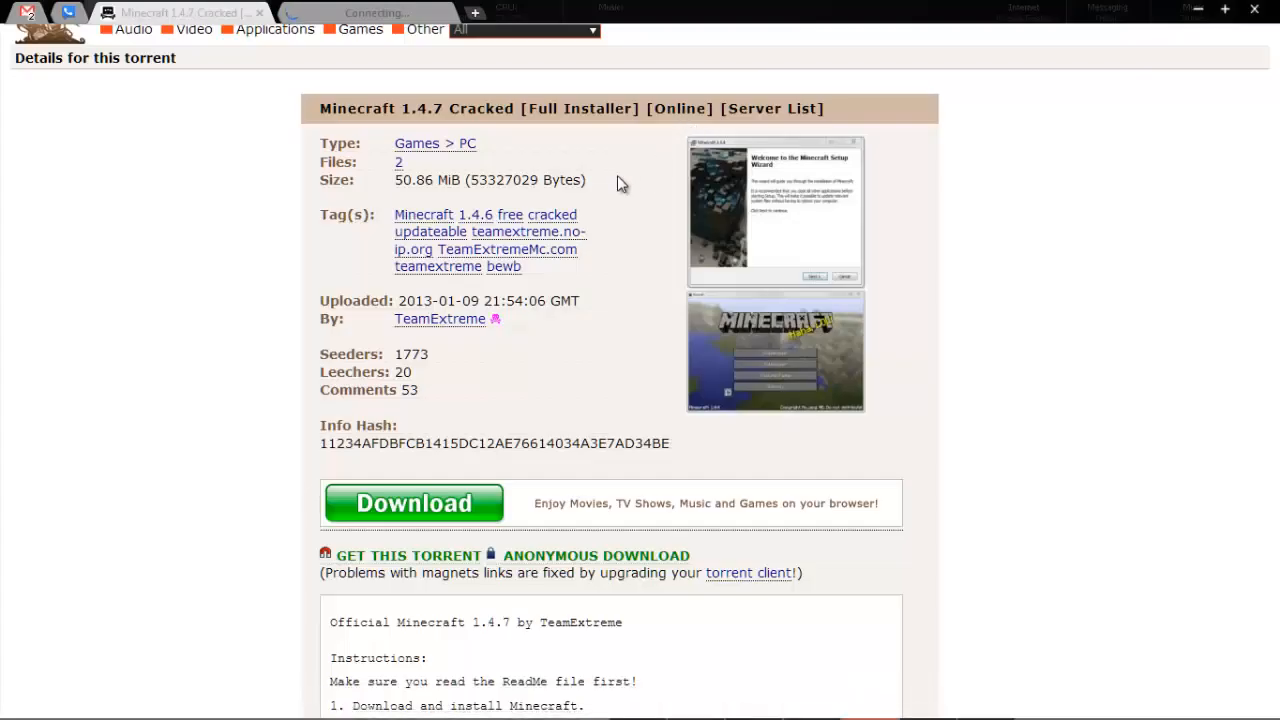
mouse_move(543, 448)
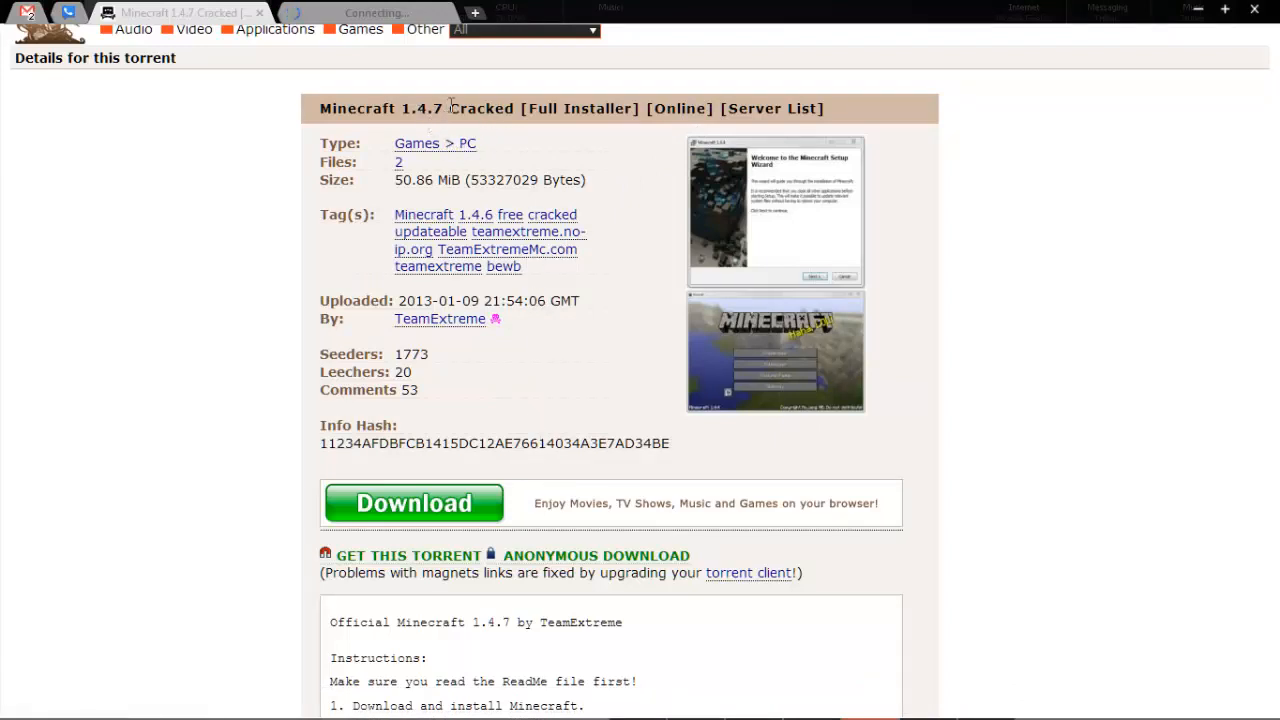
mouse_move(440, 318)
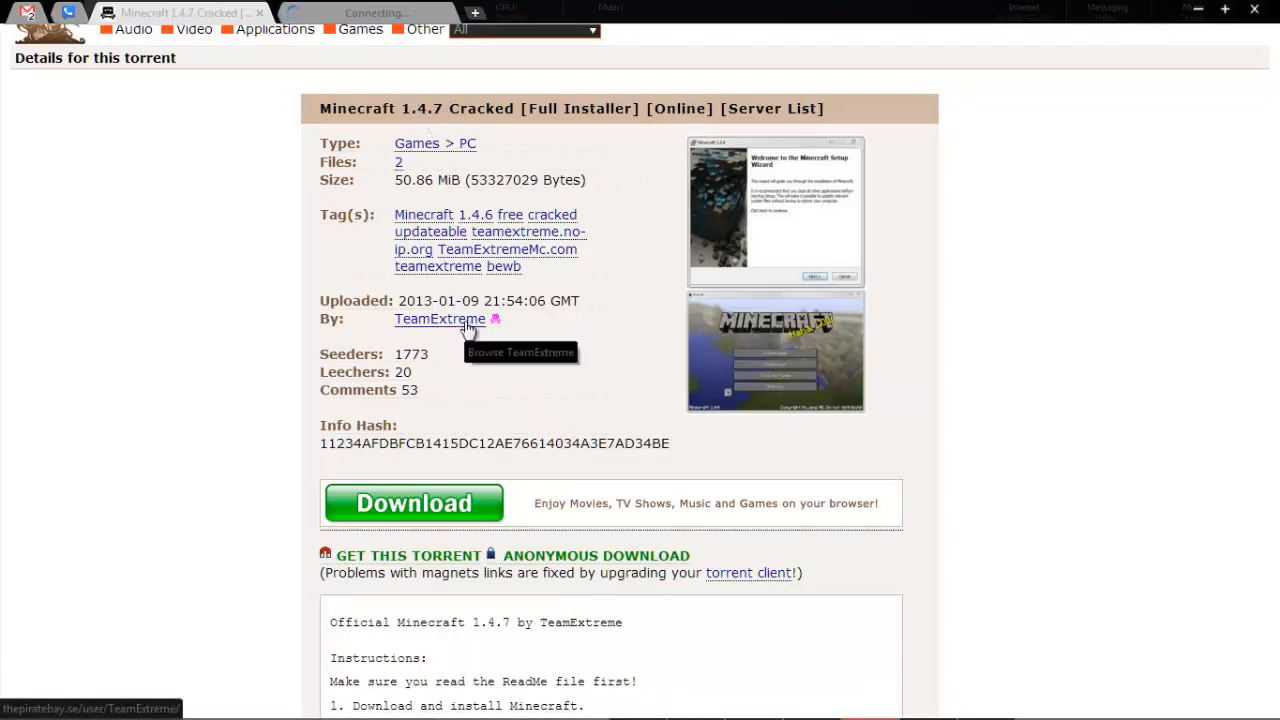
- Go to utorrent.com in a new browser tab to reach the uTorrent homepage
scroll("down", 3)
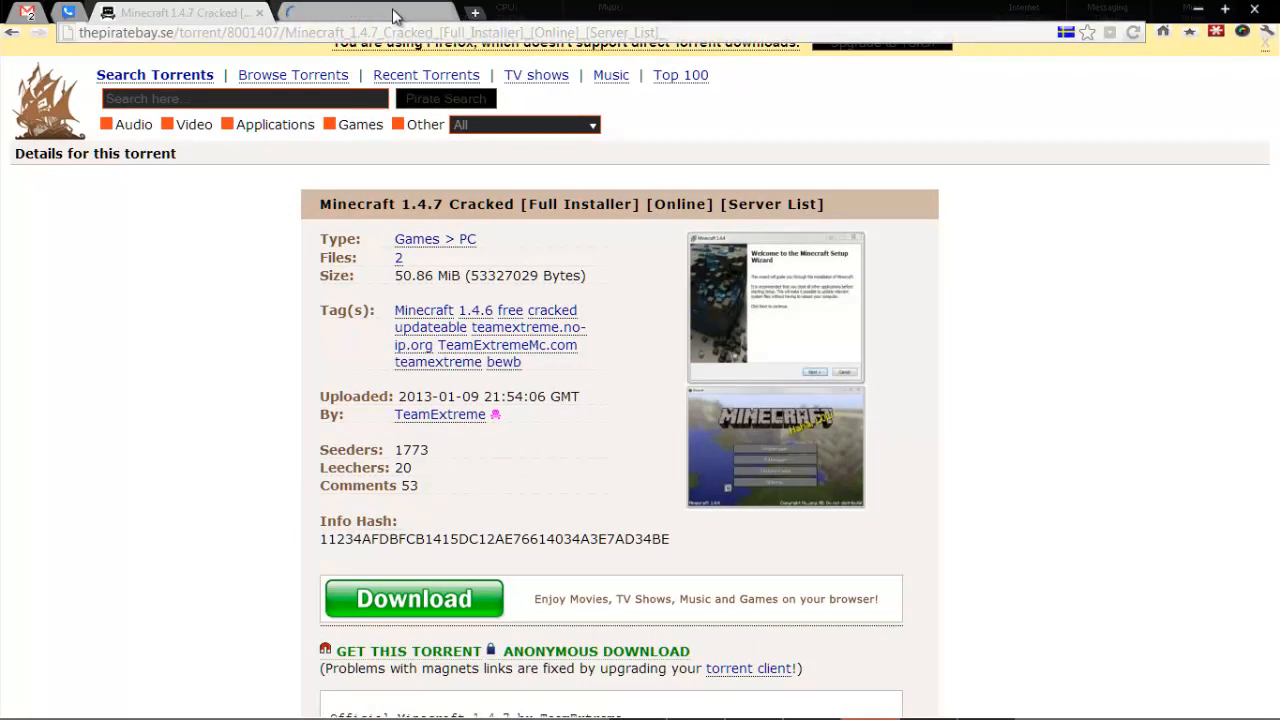
left_click(413, 598)
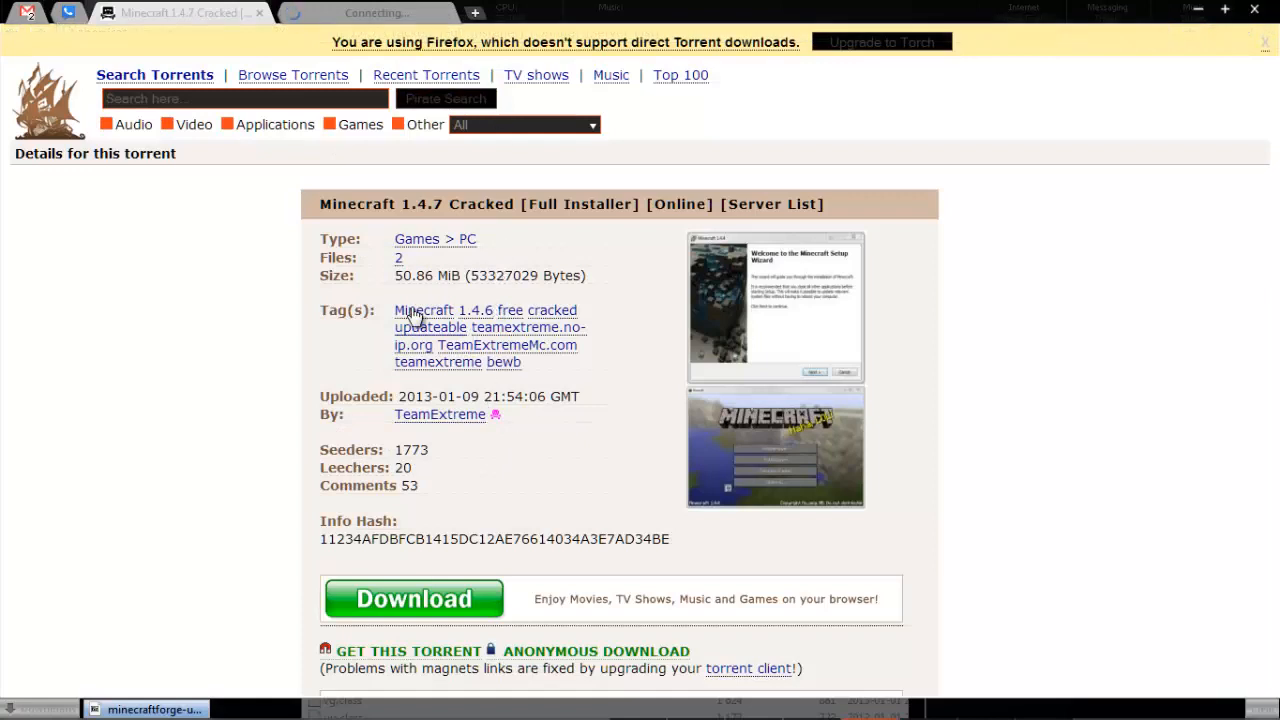
mouse_move(332, 337)
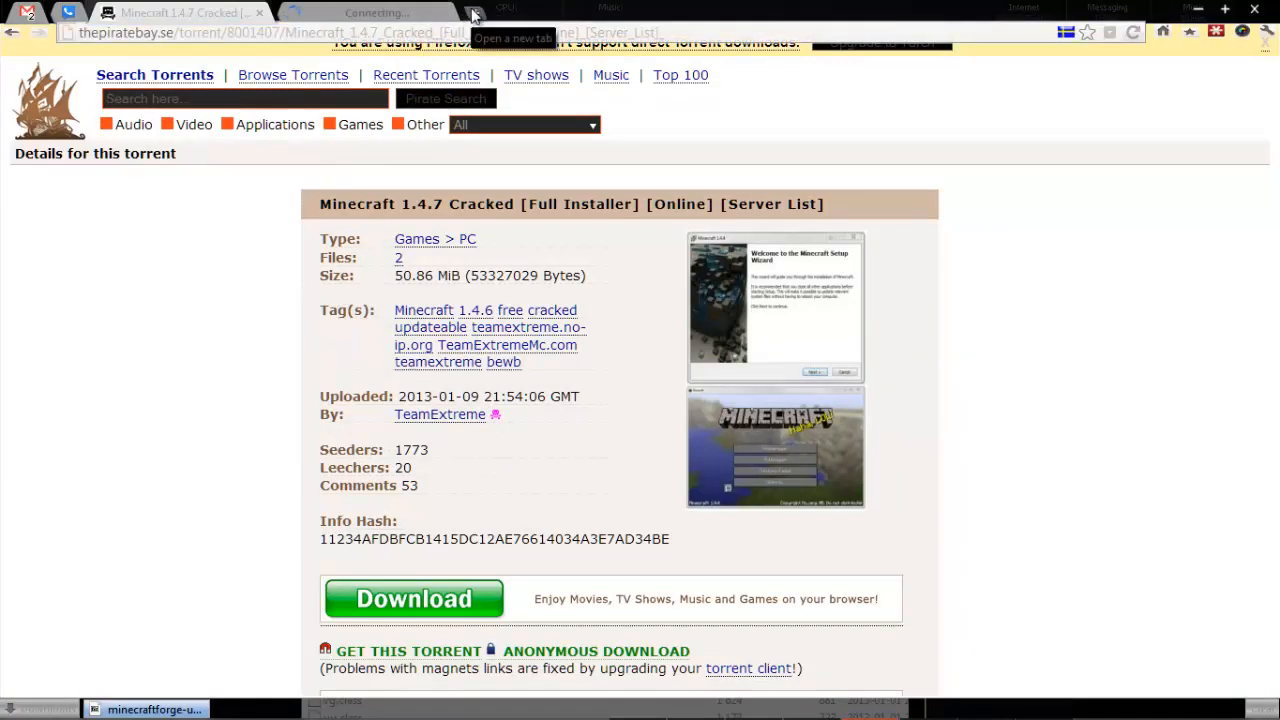
left_click(473, 12)
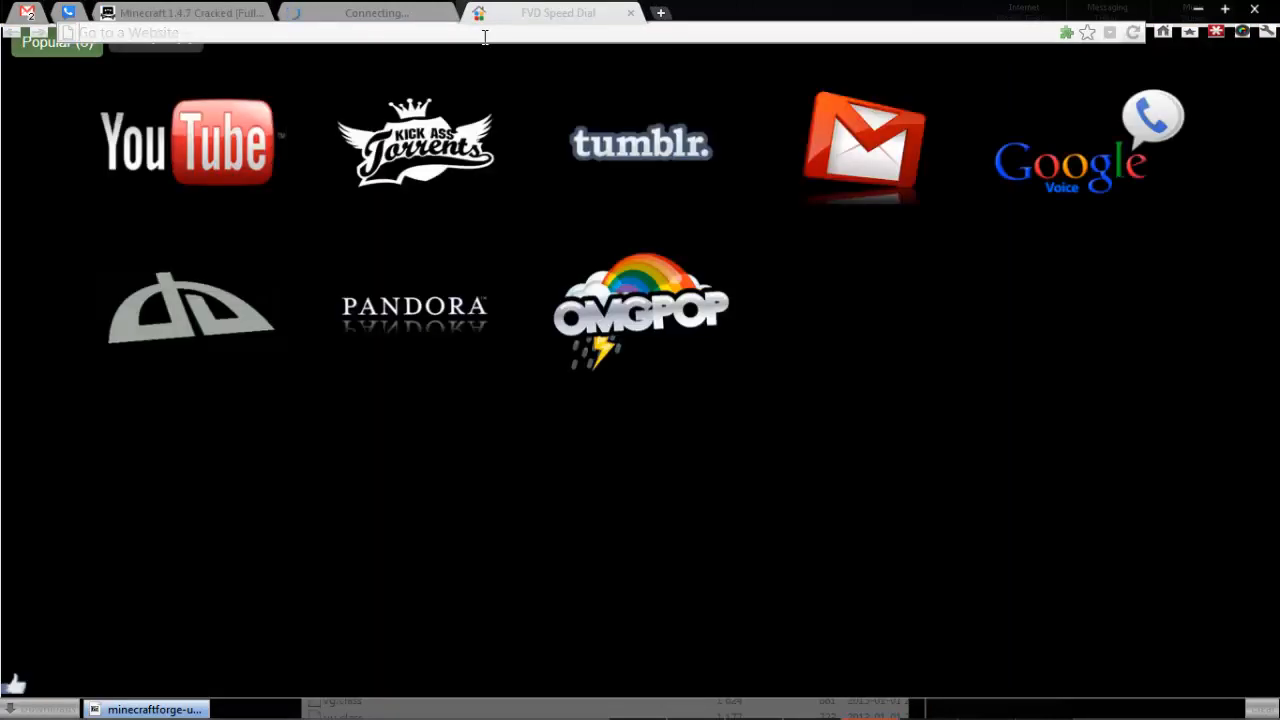
type("utorrent.com")
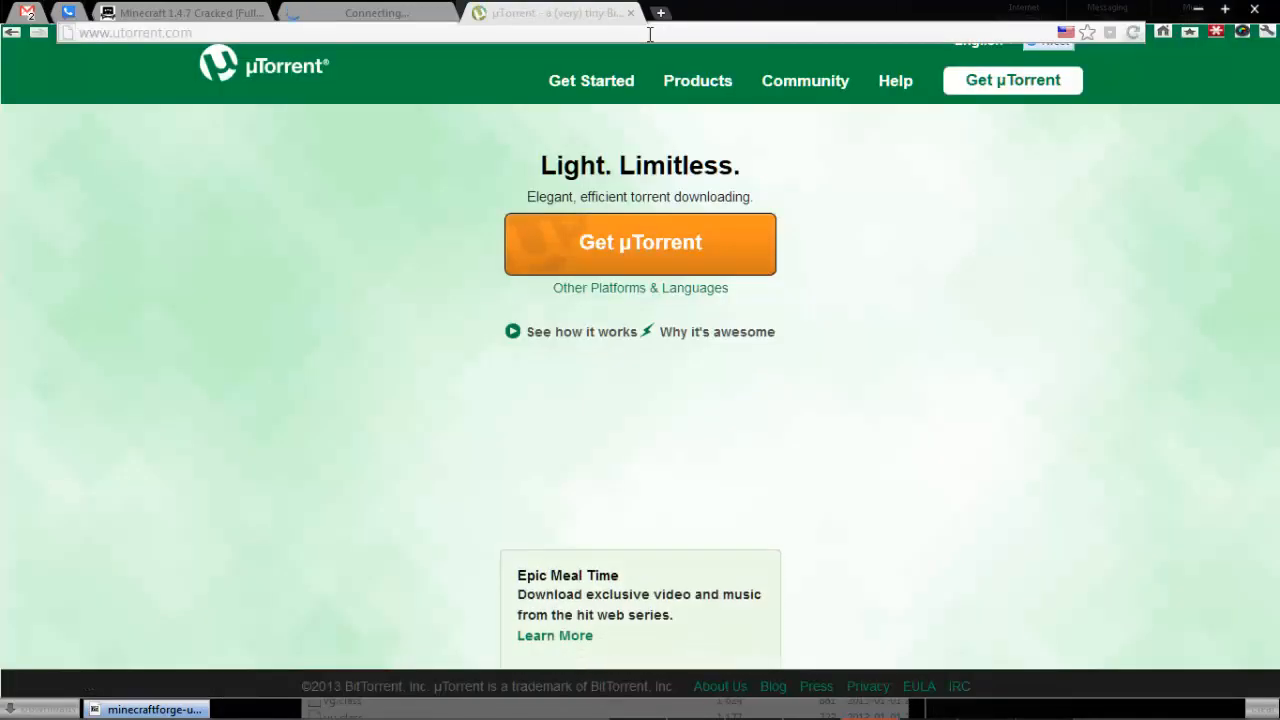
- Switch back to the Pirate Bay Minecraft 1.4.7 torrent page
left_click(180, 12)
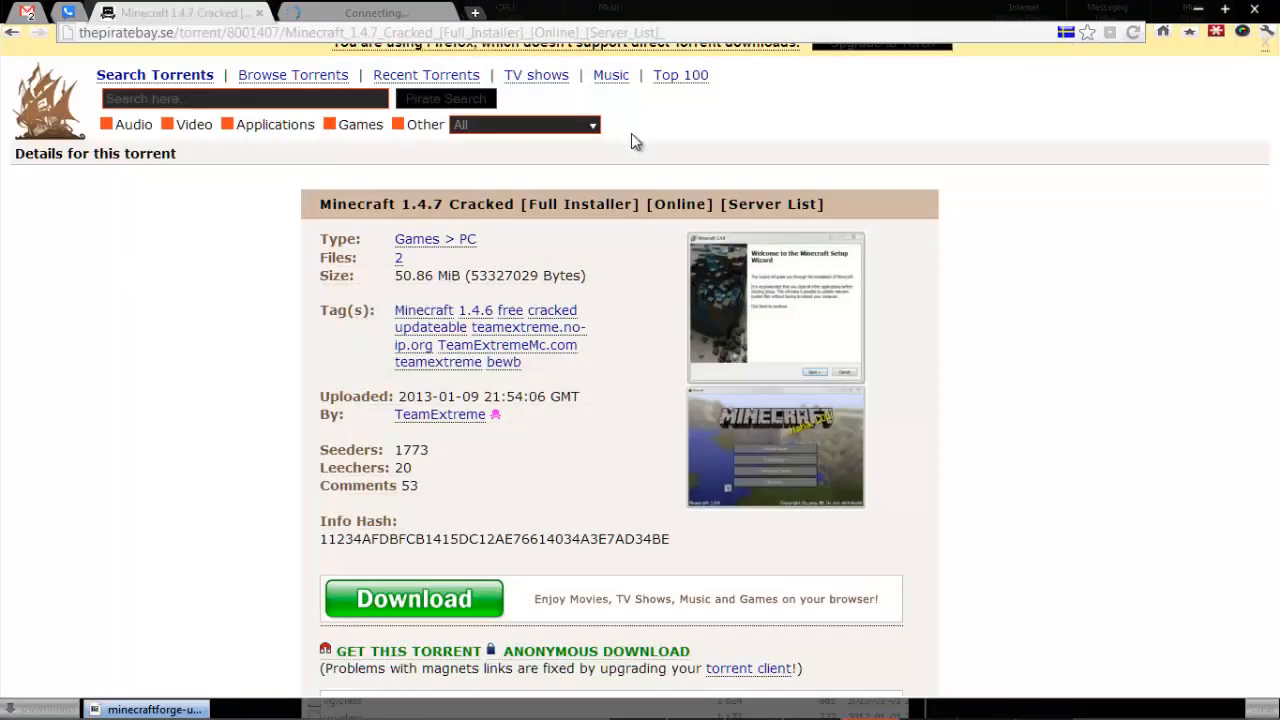
mouse_move(585, 522)
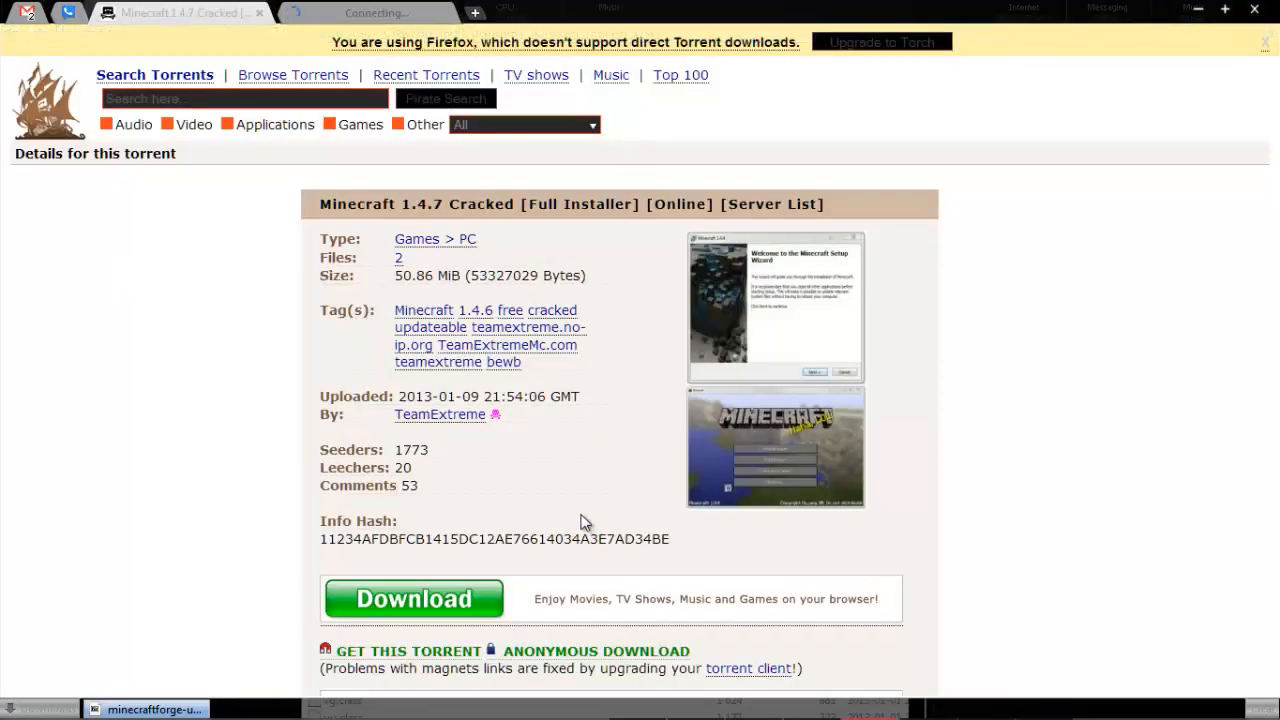
mouse_move(928, 167)
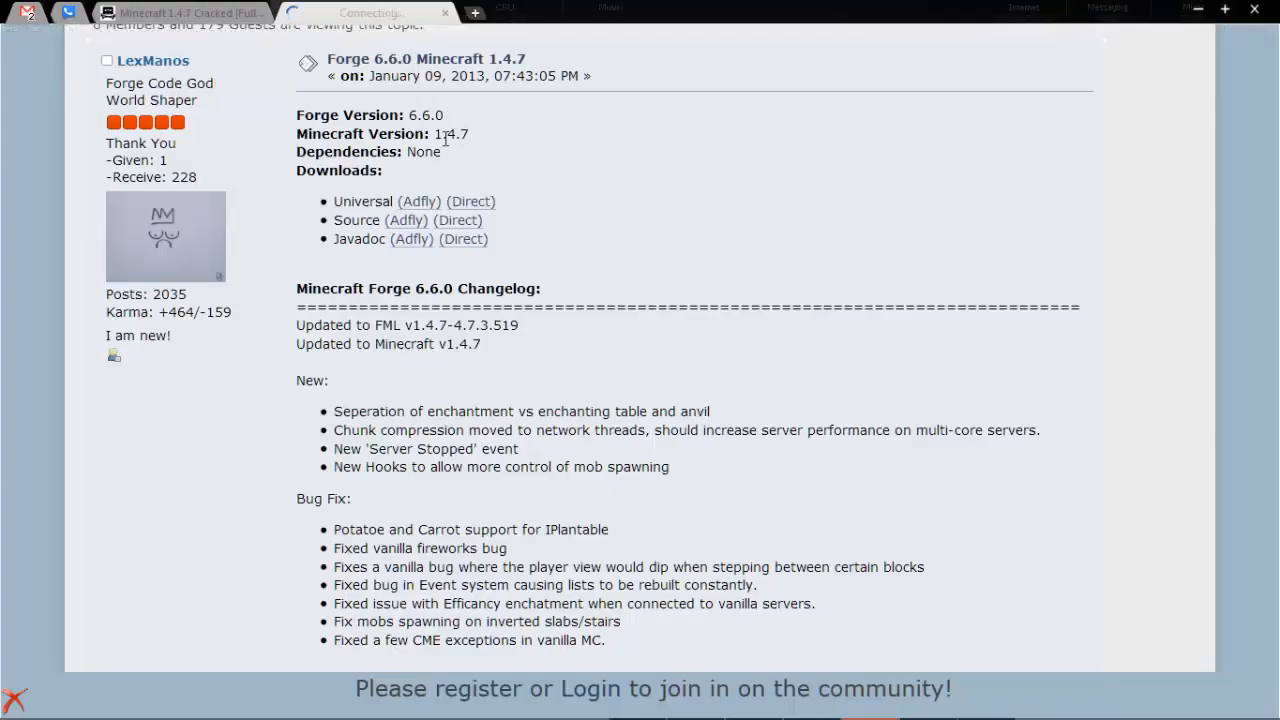
mouse_move(463, 218)
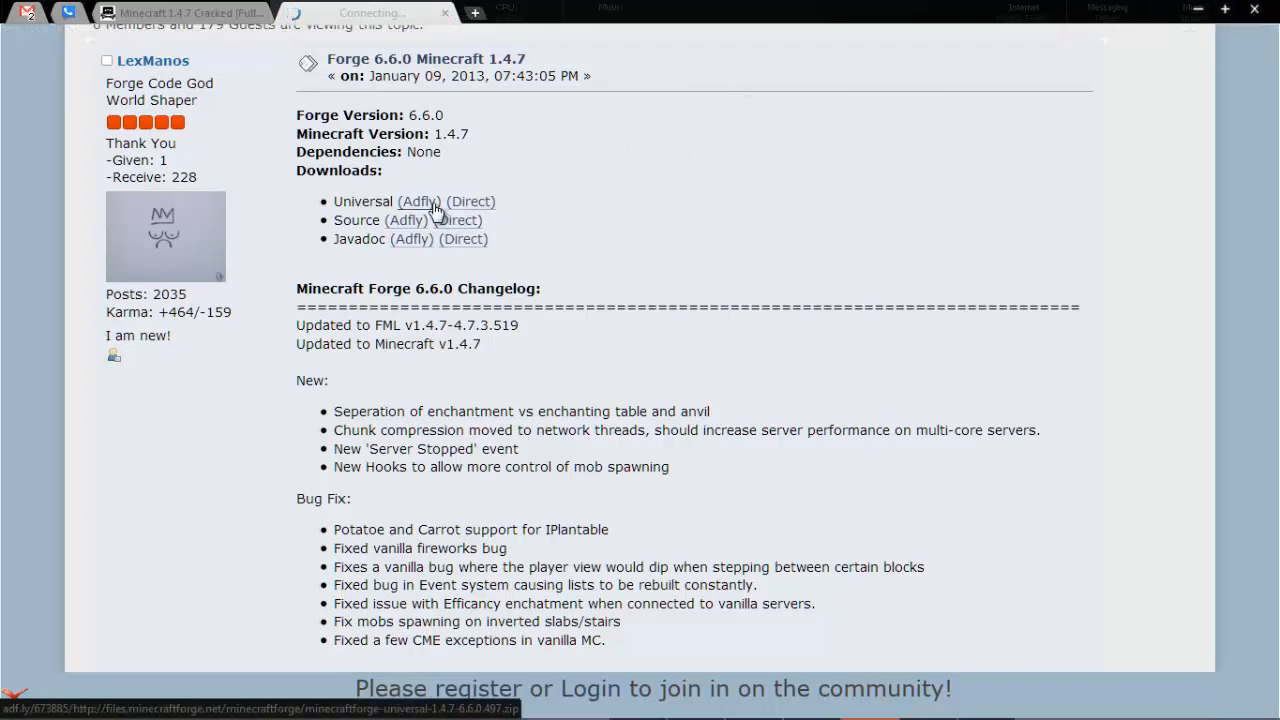
- Follow the Adfly link next to Universal on the Forge 6.6.0 post
left_click(418, 201)
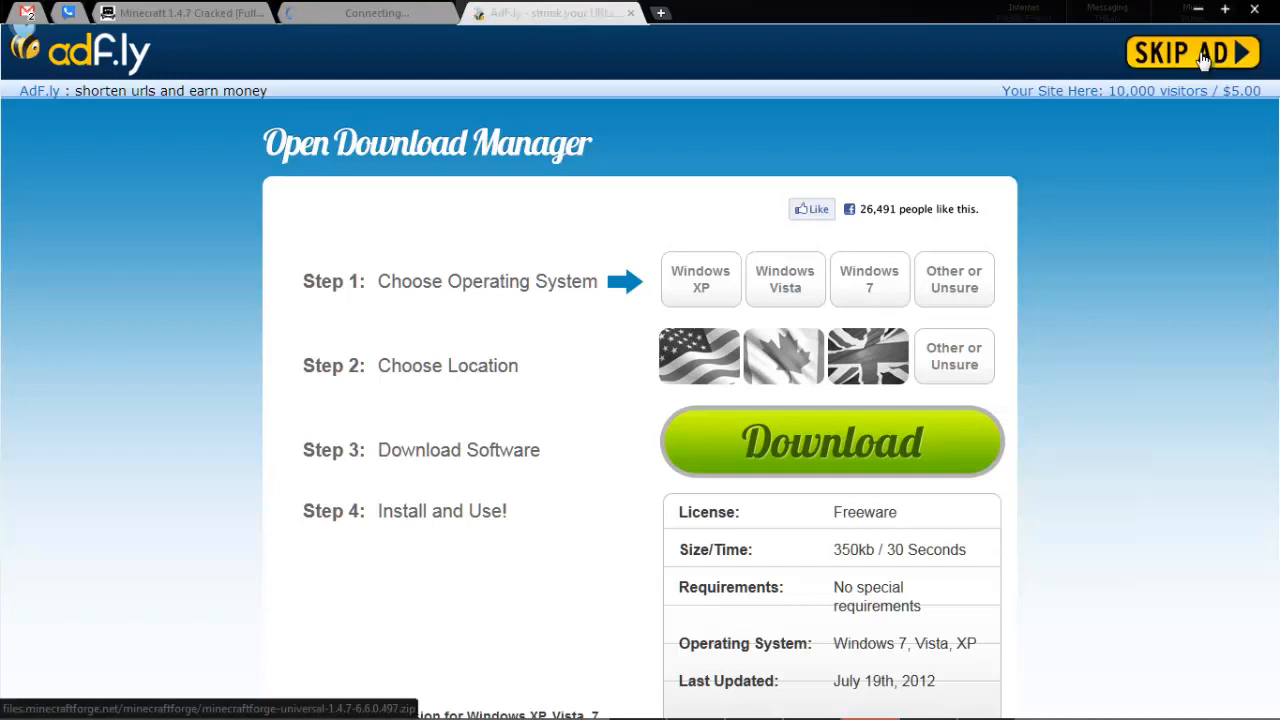
- Skip the ad and get minecraftforge-universal-1.4.7-6.6.0.497.zip open in 7-Zip, browser minimized
left_click(831, 441)
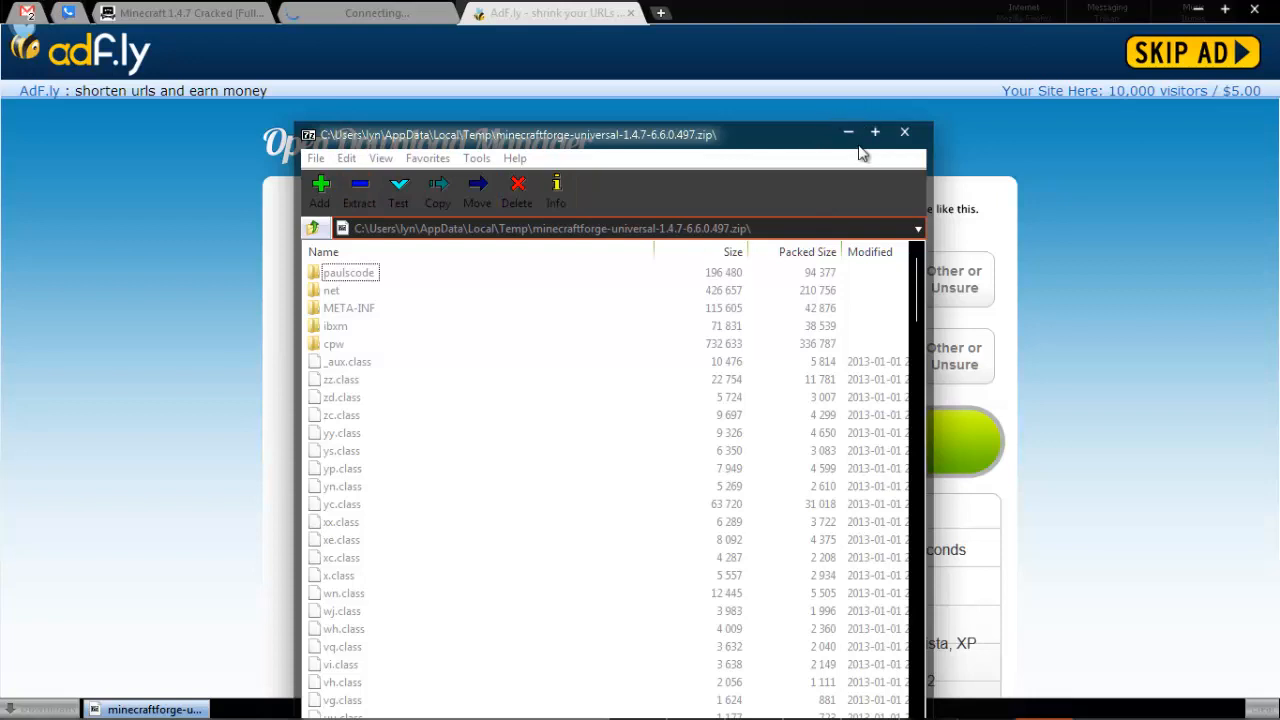
left_click(555, 12)
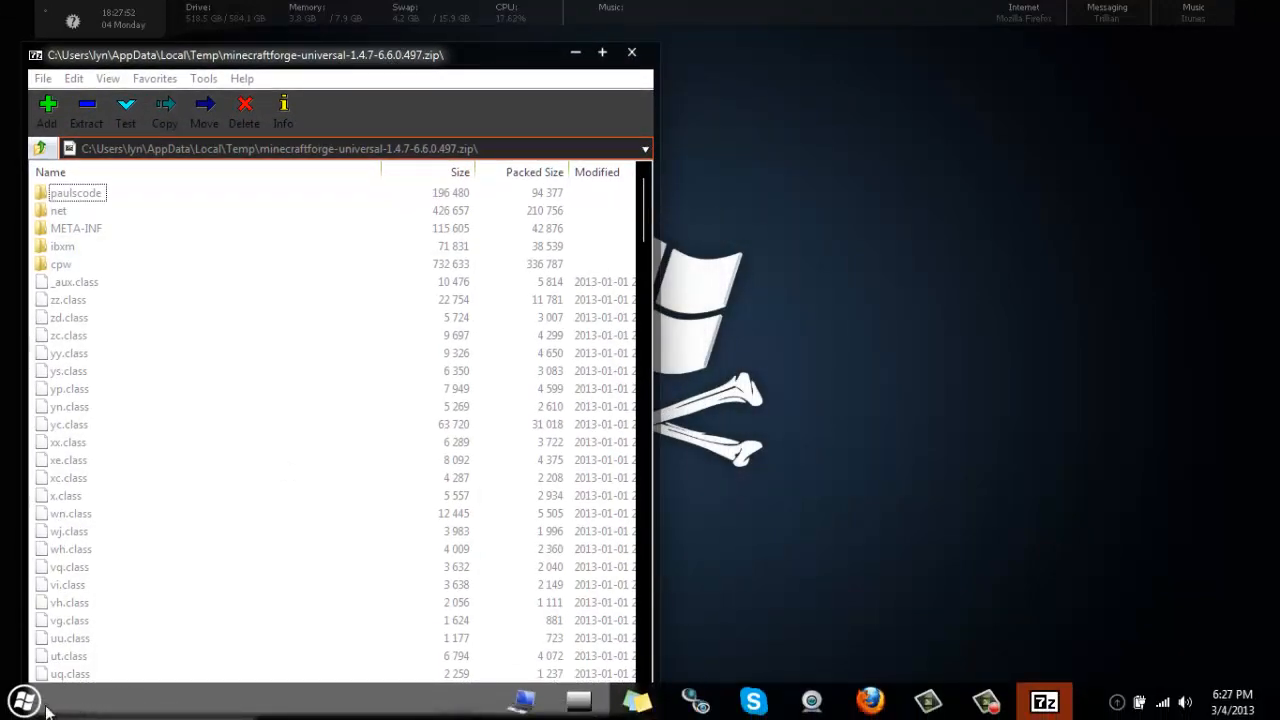
- Bring up the user's home folder in Explorer beside 7-Zip and select AppData, dismissing the properties error
left_click(23, 700)
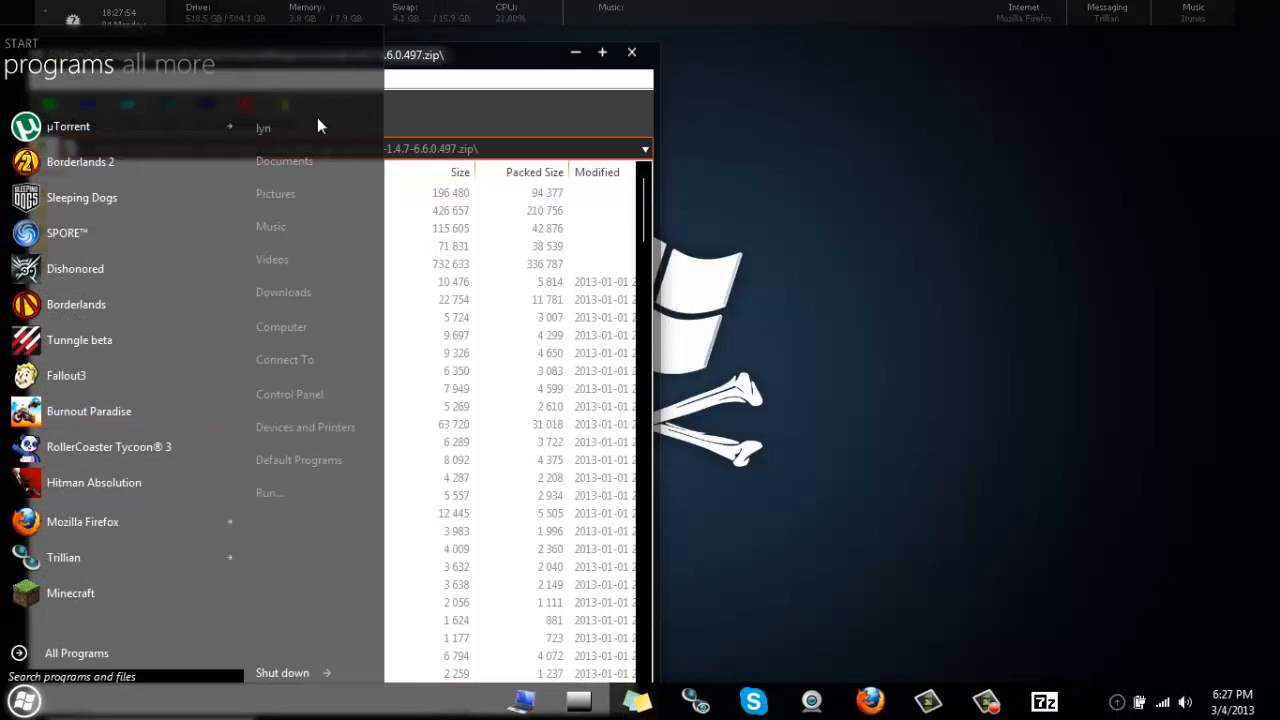
mouse_move(284, 160)
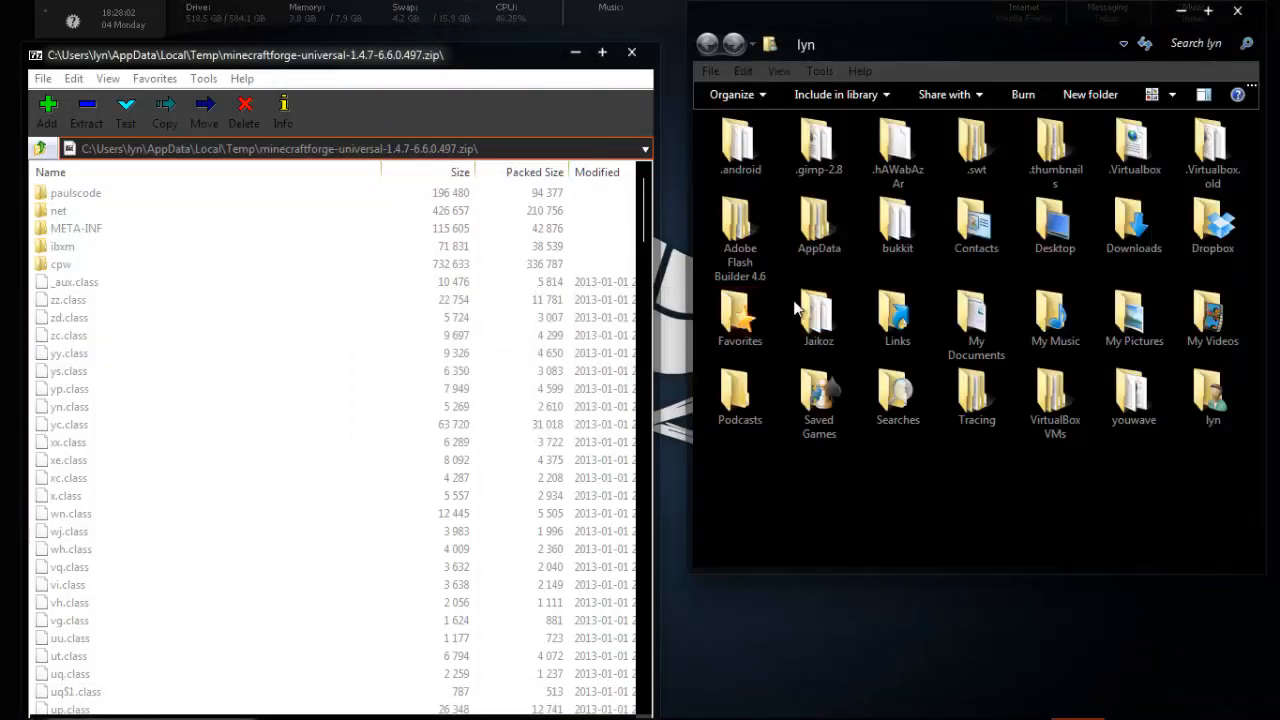
left_click(740, 225)
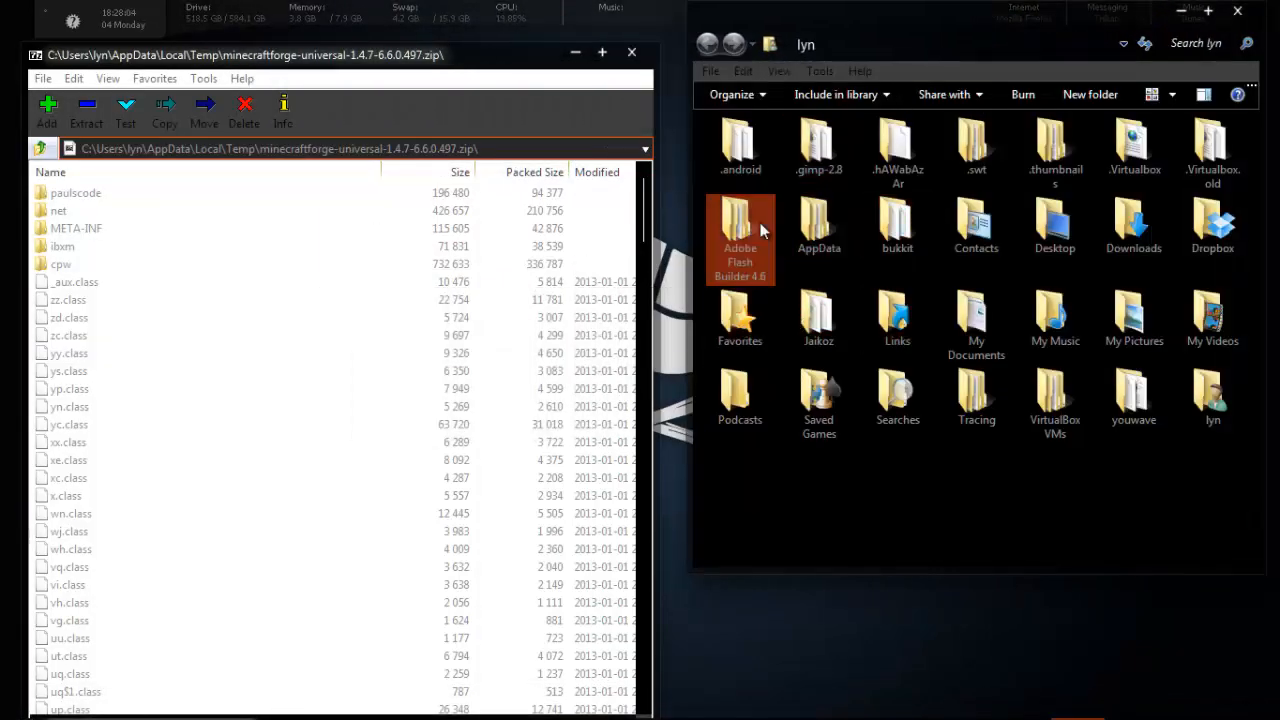
left_click(819, 225)
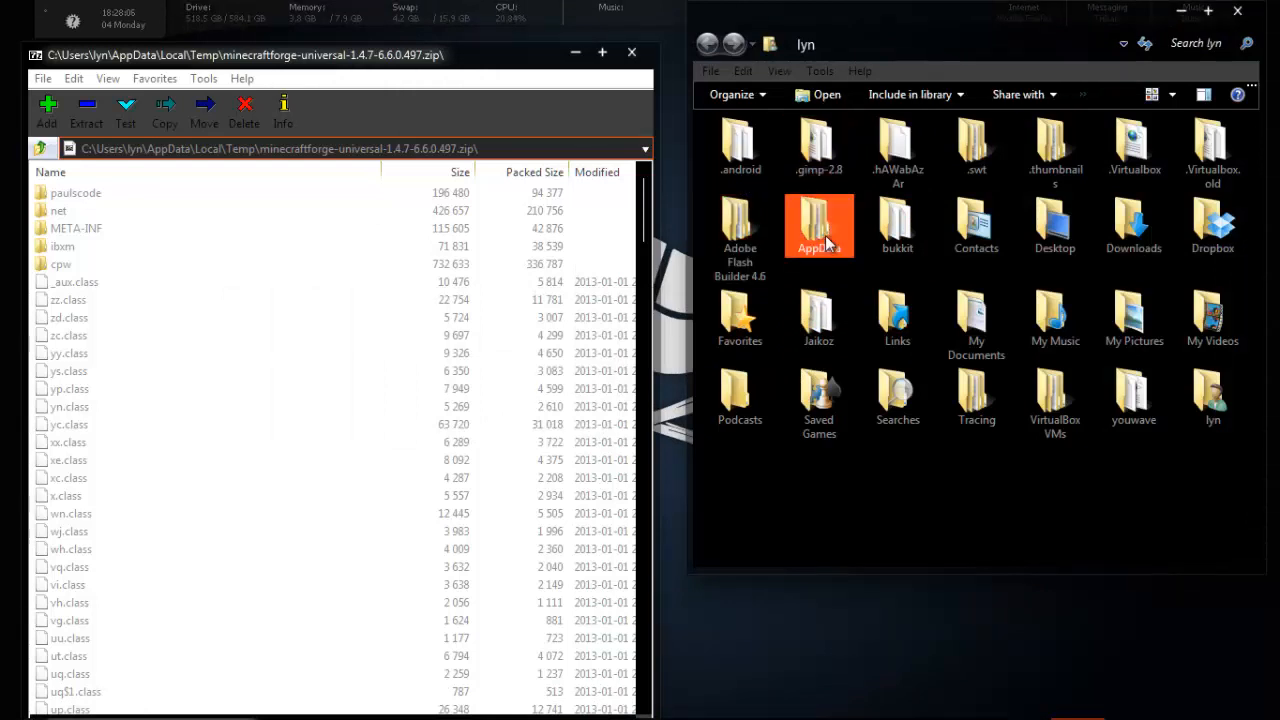
mouse_move(852, 242)
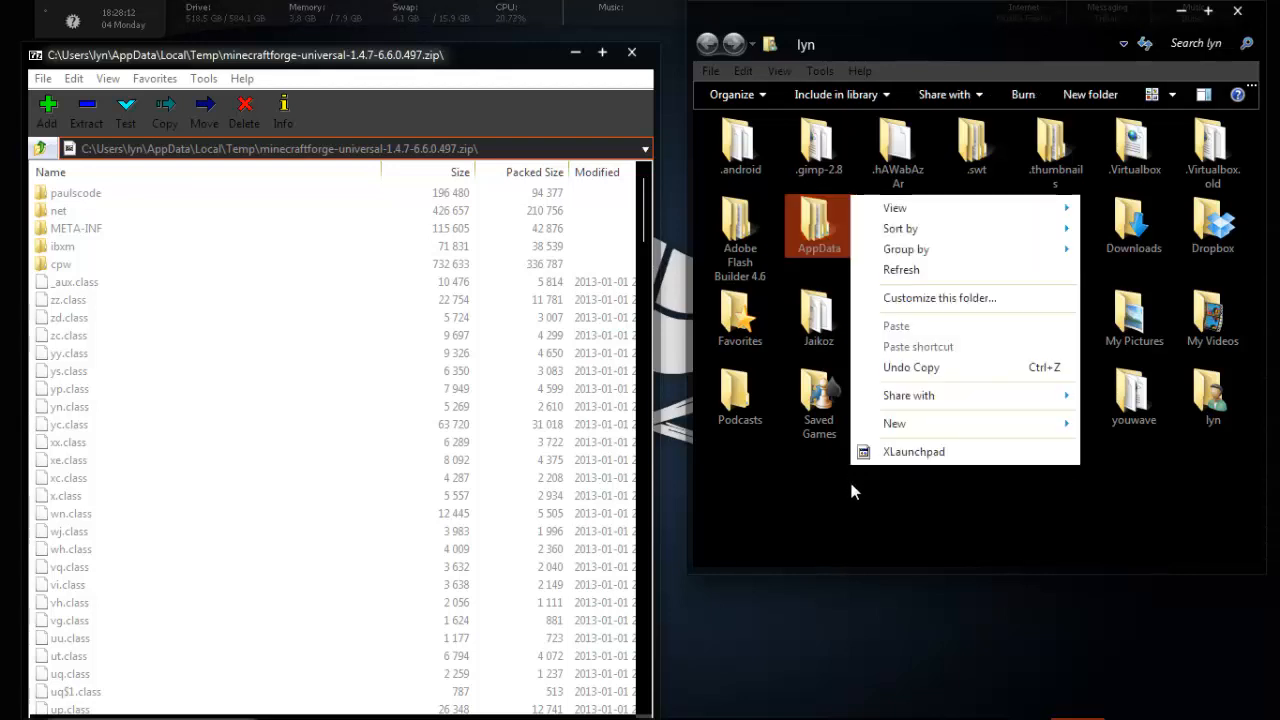
mouse_move(917, 298)
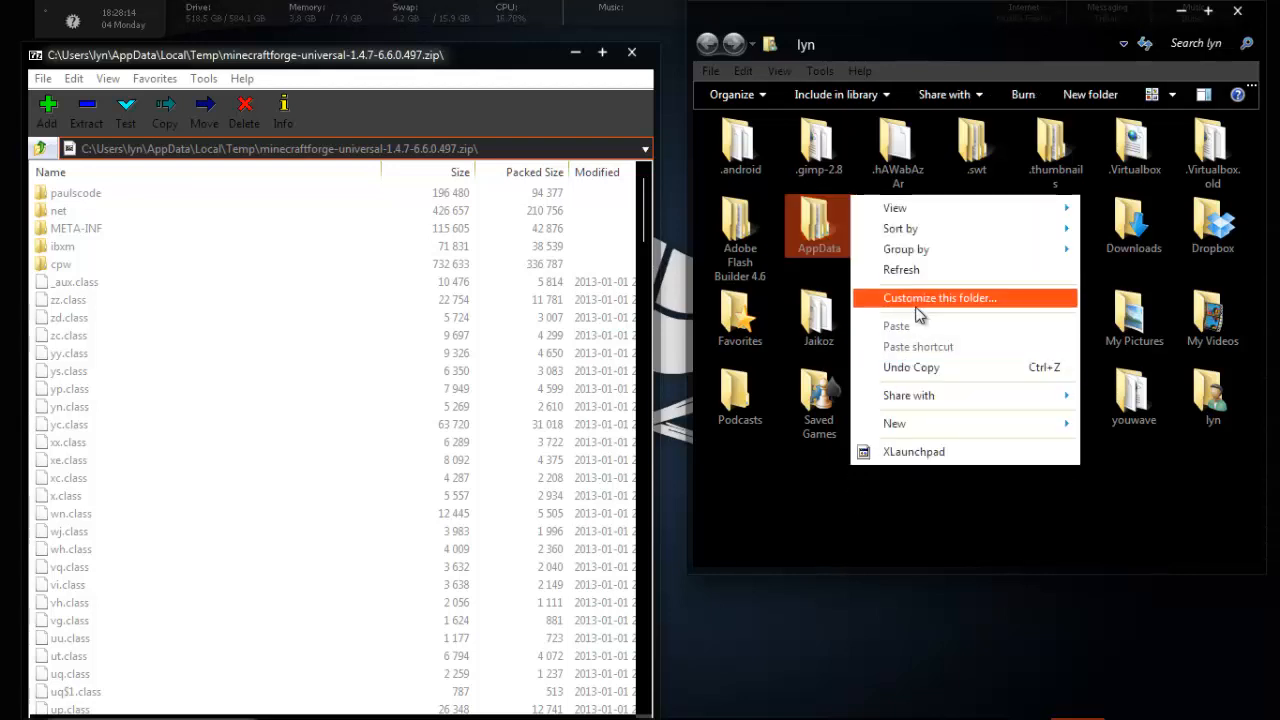
left_click(939, 297)
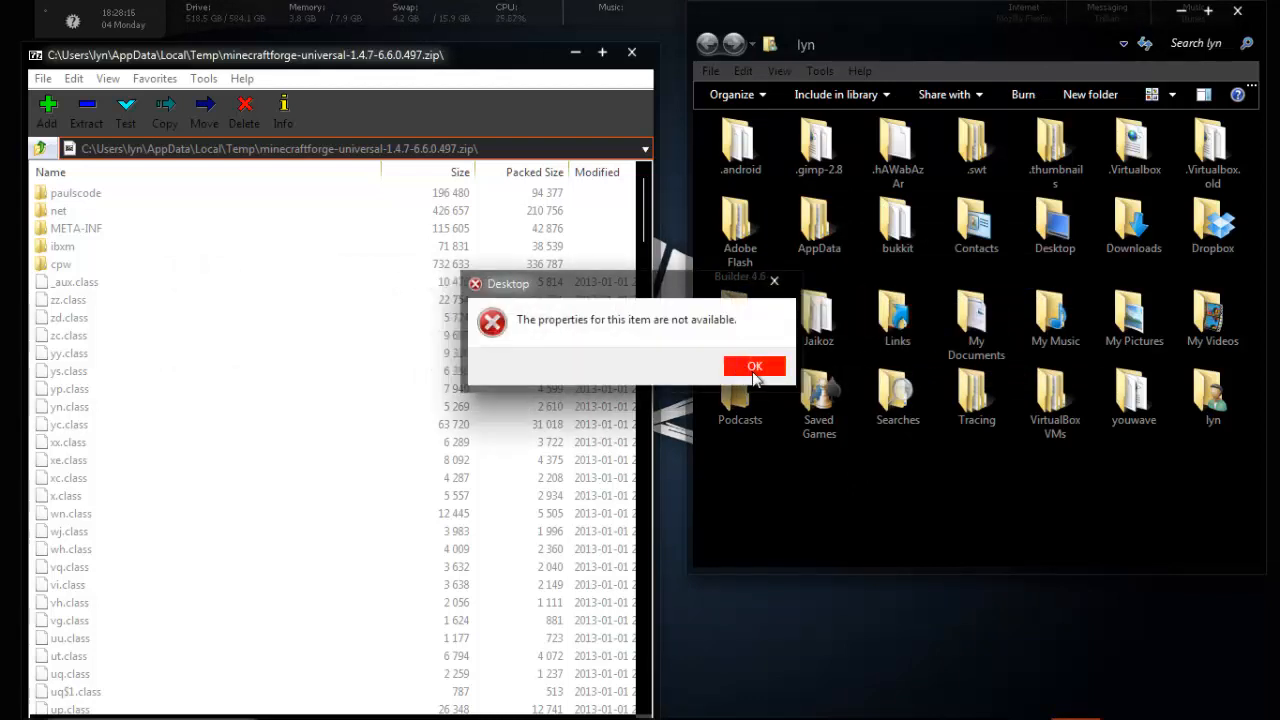
left_click(755, 366)
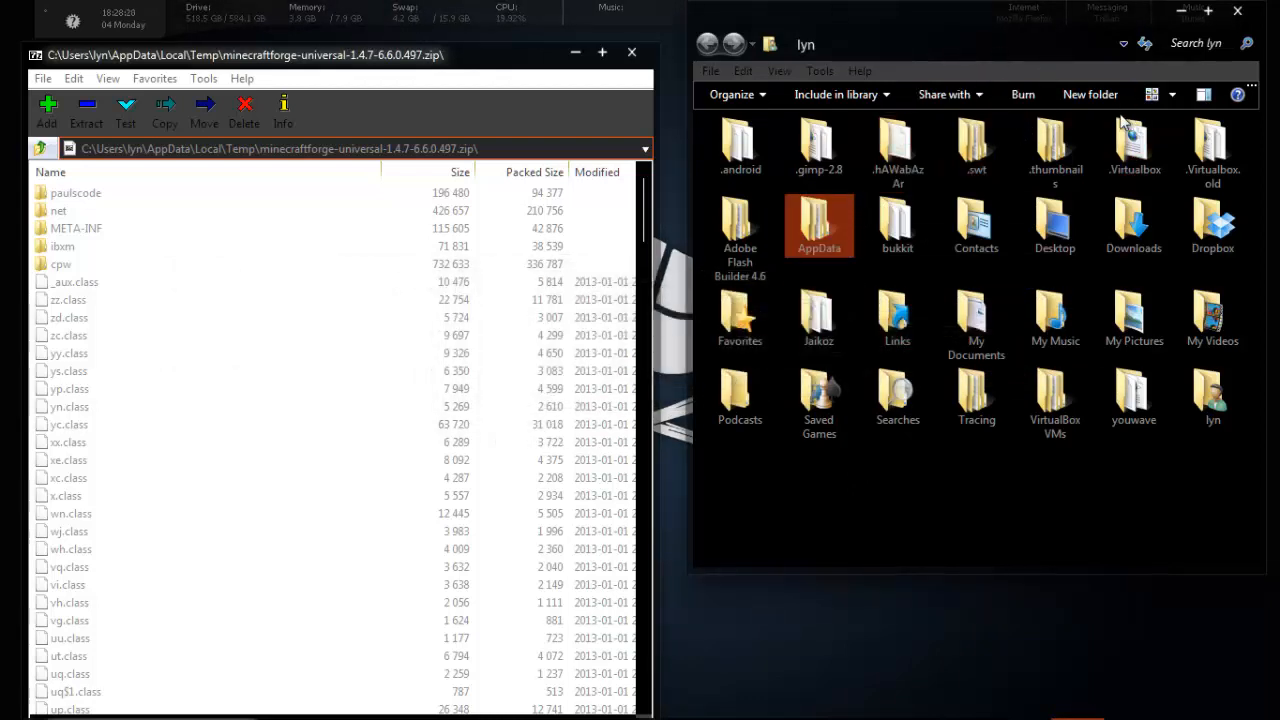
mouse_move(835, 94)
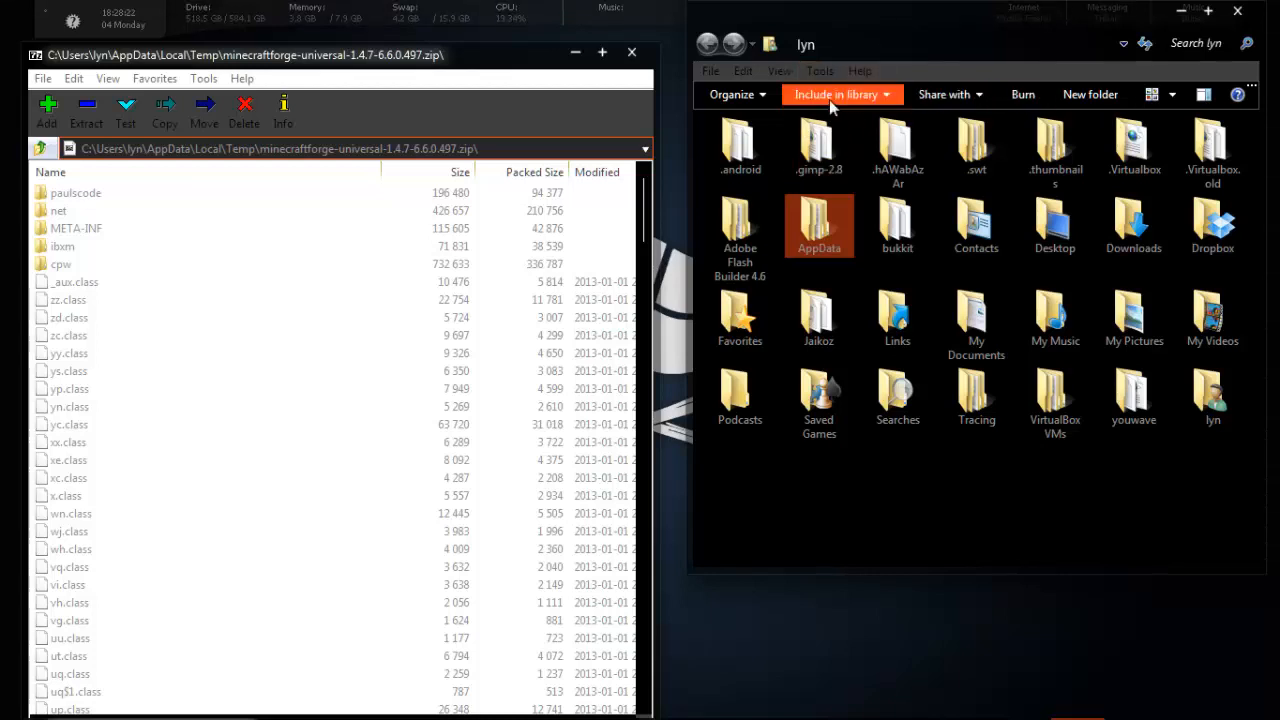
left_click(818, 150)
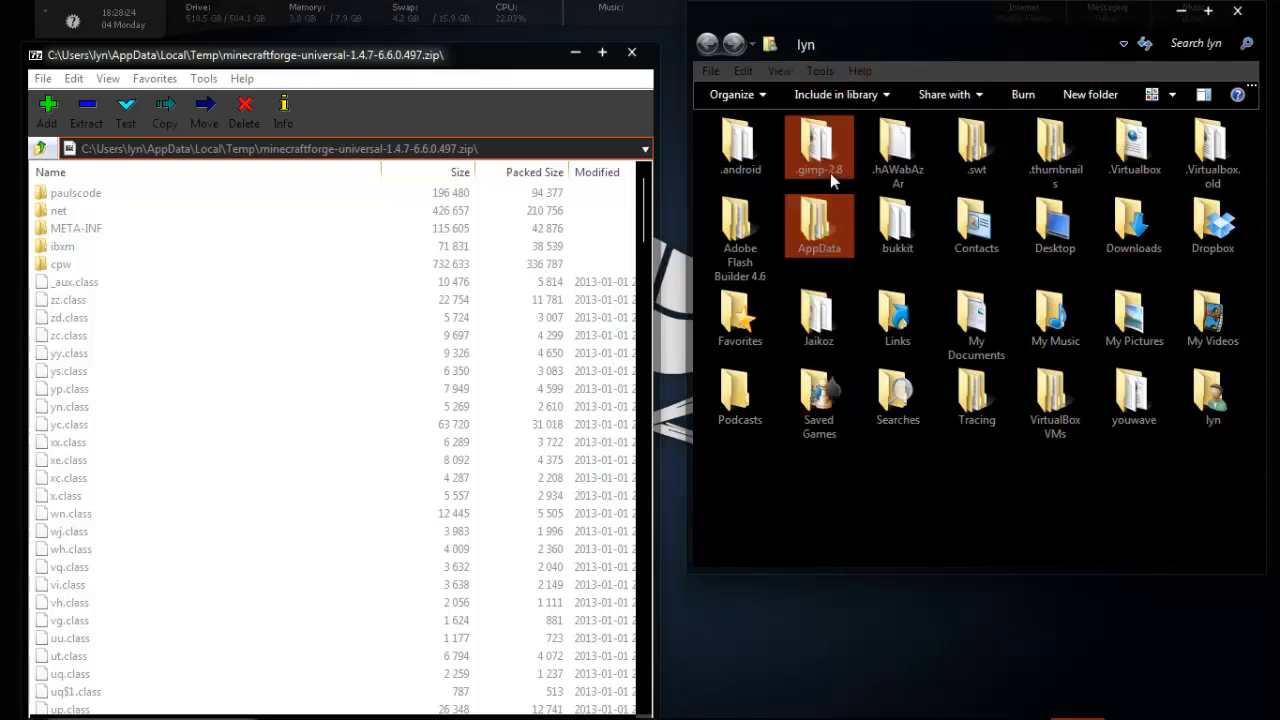
left_click(819, 225)
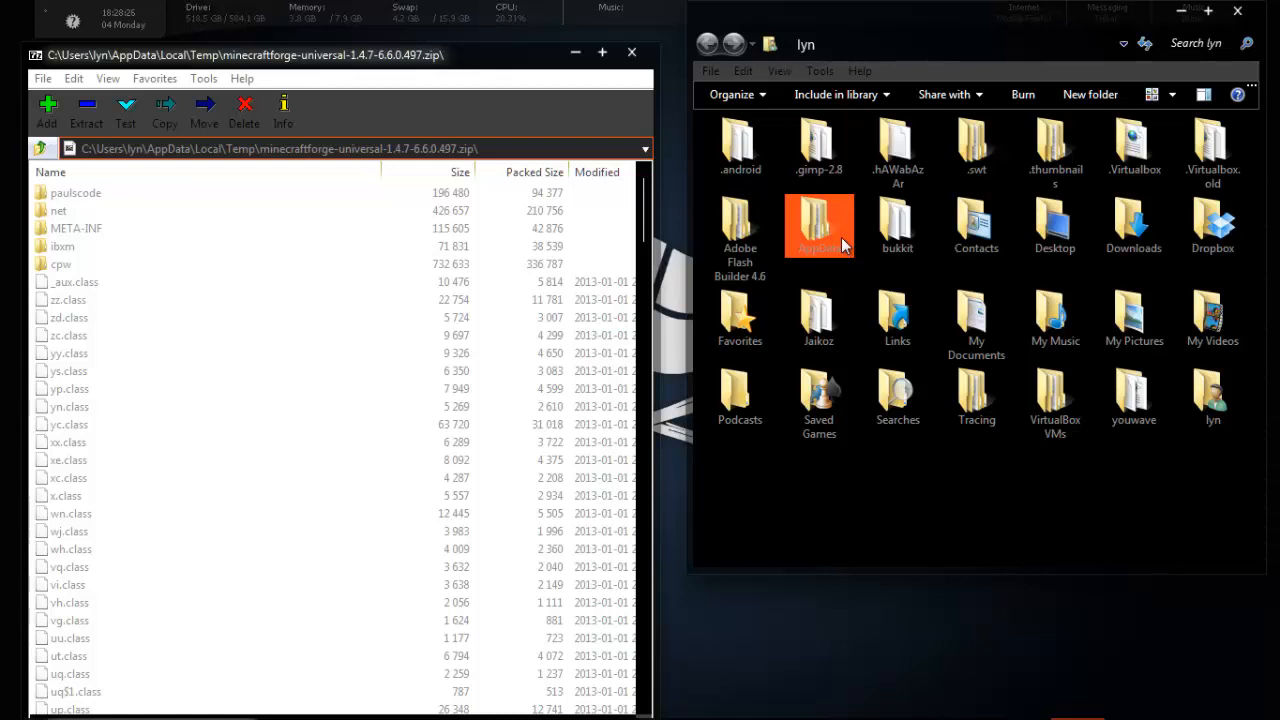
mouse_move(850, 228)
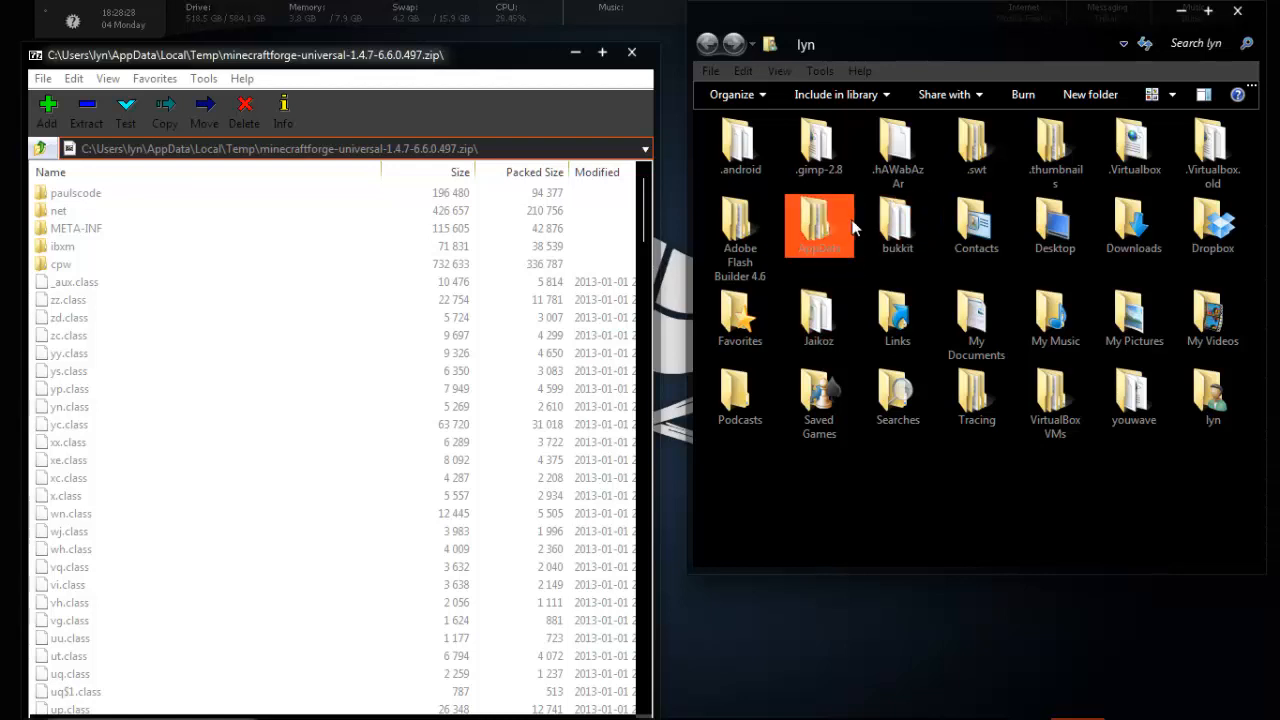
mouse_move(820, 225)
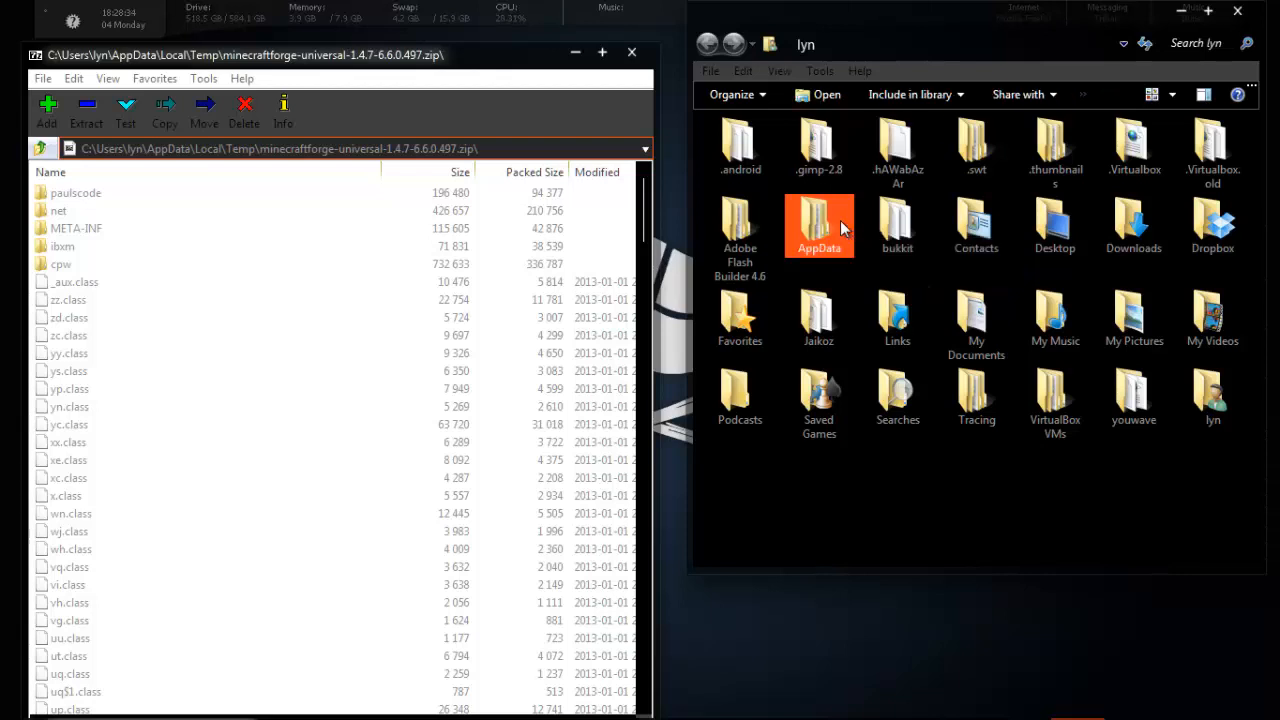
- Navigate into AppData\Roaming\.minecraft\bin to reach minecraft.jar
double_click(819, 225)
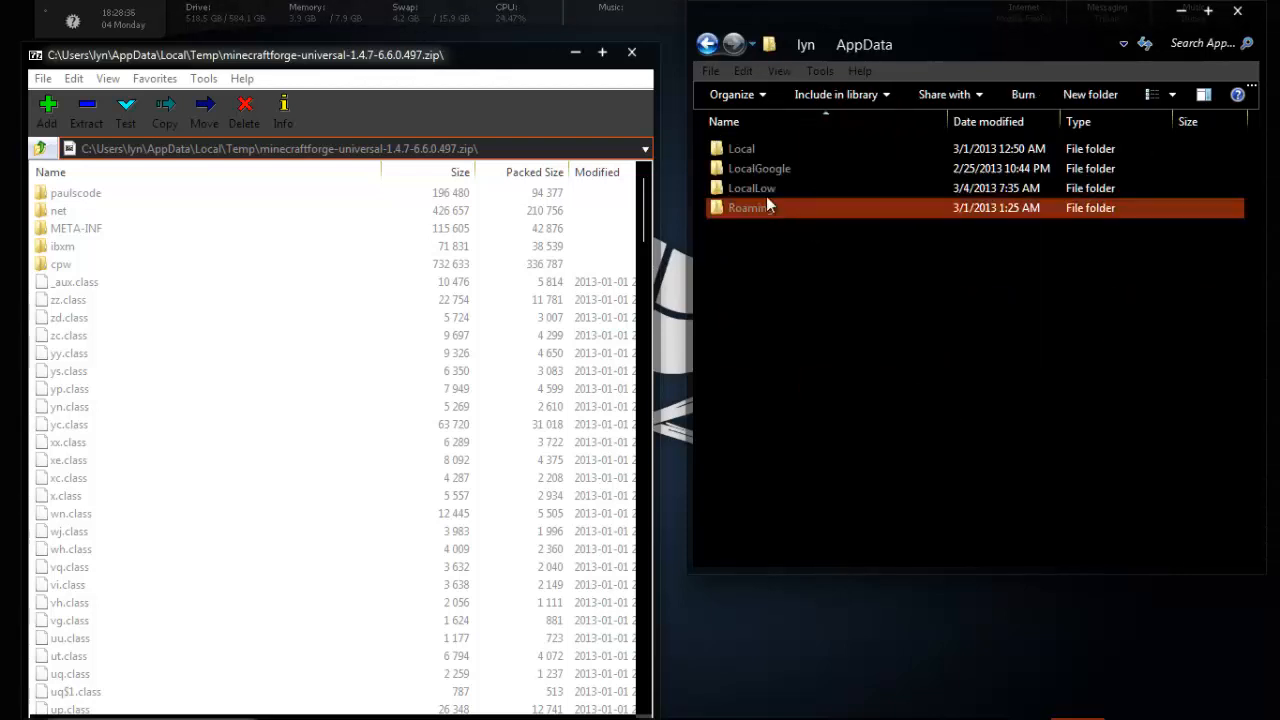
left_click(751, 188)
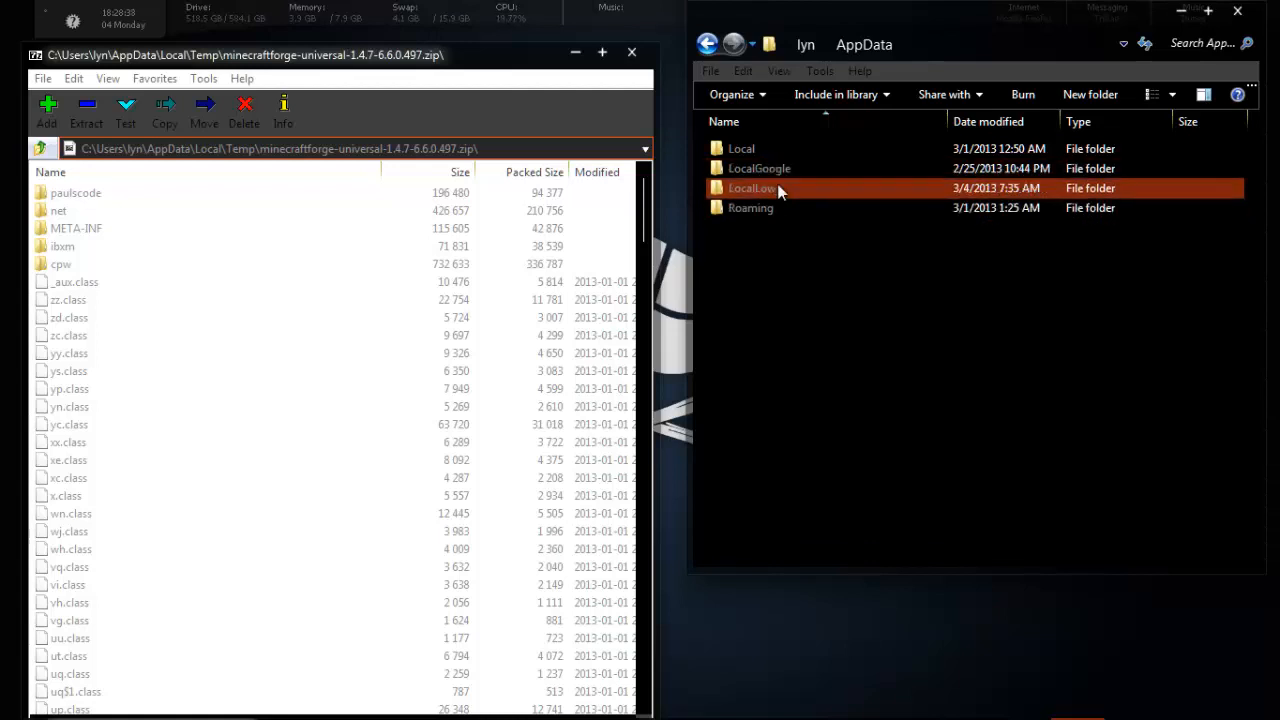
double_click(750, 207)
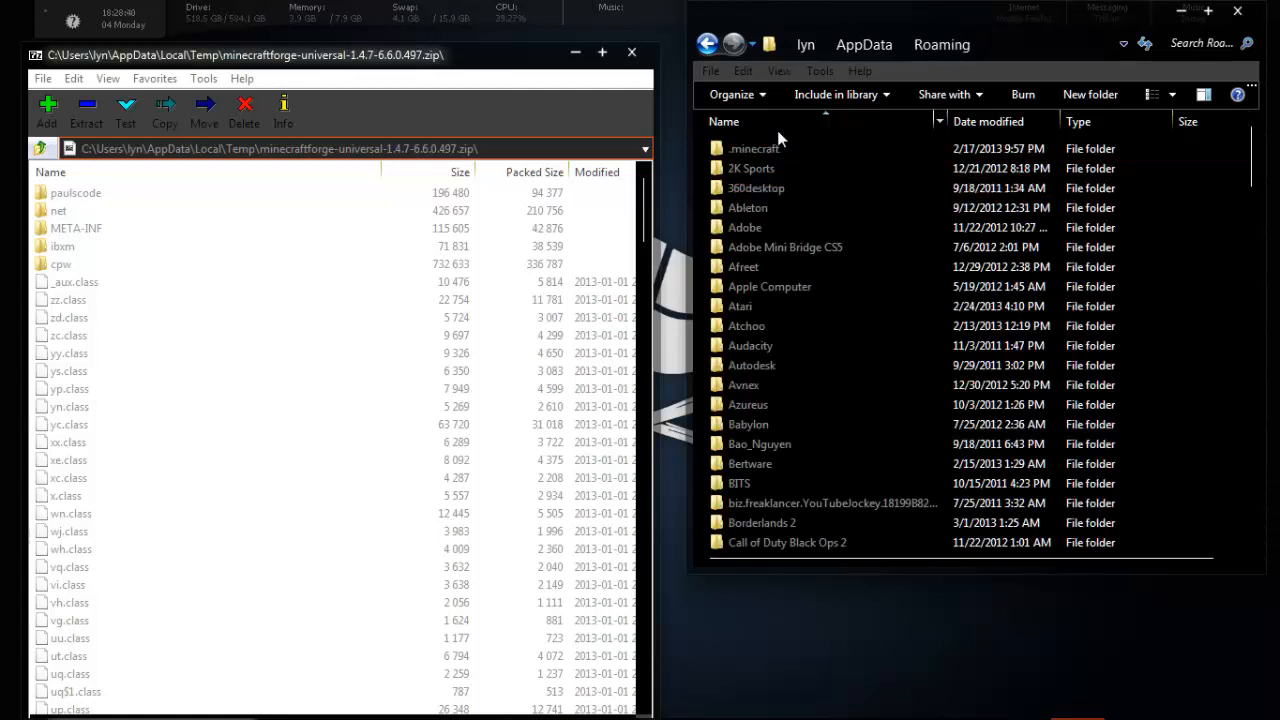
left_click(755, 148)
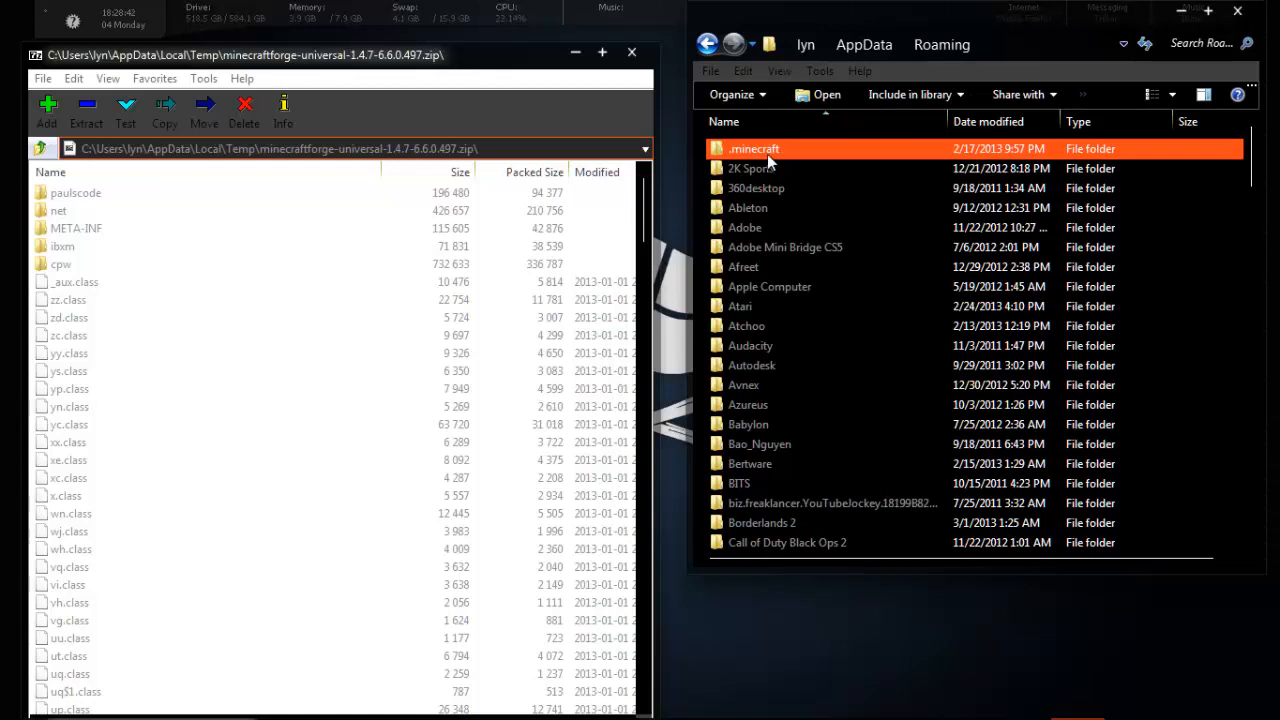
double_click(753, 148)
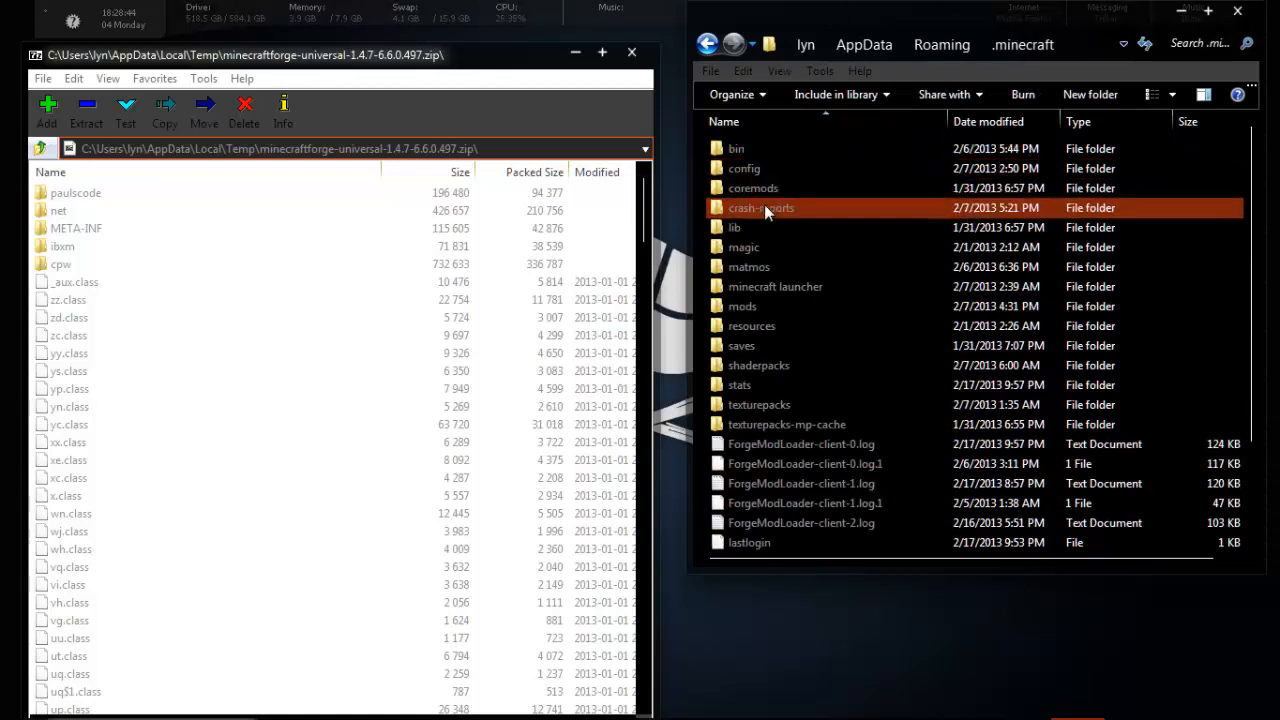
left_click(736, 148)
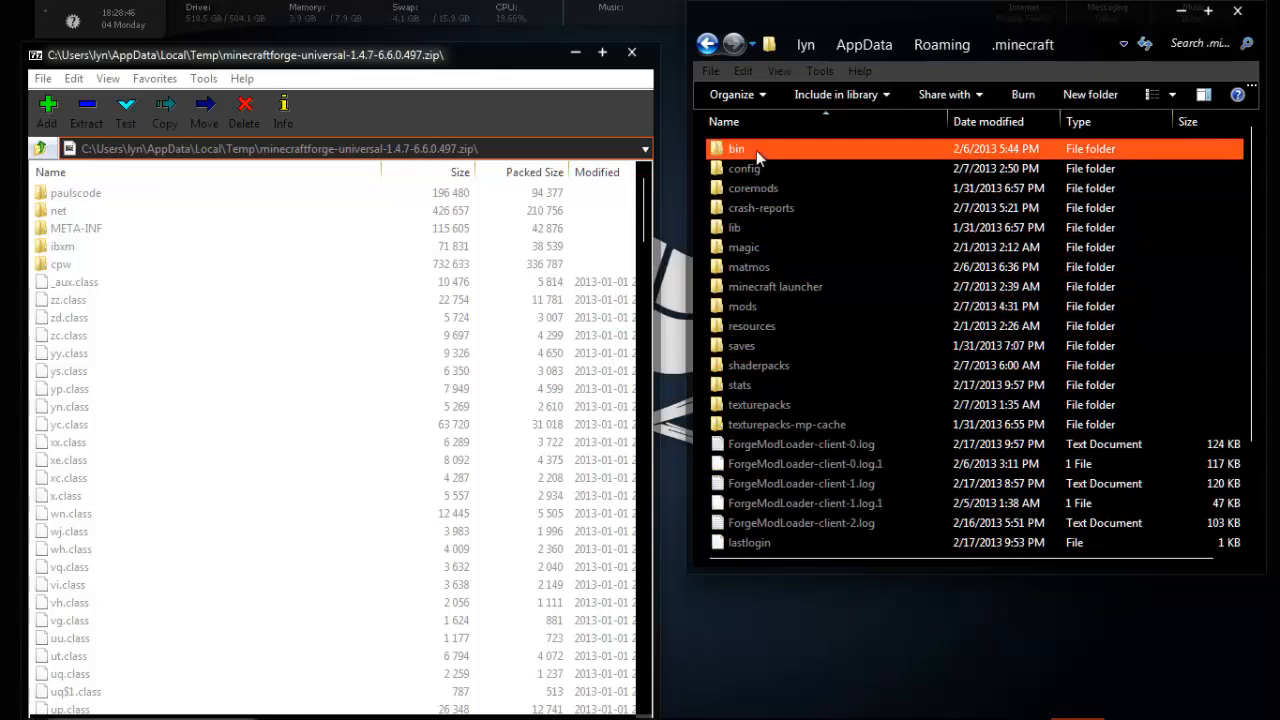
double_click(736, 148)
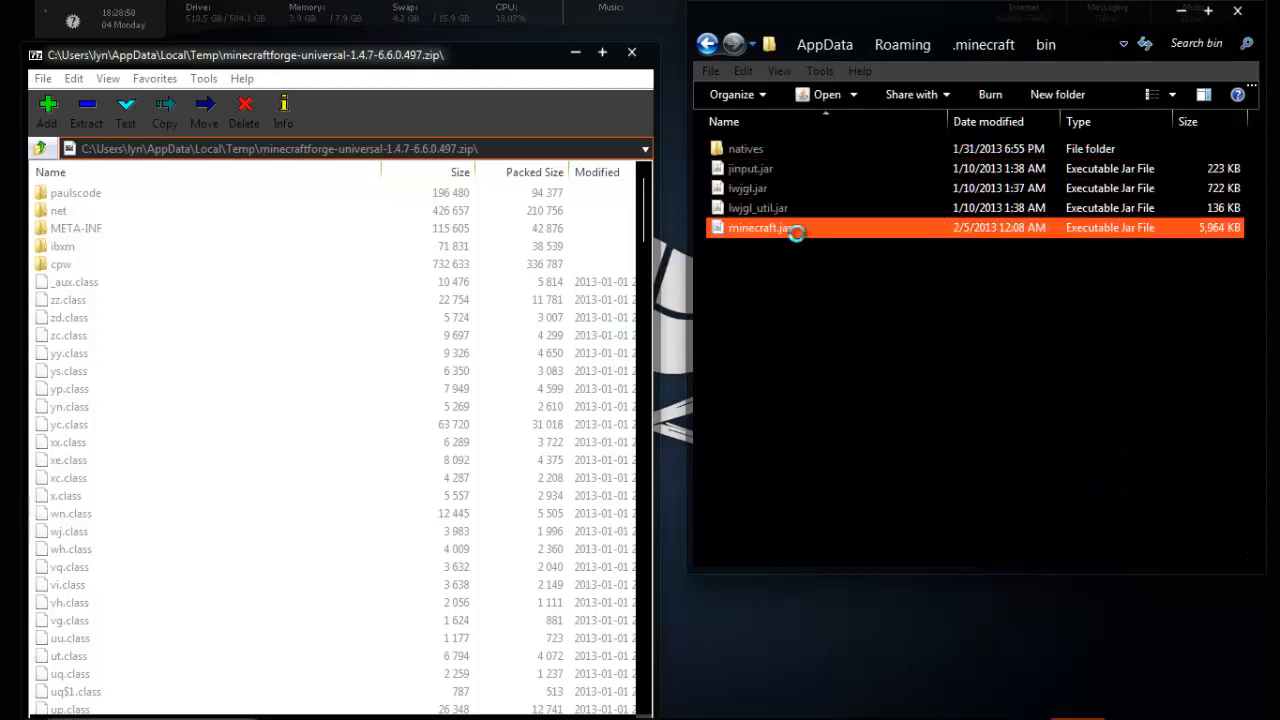
- Open minecraft.jar as an archive via the 7-Zip context menu
right_click(765, 228)
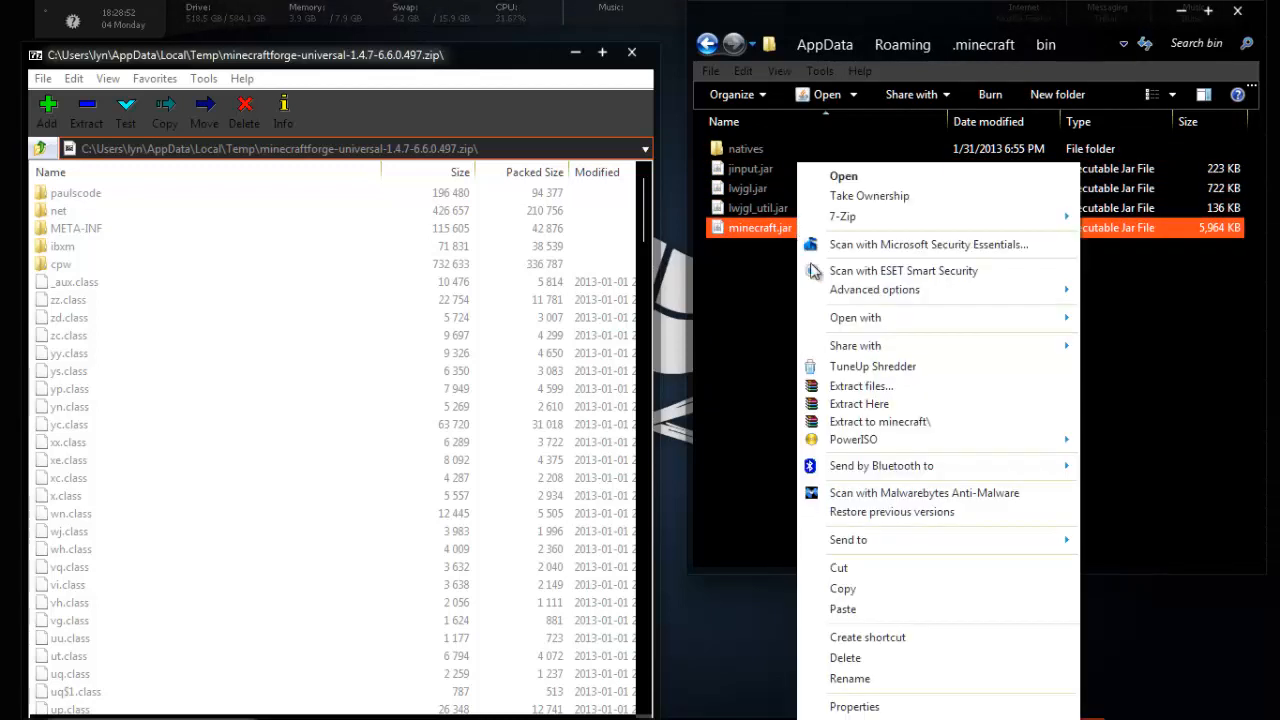
mouse_move(843, 216)
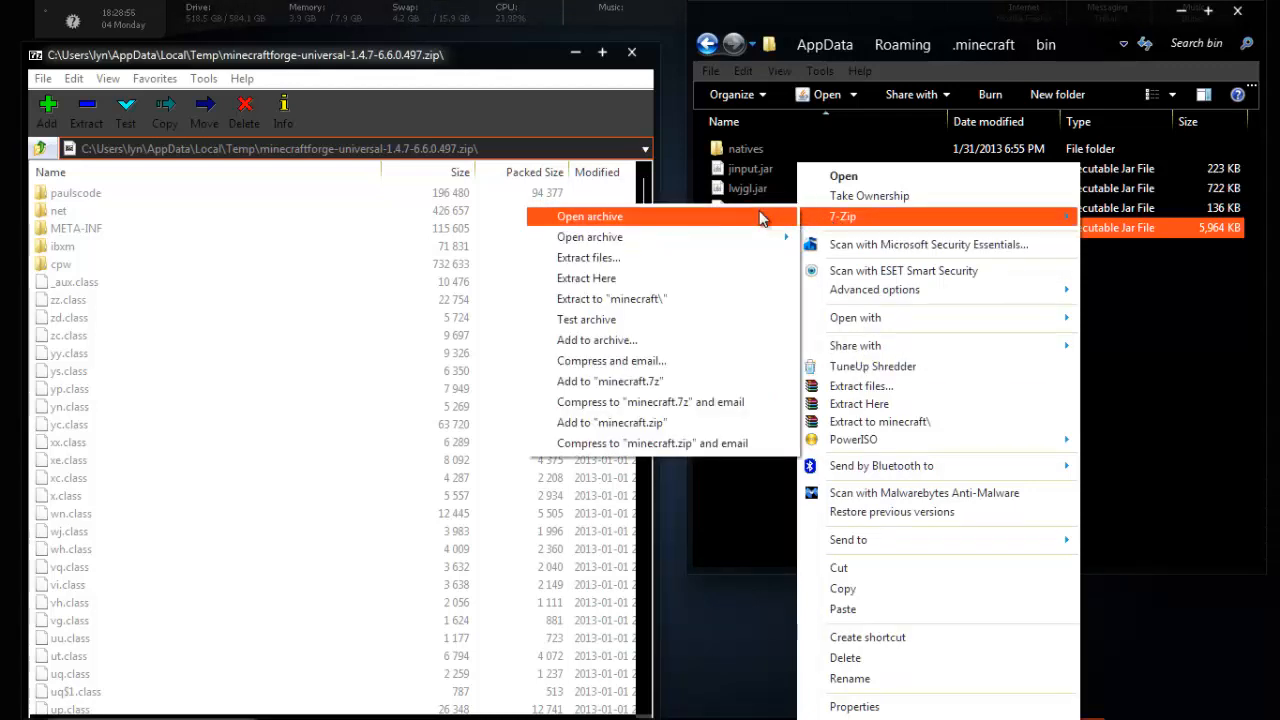
left_click(589, 237)
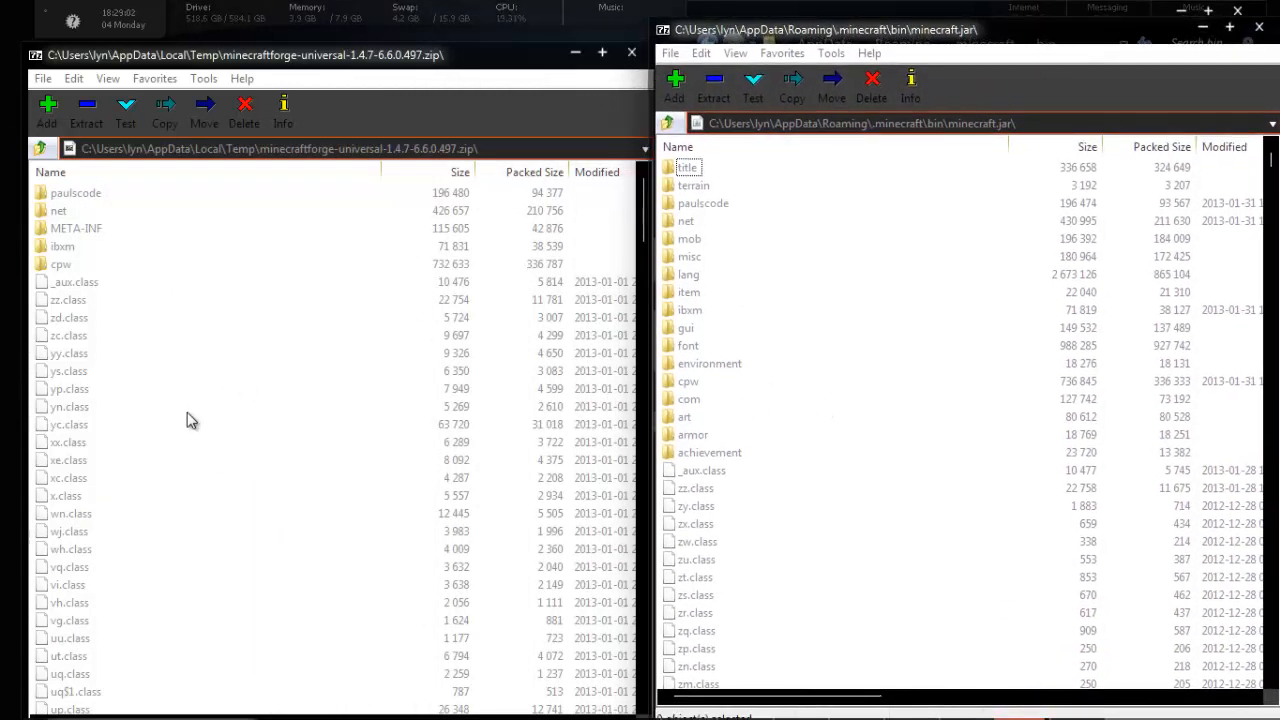
- Select all Forge archive files and drag them into the minecraft.jar window
left_click(68, 424)
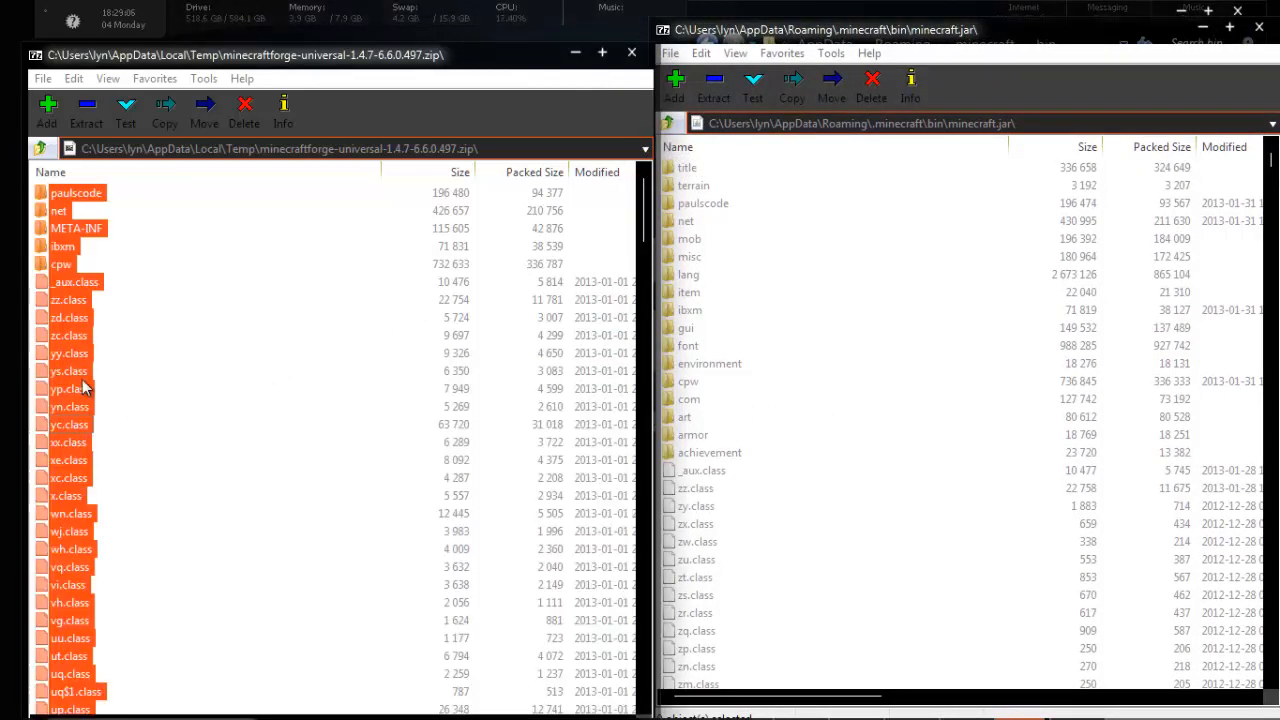
left_click(77, 192)
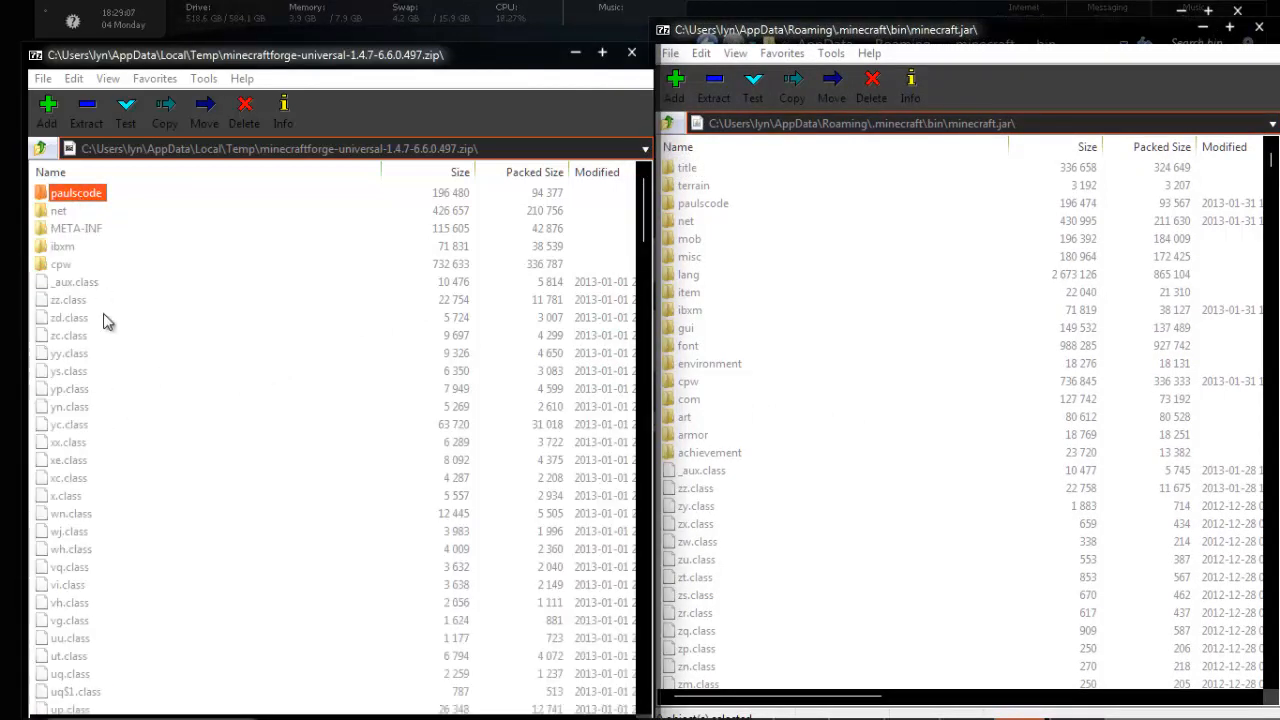
mouse_move(73, 318)
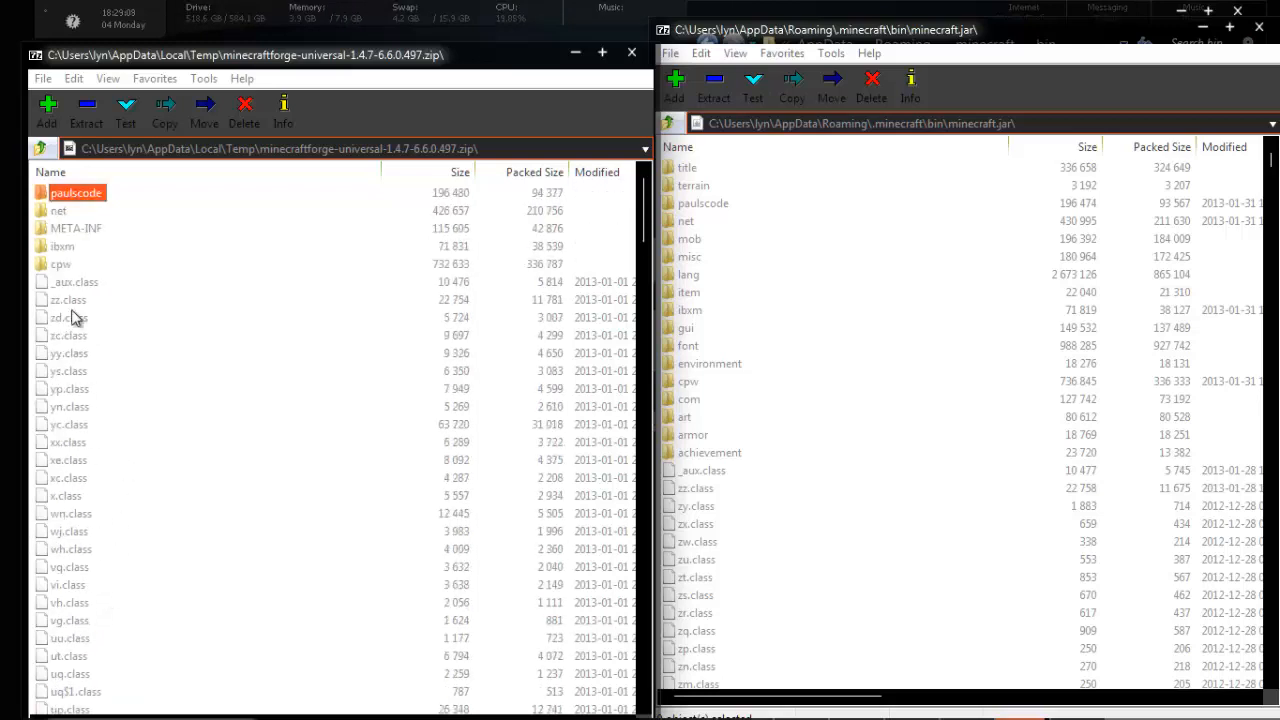
left_click(76, 281)
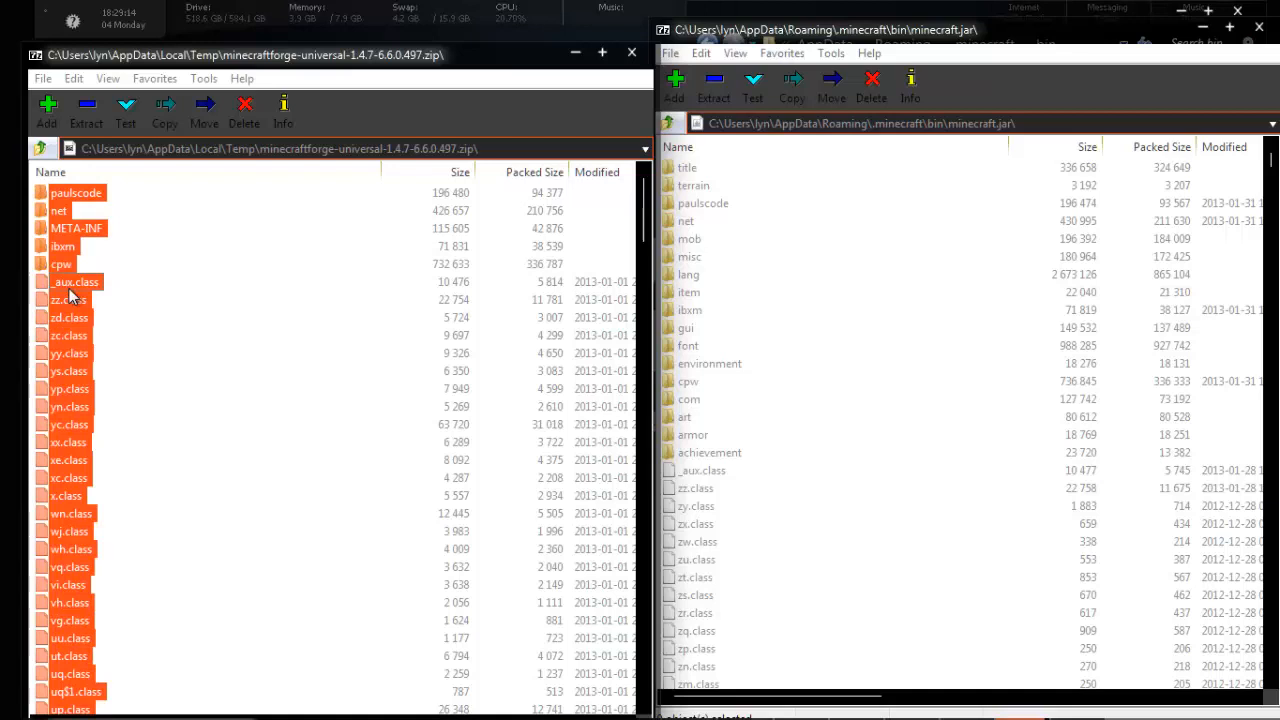
mouse_move(1000, 555)
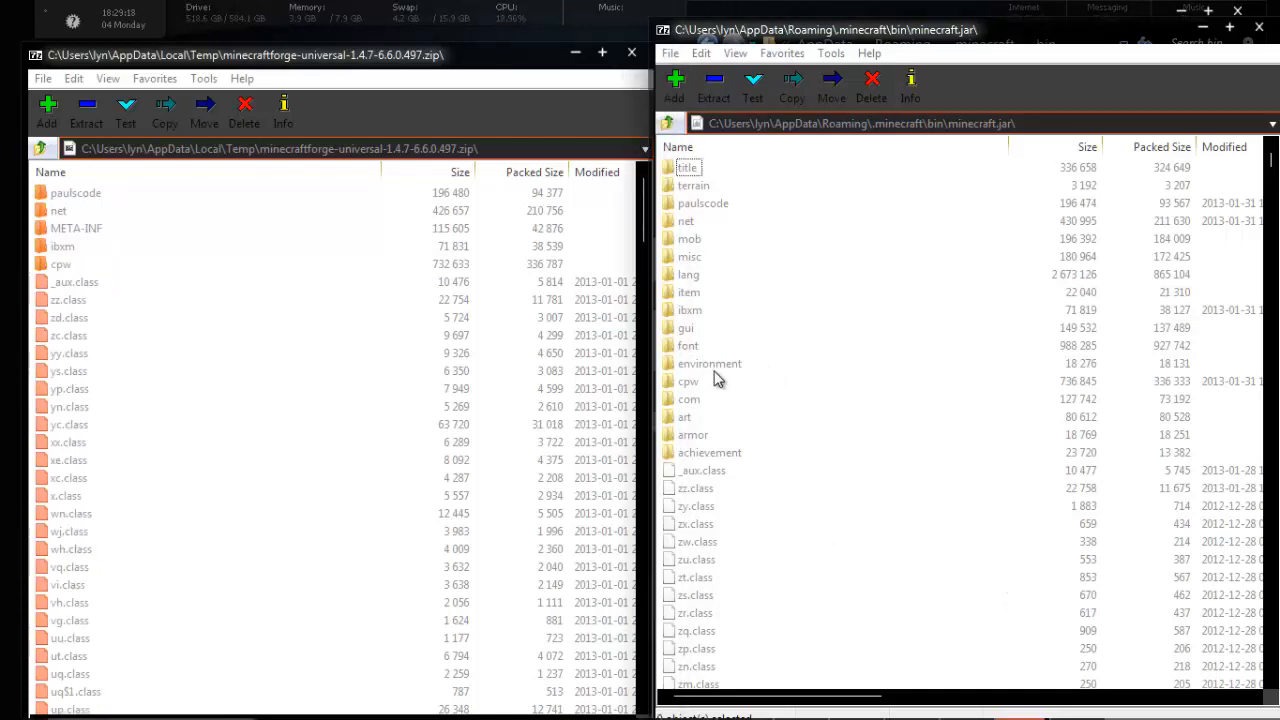
left_click(710, 363)
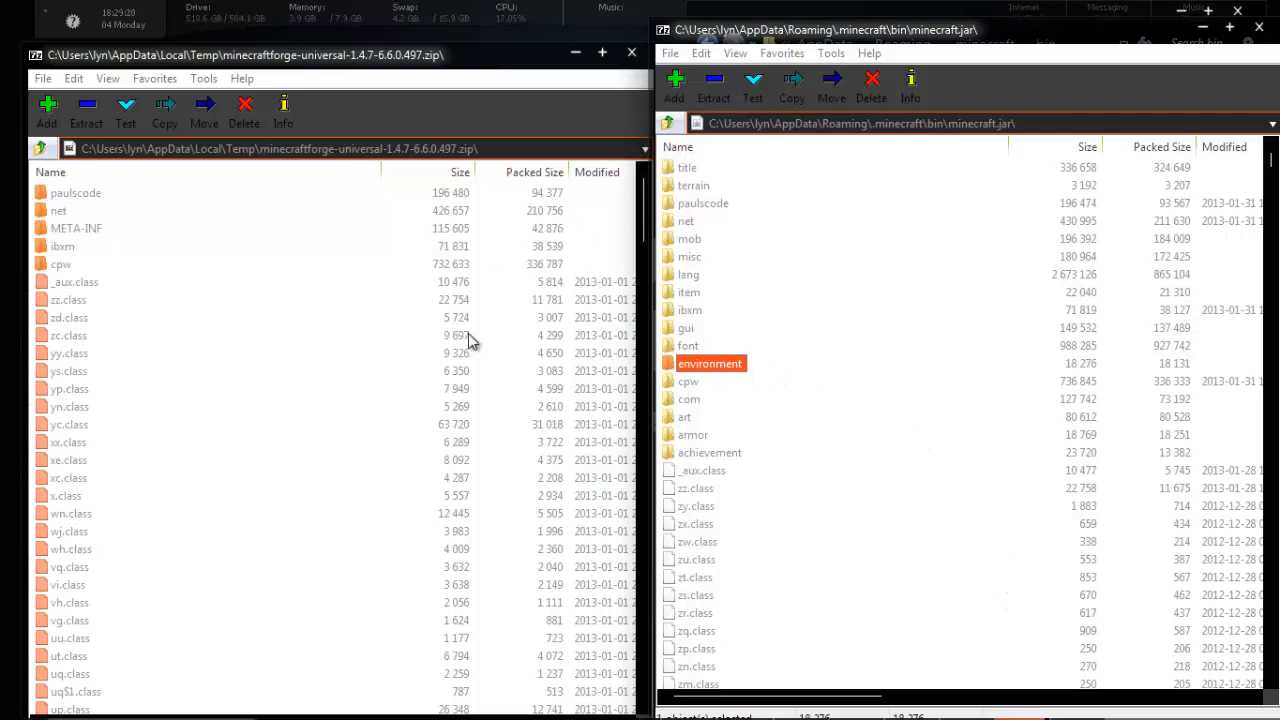
mouse_move(163, 242)
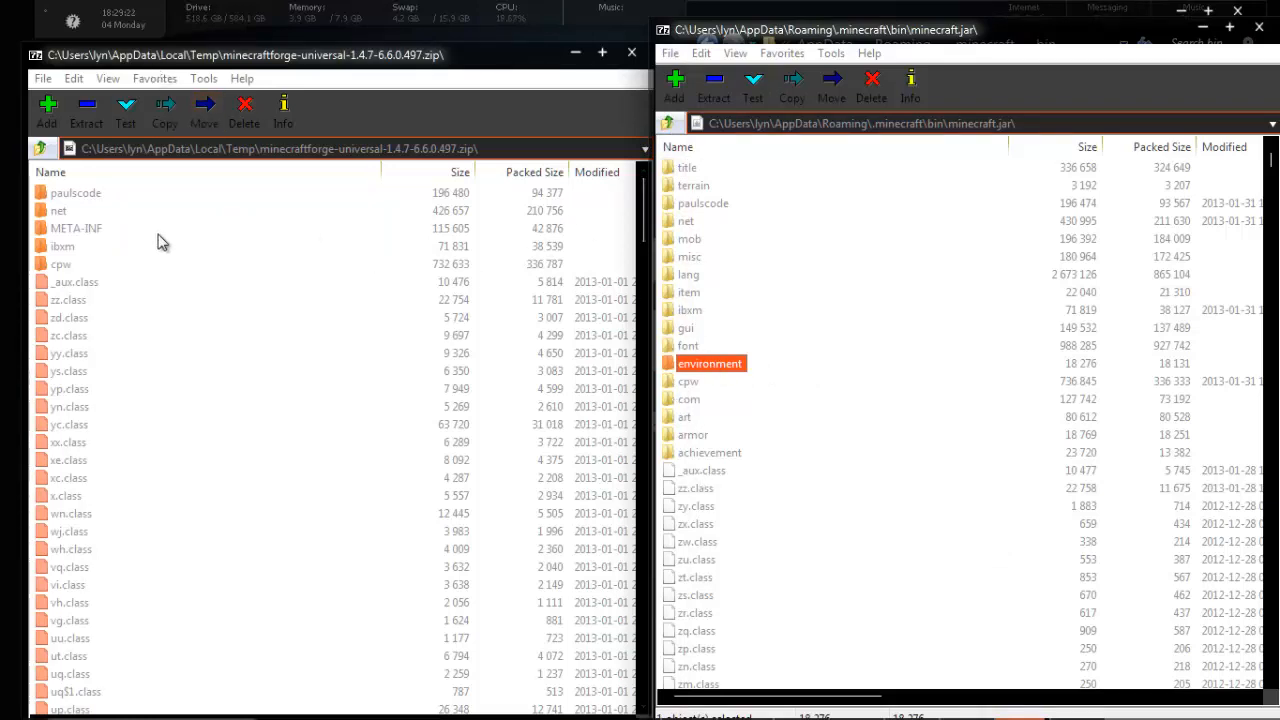
left_click(76, 228)
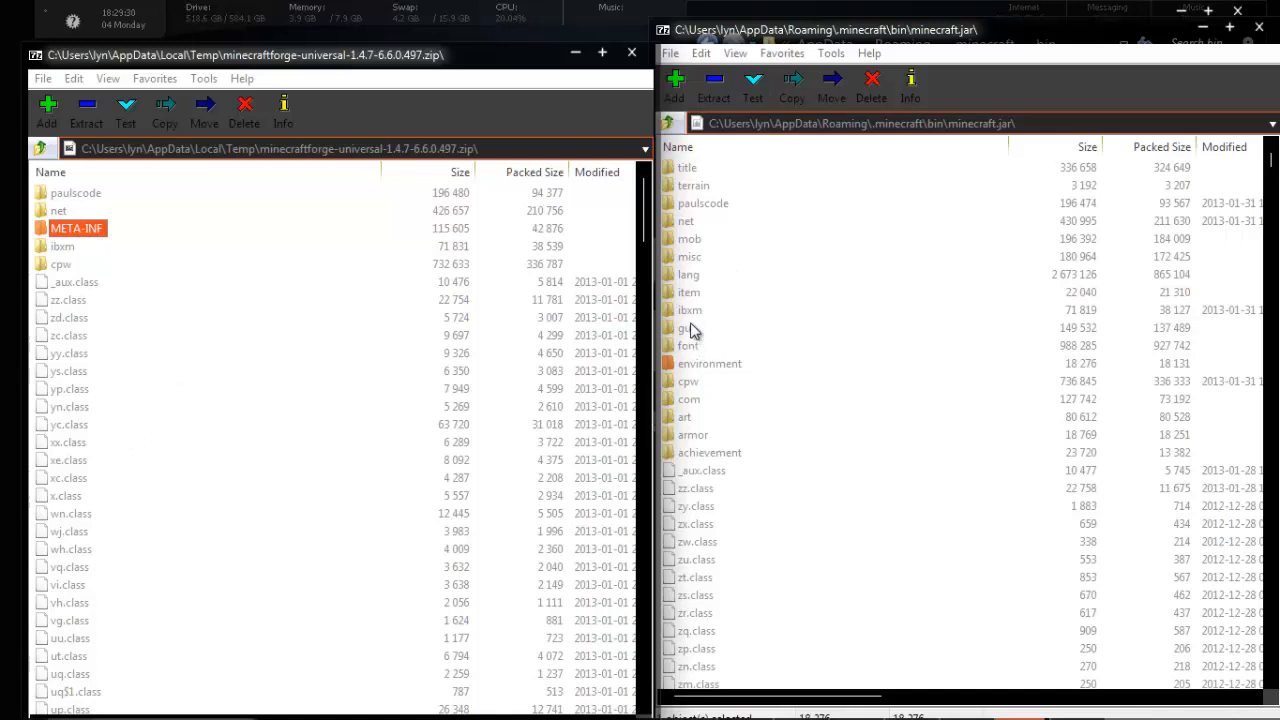
left_click(689, 256)
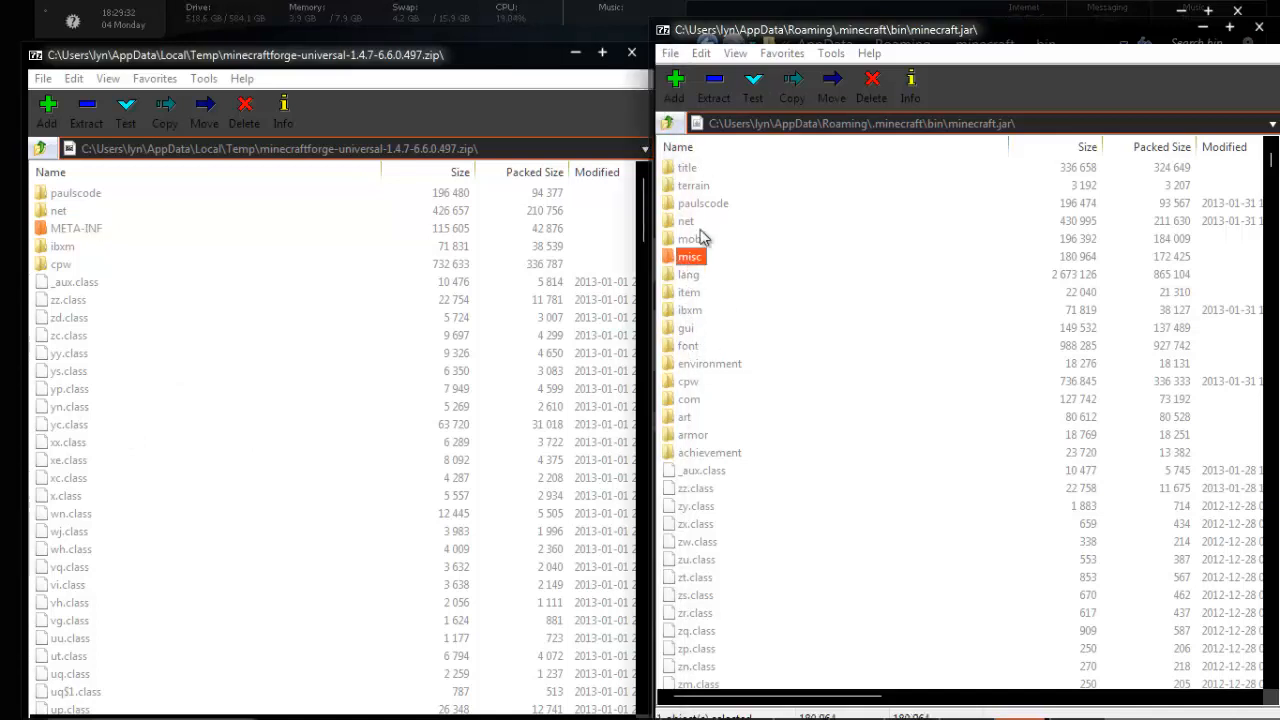
scroll("down", 3)
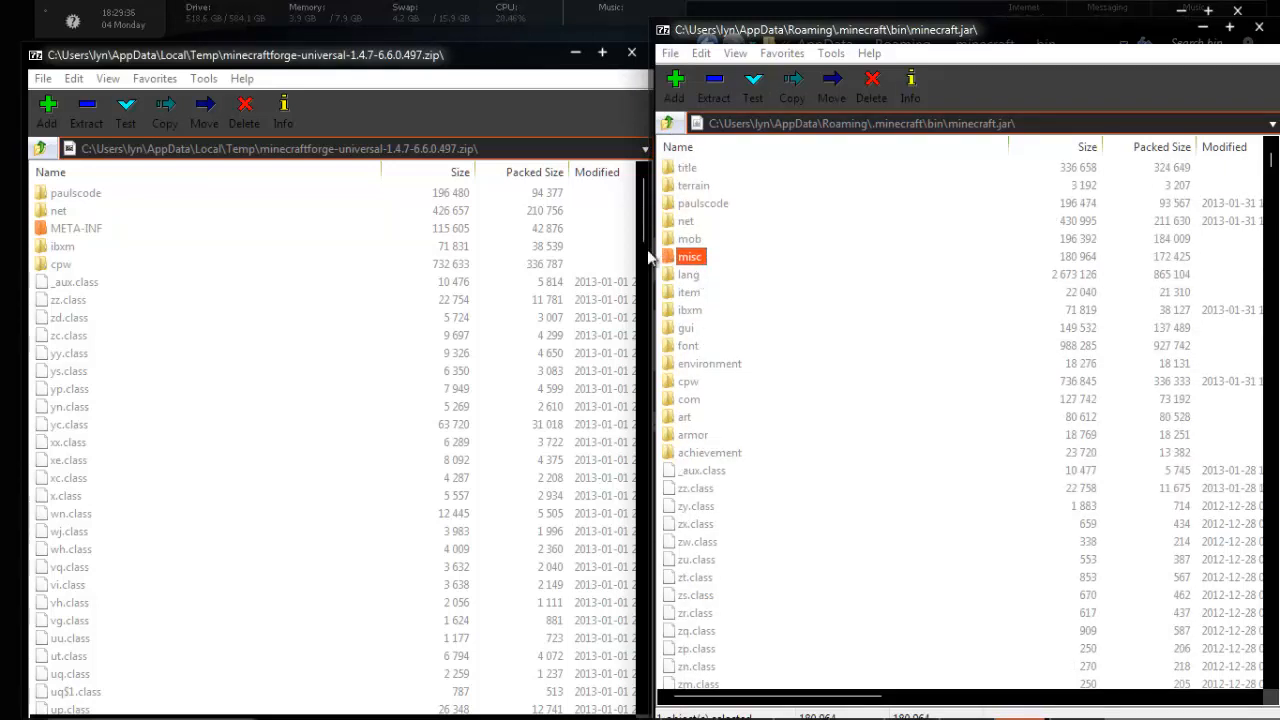
mouse_move(710, 440)
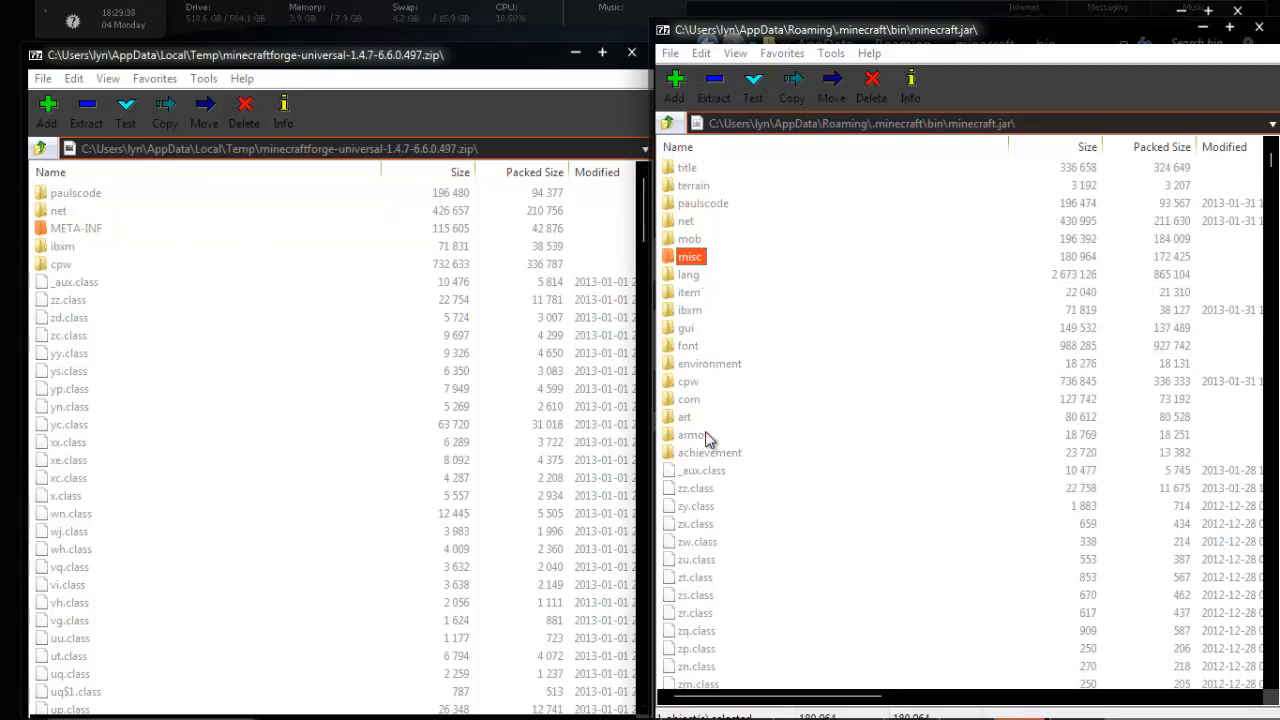
mouse_move(714, 297)
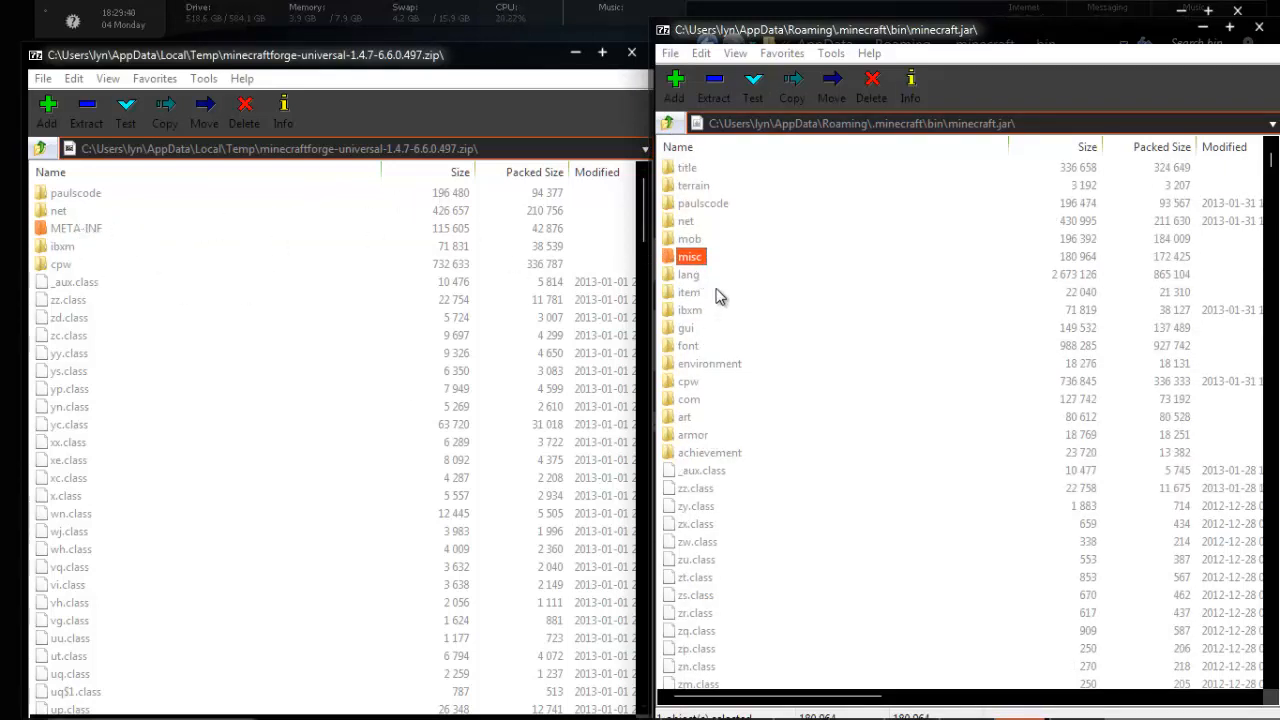
mouse_move(678, 207)
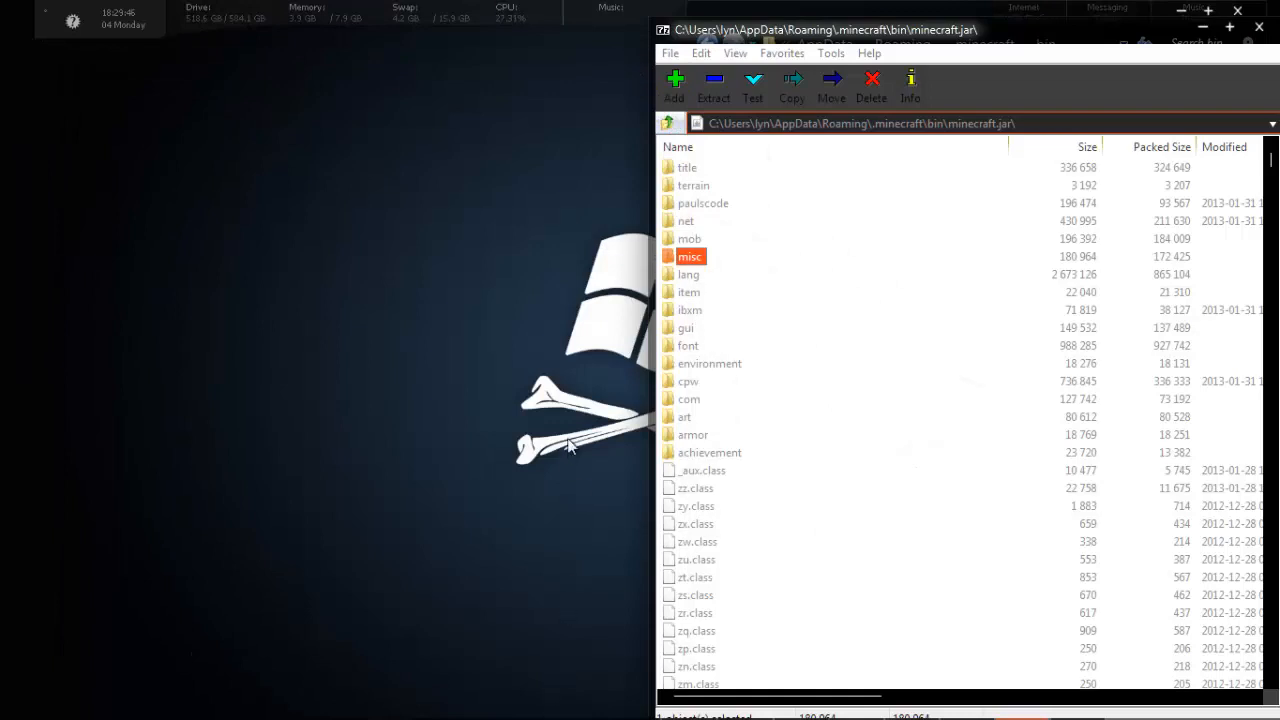
mouse_move(920, 153)
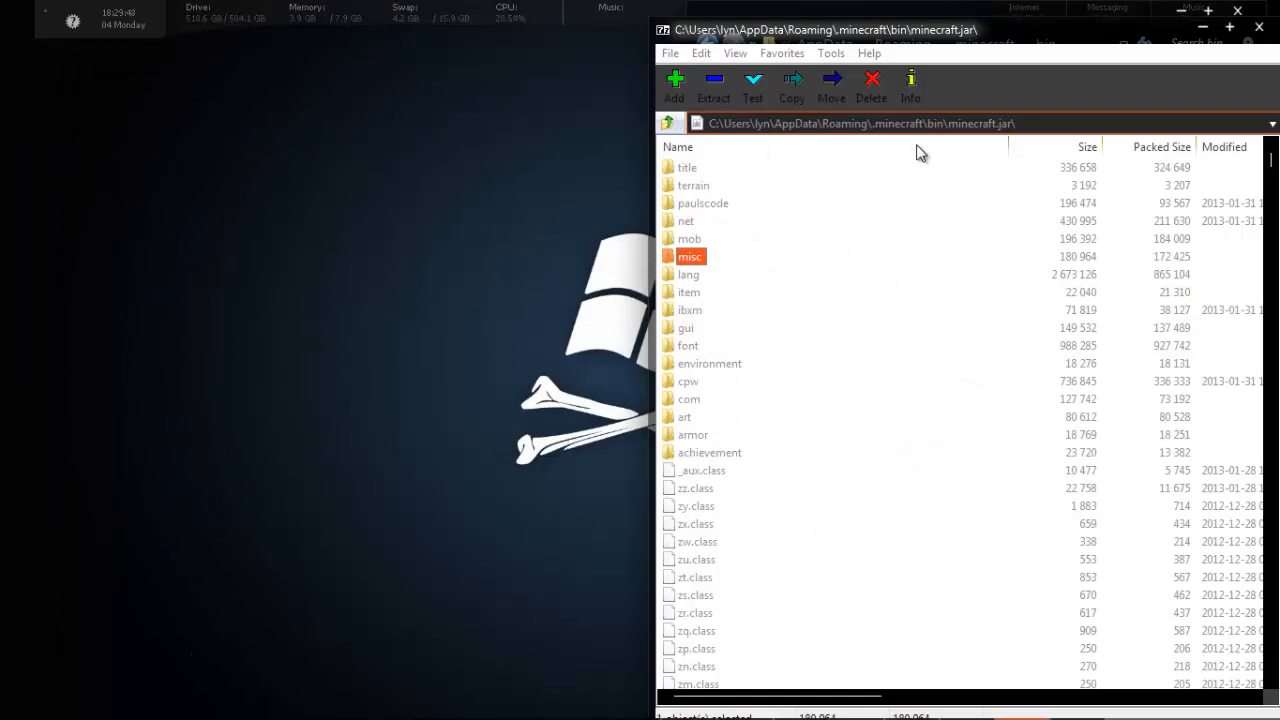
mouse_move(826, 199)
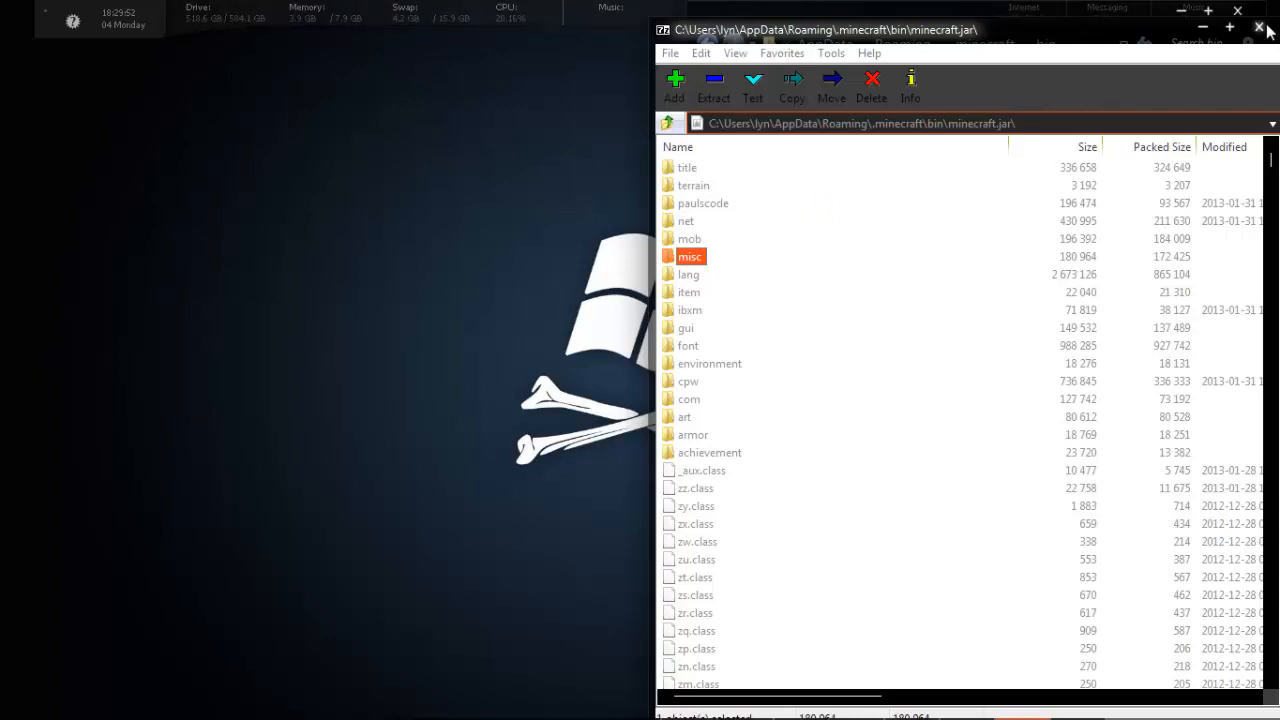
- Close the minecraft.jar 7-Zip archive window
left_click(1259, 28)
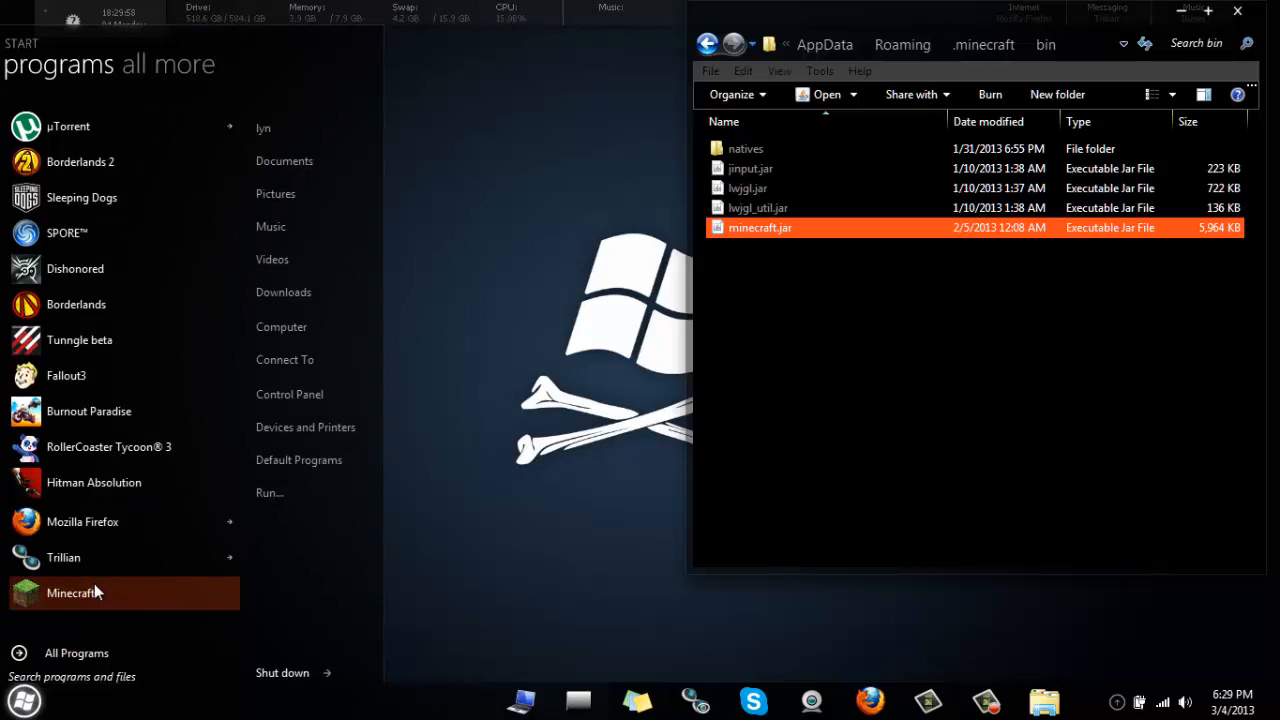
mouse_move(125, 611)
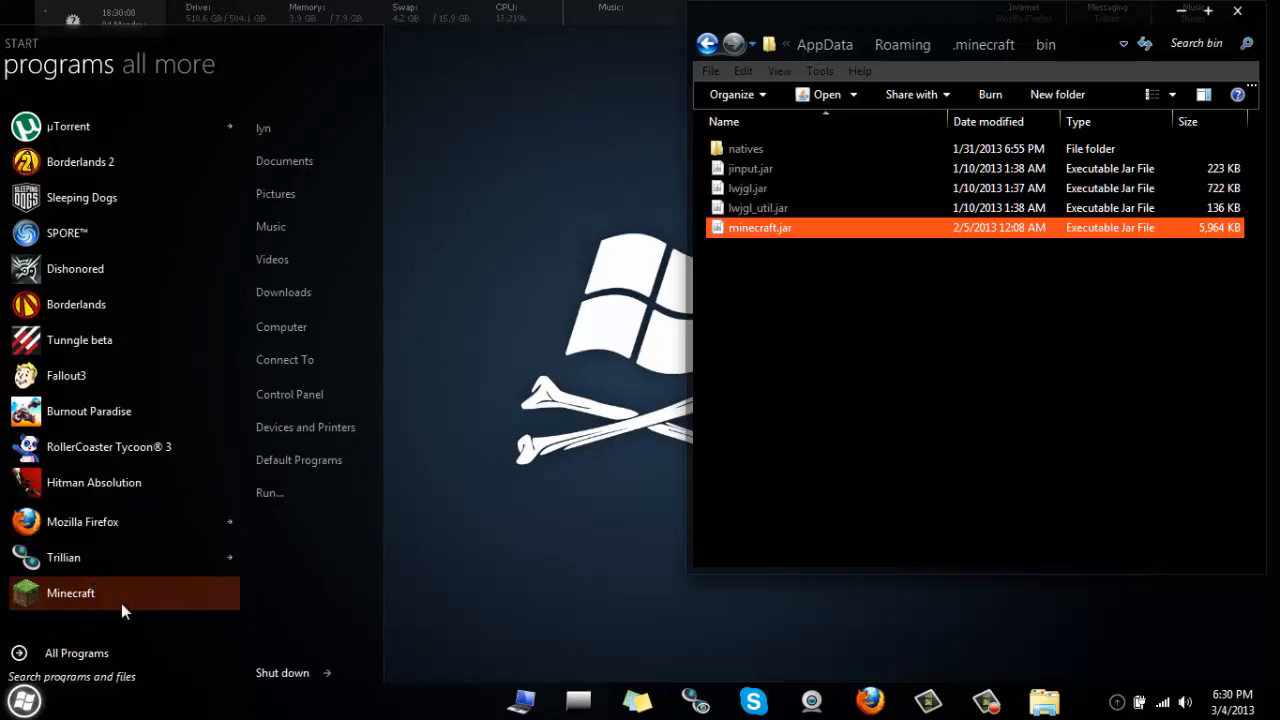
- Start the TeamExtreme Minecraft Launcher from the Start menu, hiding the security alerts
left_click(70, 593)
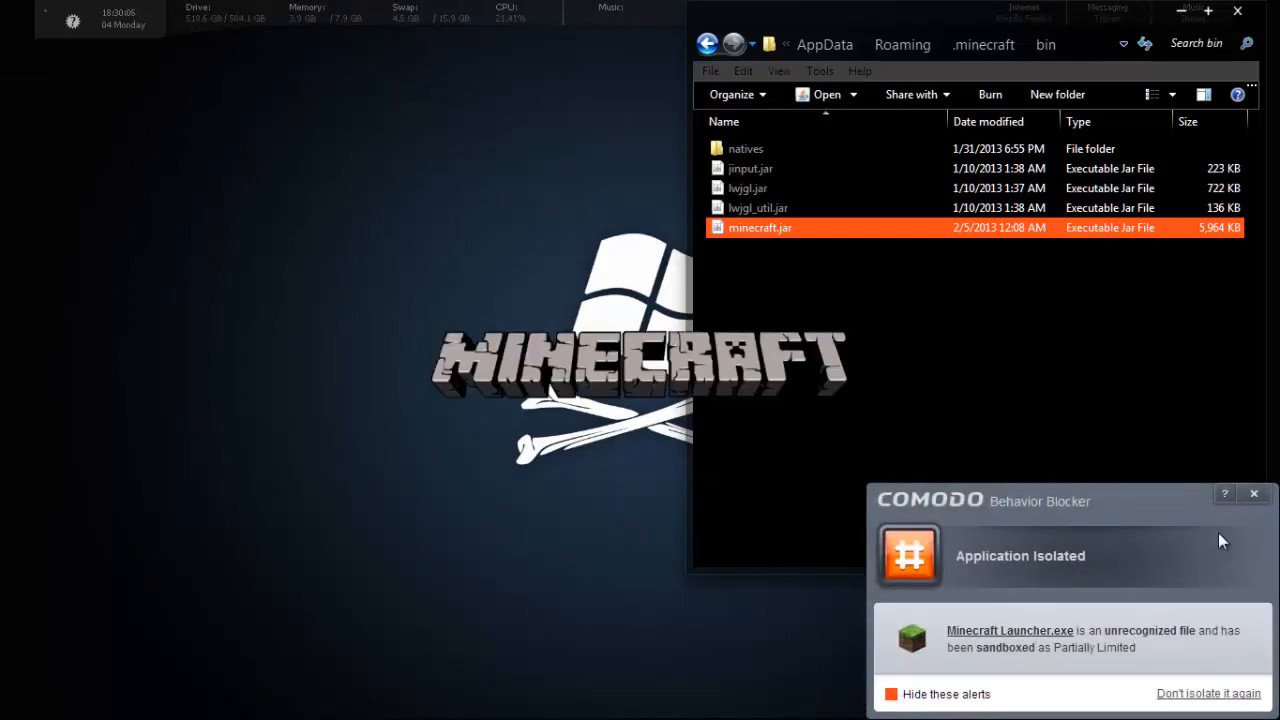
mouse_move(1207, 553)
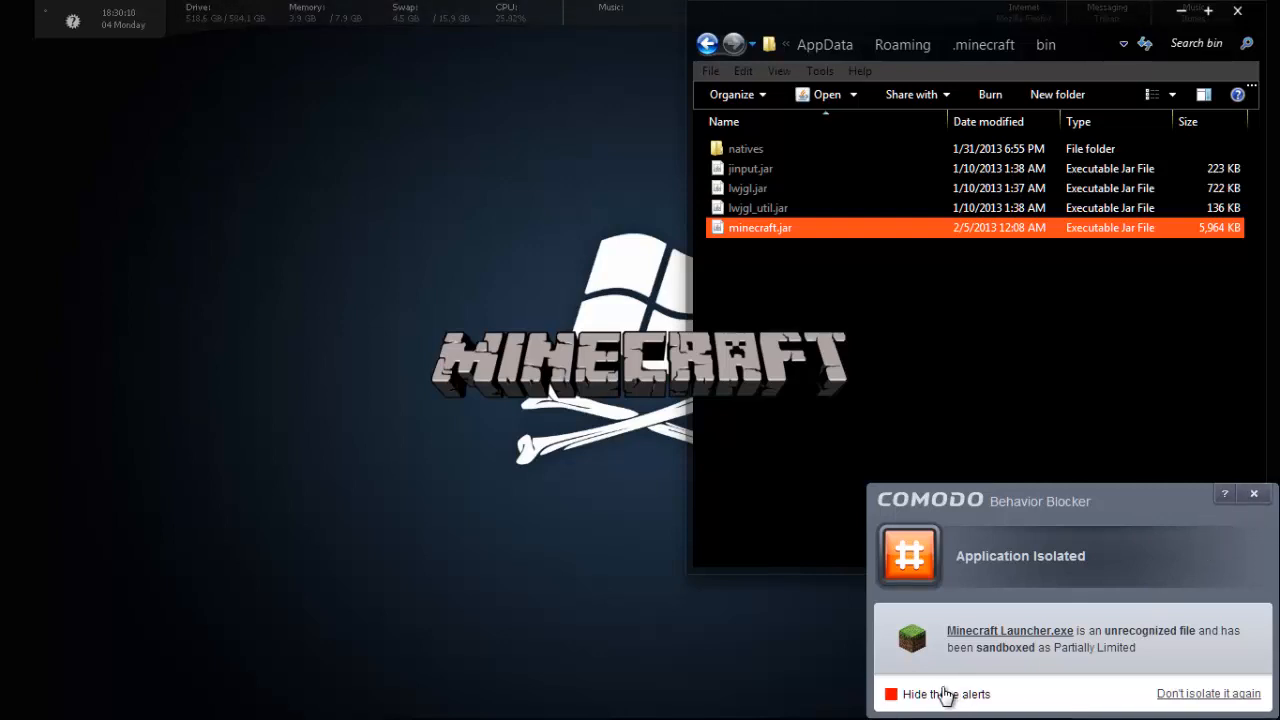
left_click(890, 694)
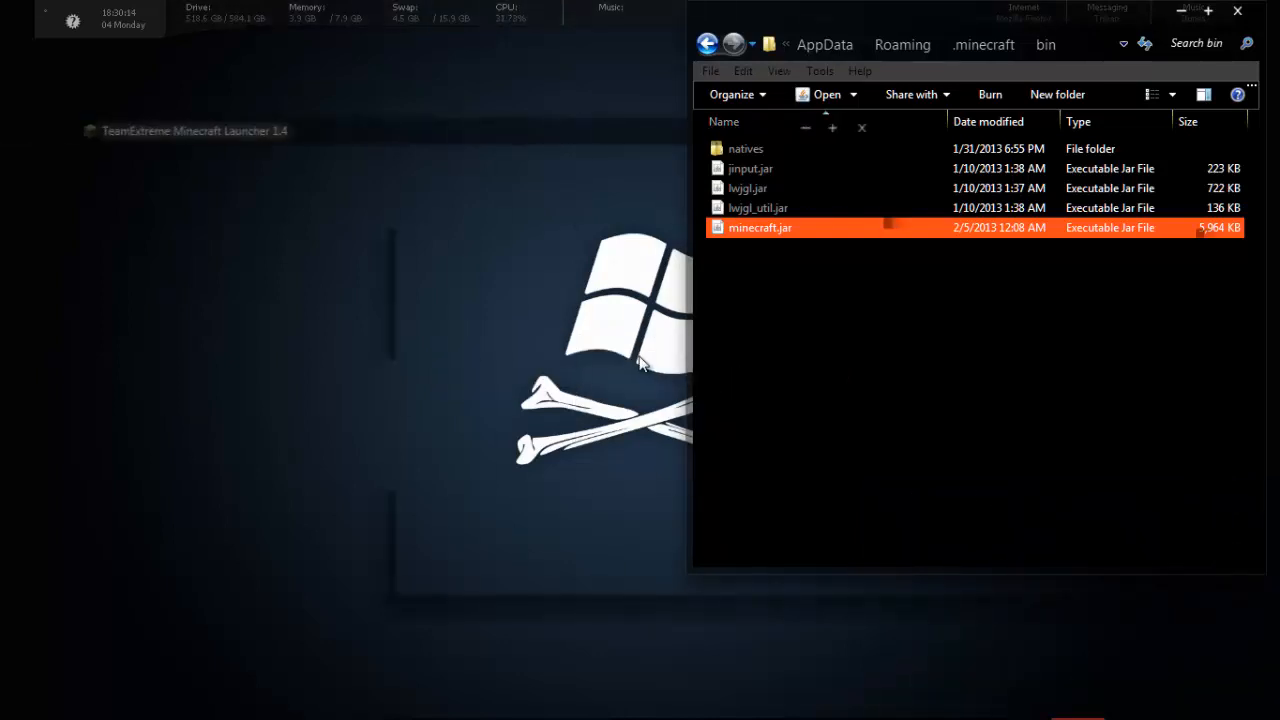
left_click(194, 131)
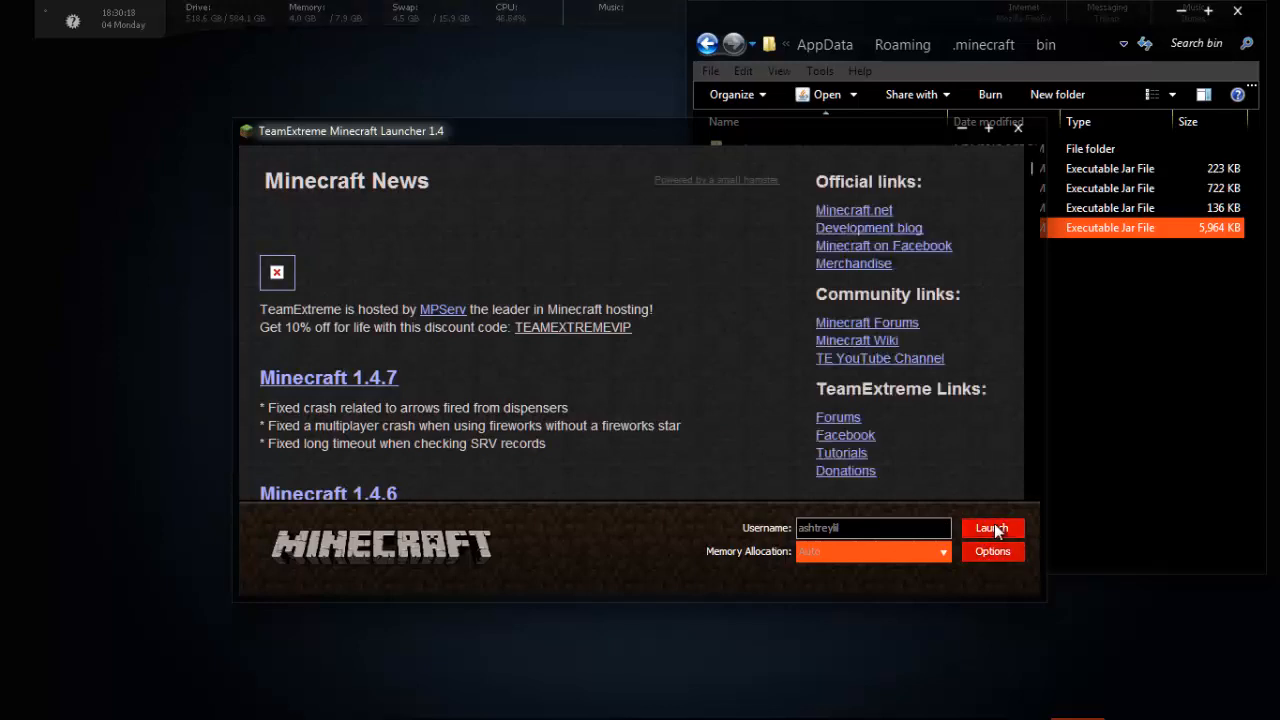
mouse_move(945, 551)
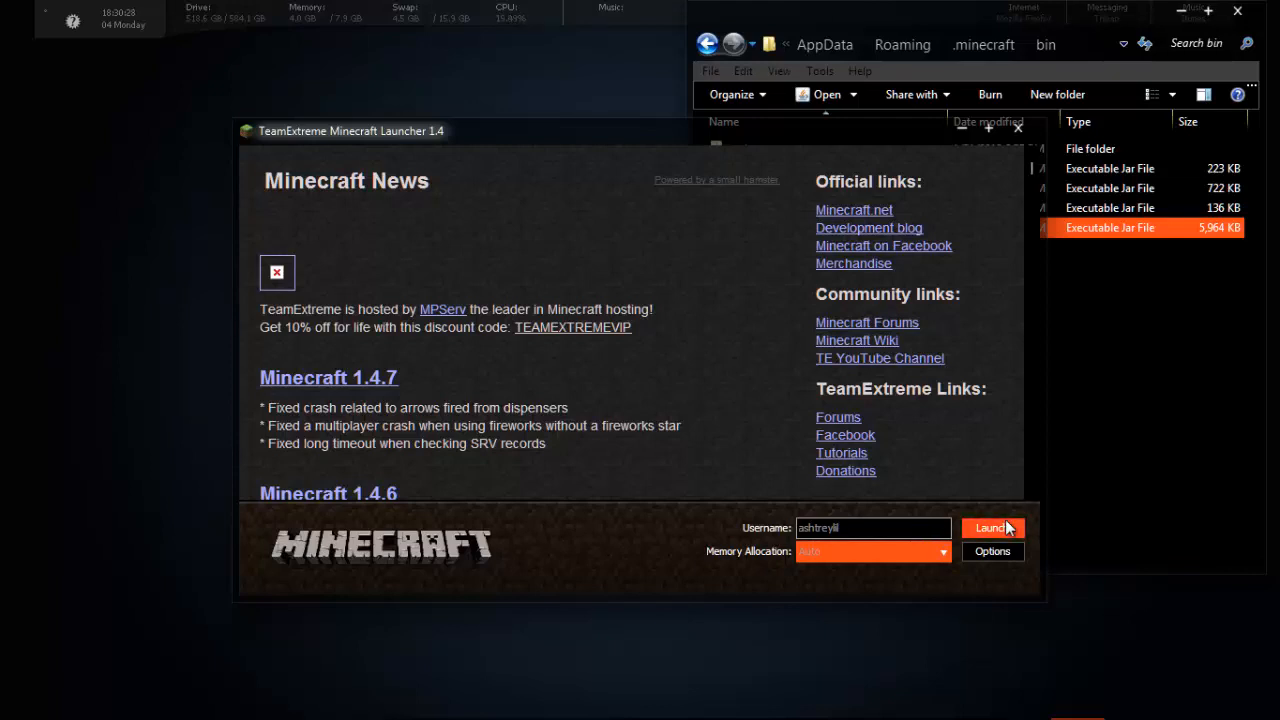
- Launch modded Minecraft 1.4.7 from the TeamExtreme launcher, keeping the username
left_click(990, 528)
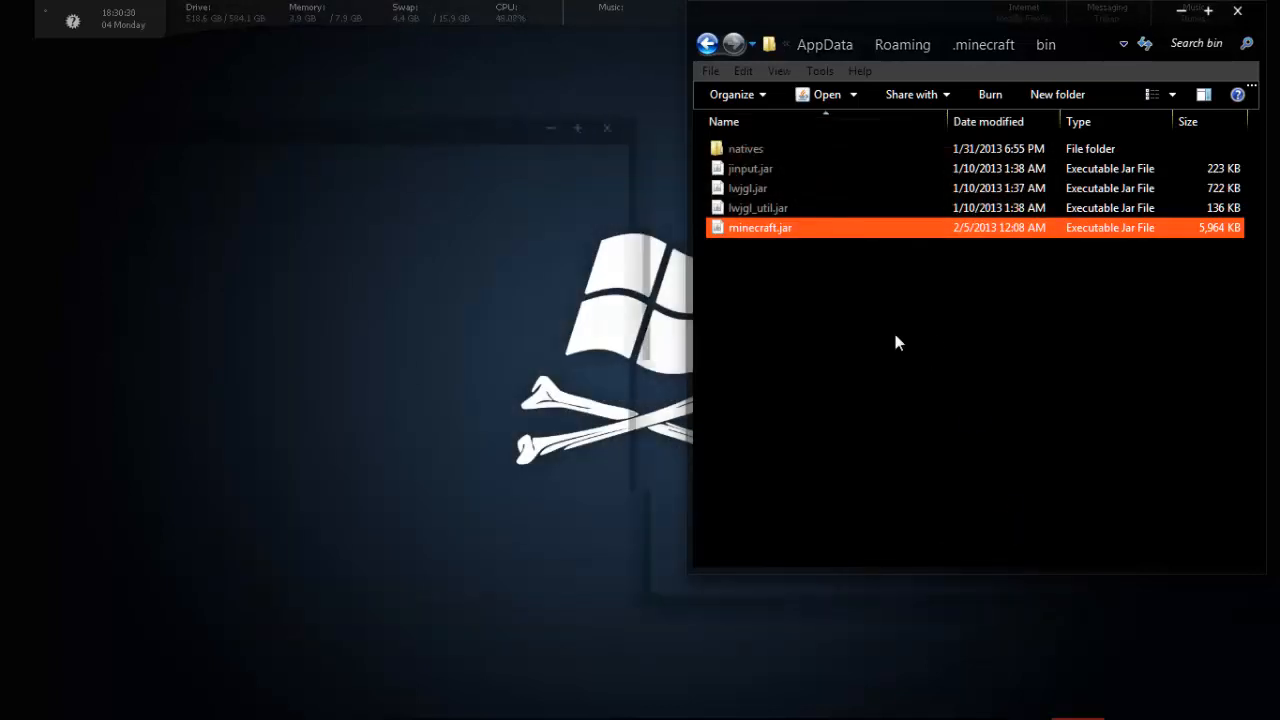
double_click(760, 227)
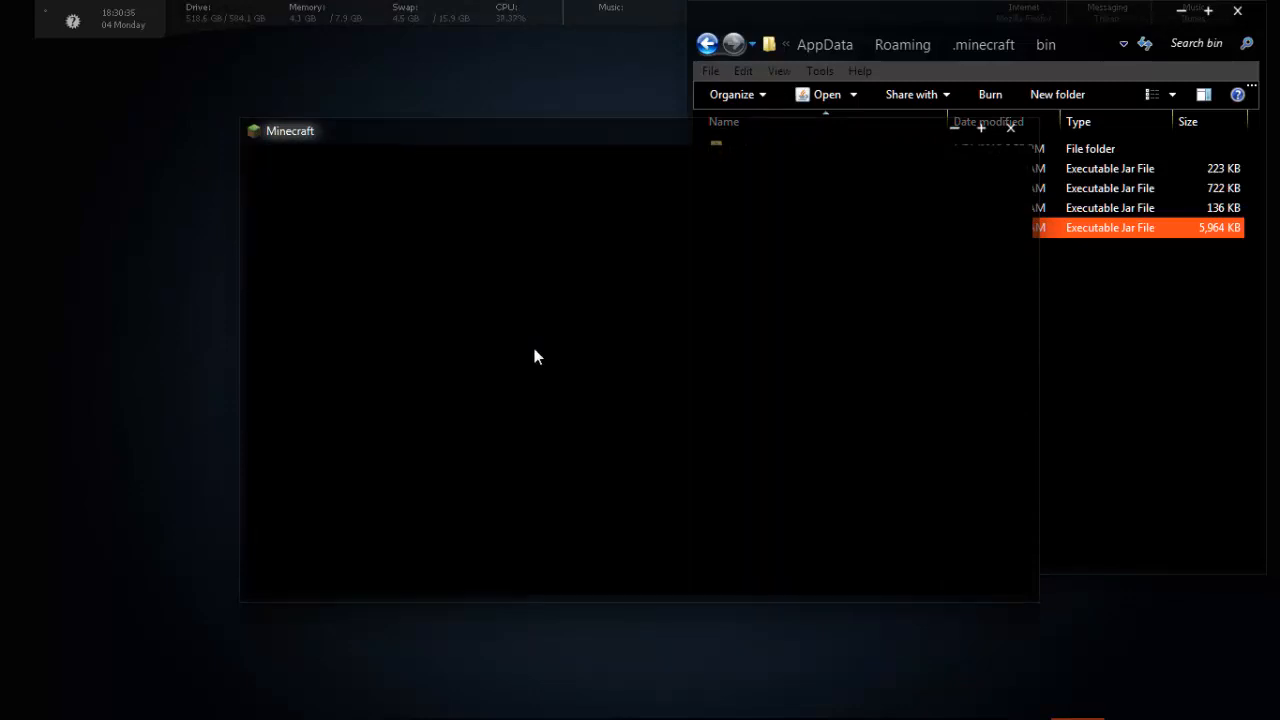
mouse_move(543, 340)
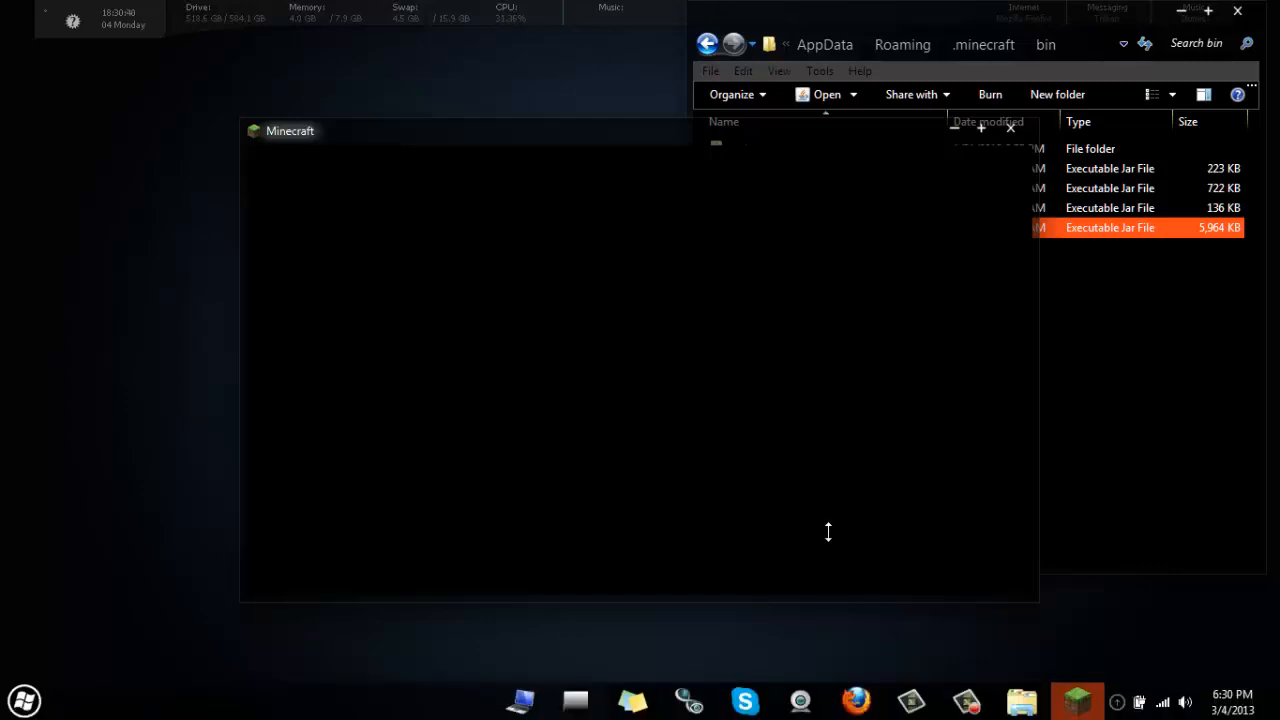
- Check audio levels in the taskbar Volume Mixer while Minecraft loads, then dismiss it
double_click(1109, 227)
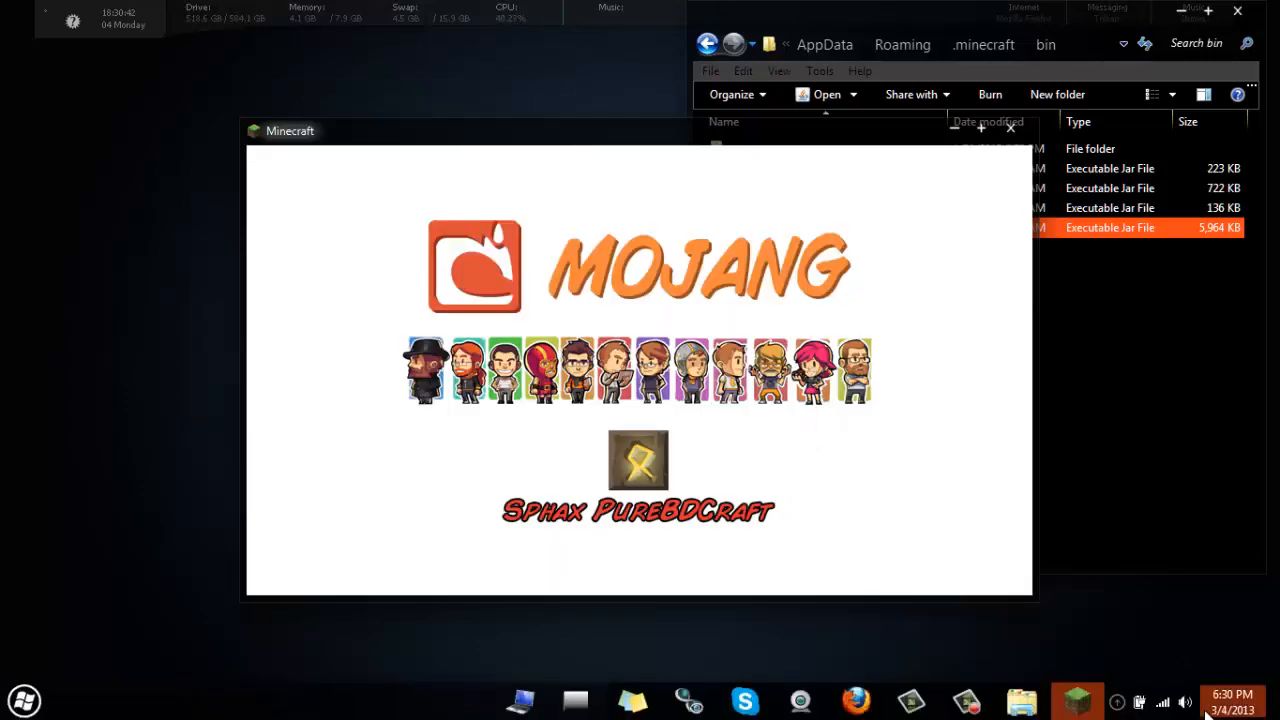
left_click(1185, 701)
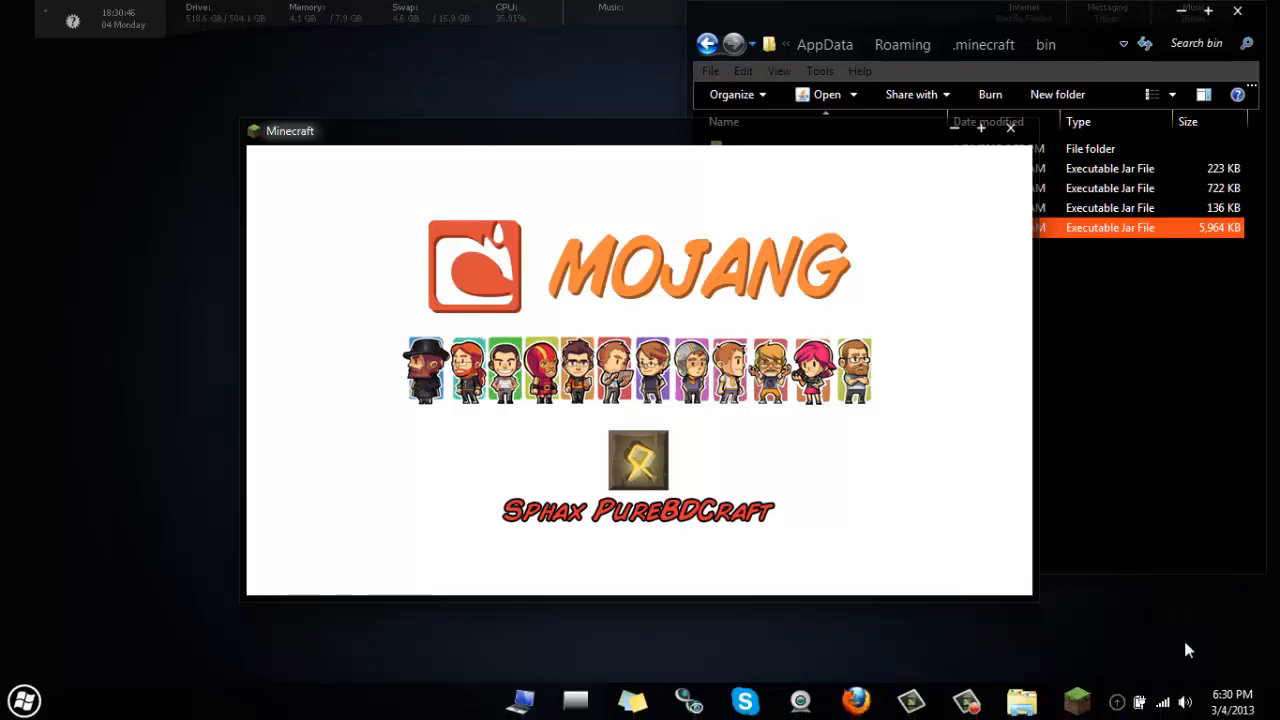
left_click(1185, 702)
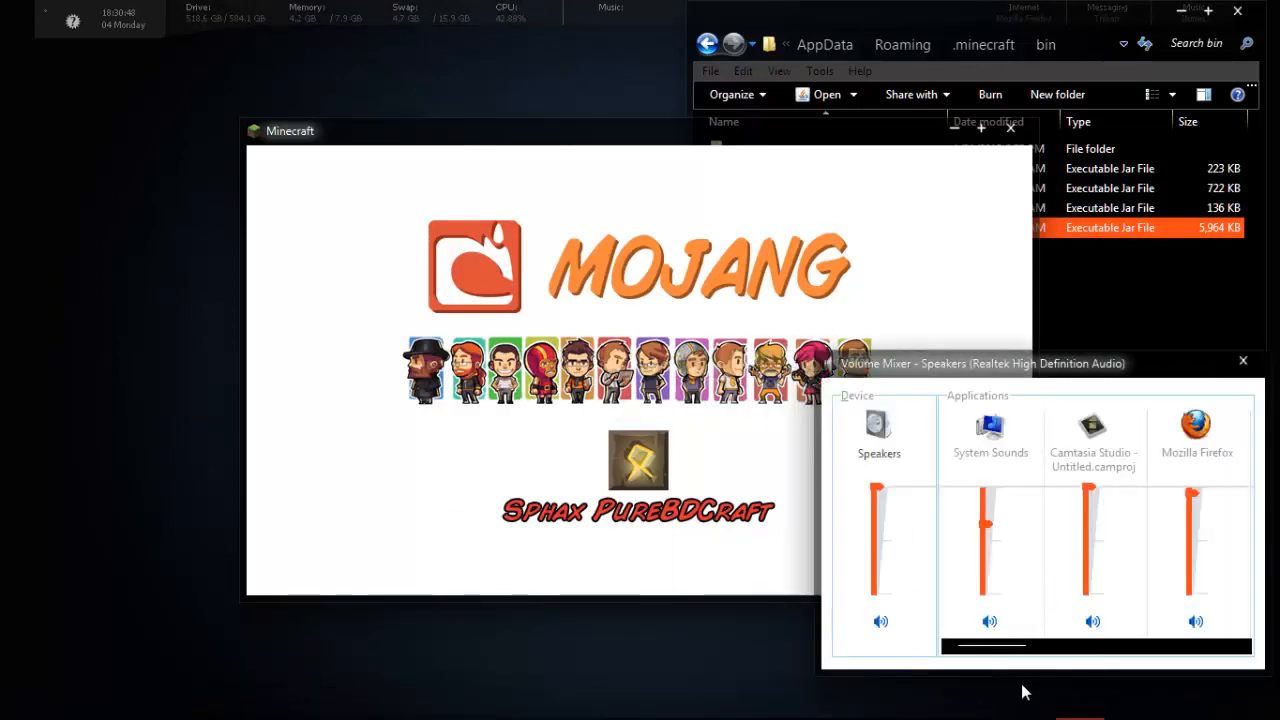
scroll("right", 3)
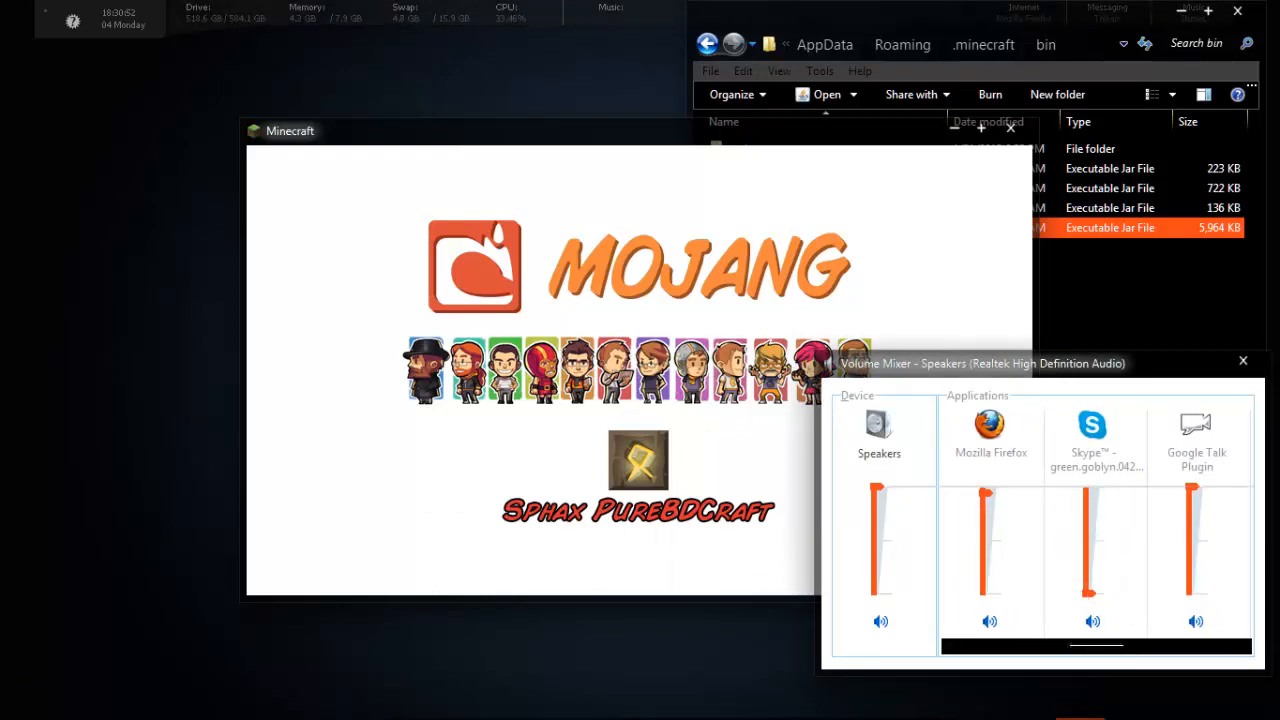
left_click(1243, 361)
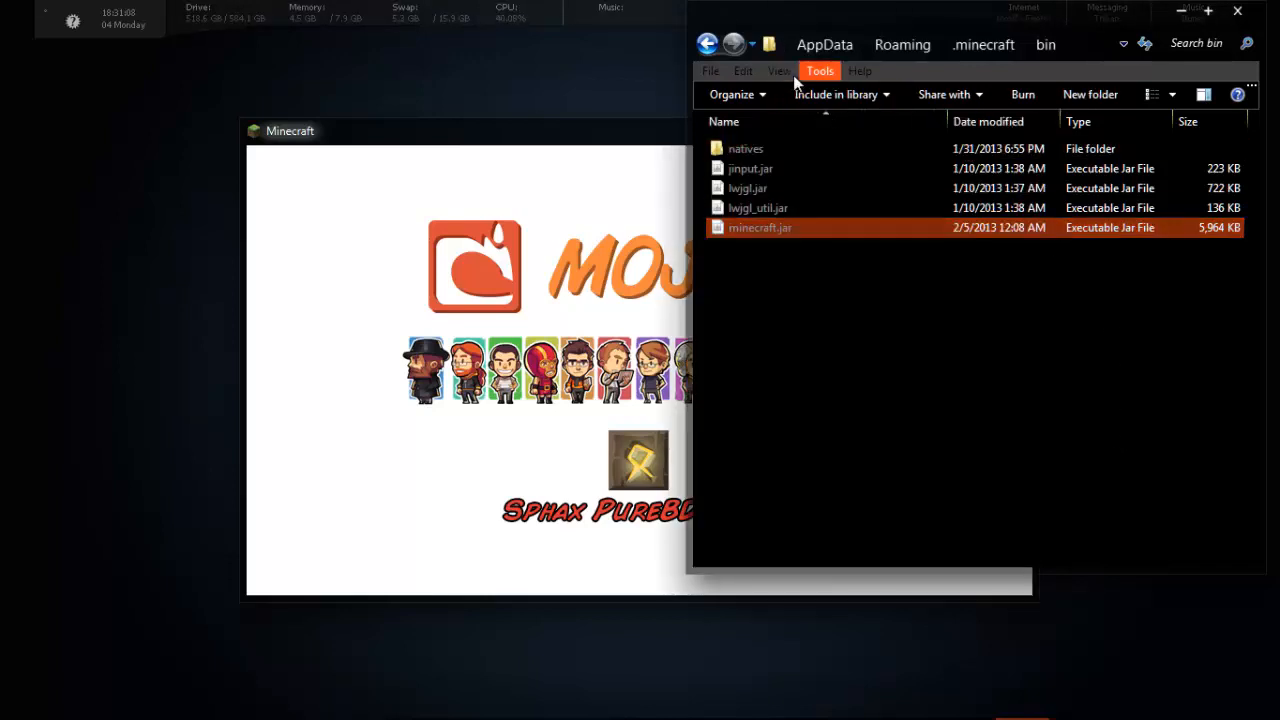
- Navigate Explorer up from bin to the AppData\Roaming folder listing .minecraft
left_click(824, 44)
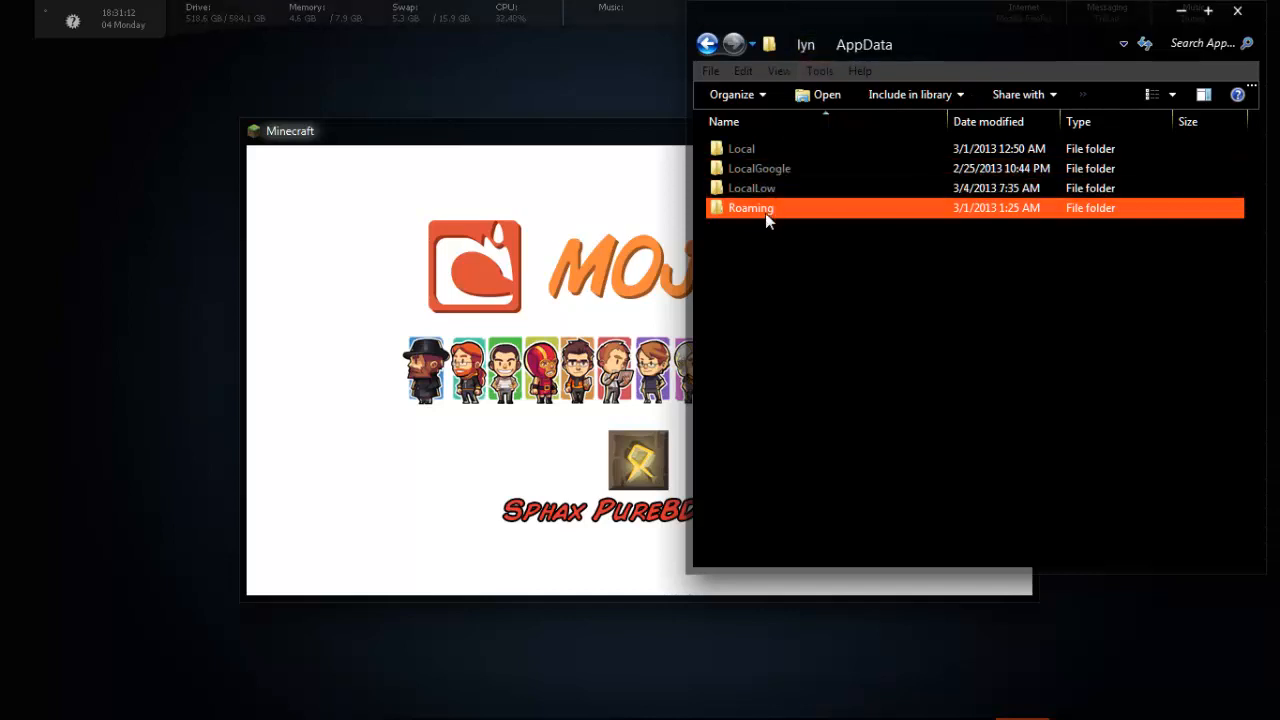
double_click(750, 207)
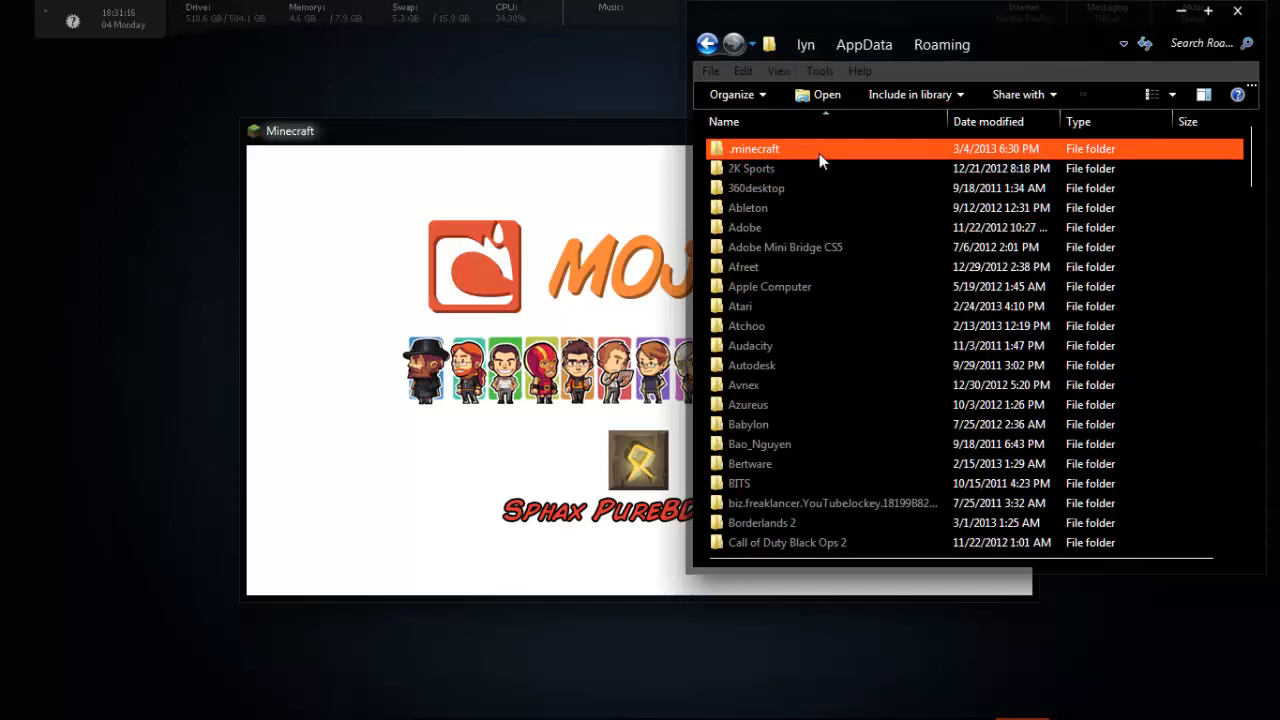
mouse_move(820, 160)
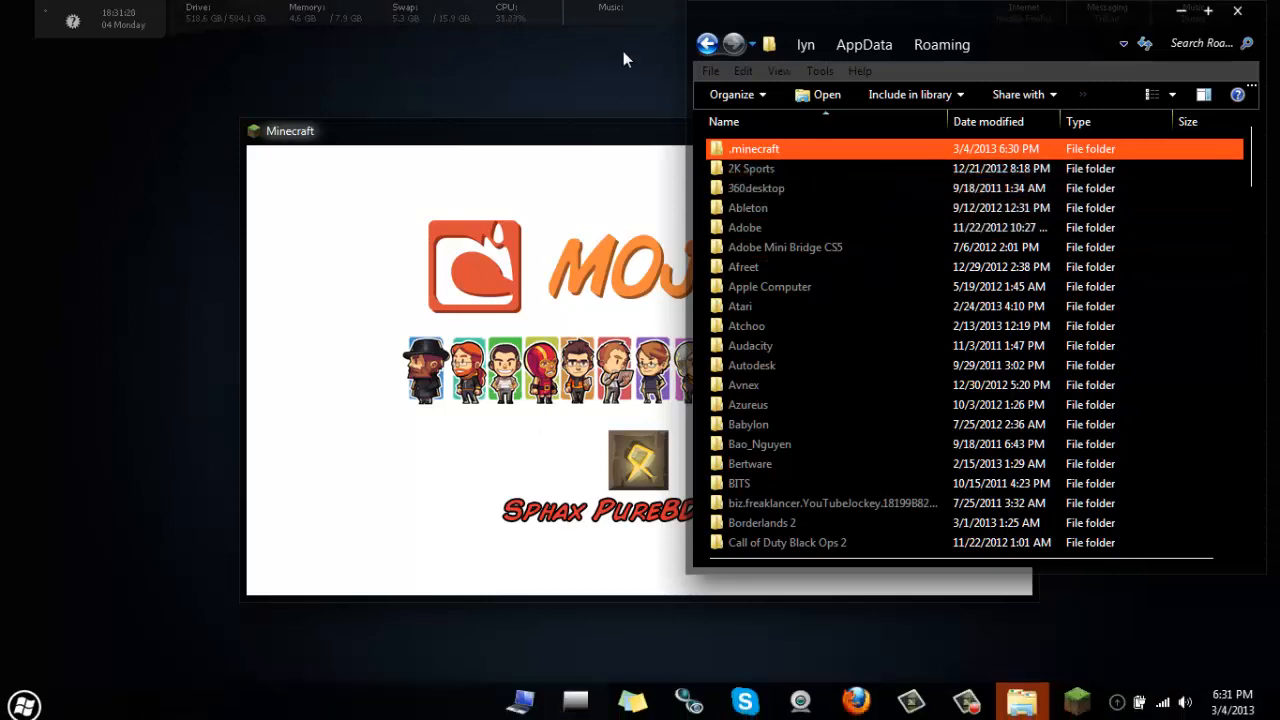
mouse_move(788, 162)
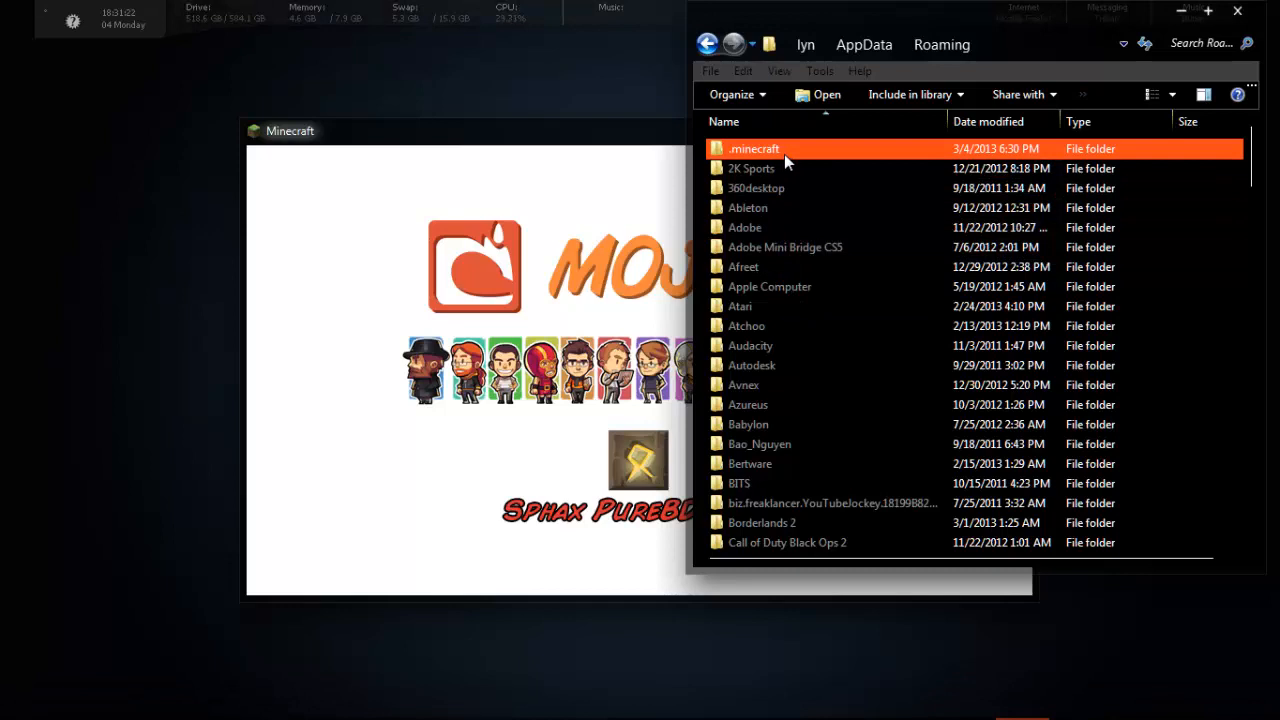
mouse_move(785, 160)
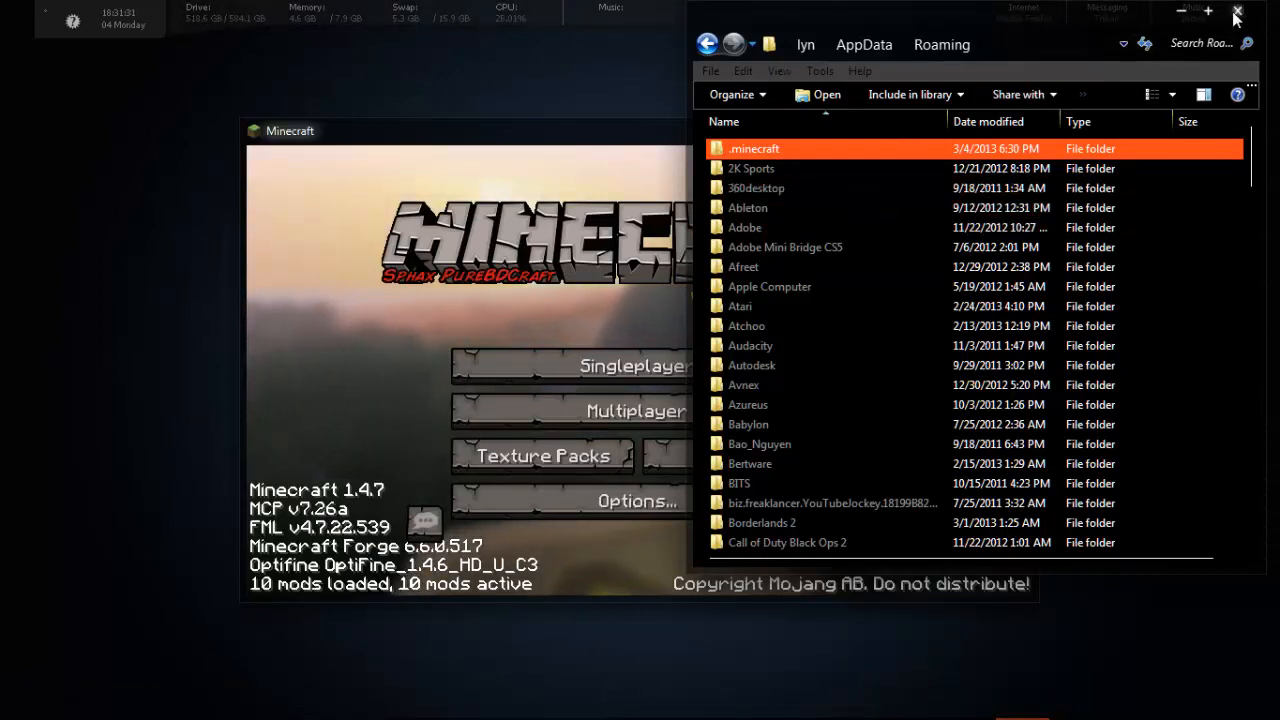
- Close Explorer, visit Singleplayer and back to the Forge title screen, then load world o.o
left_click(1237, 11)
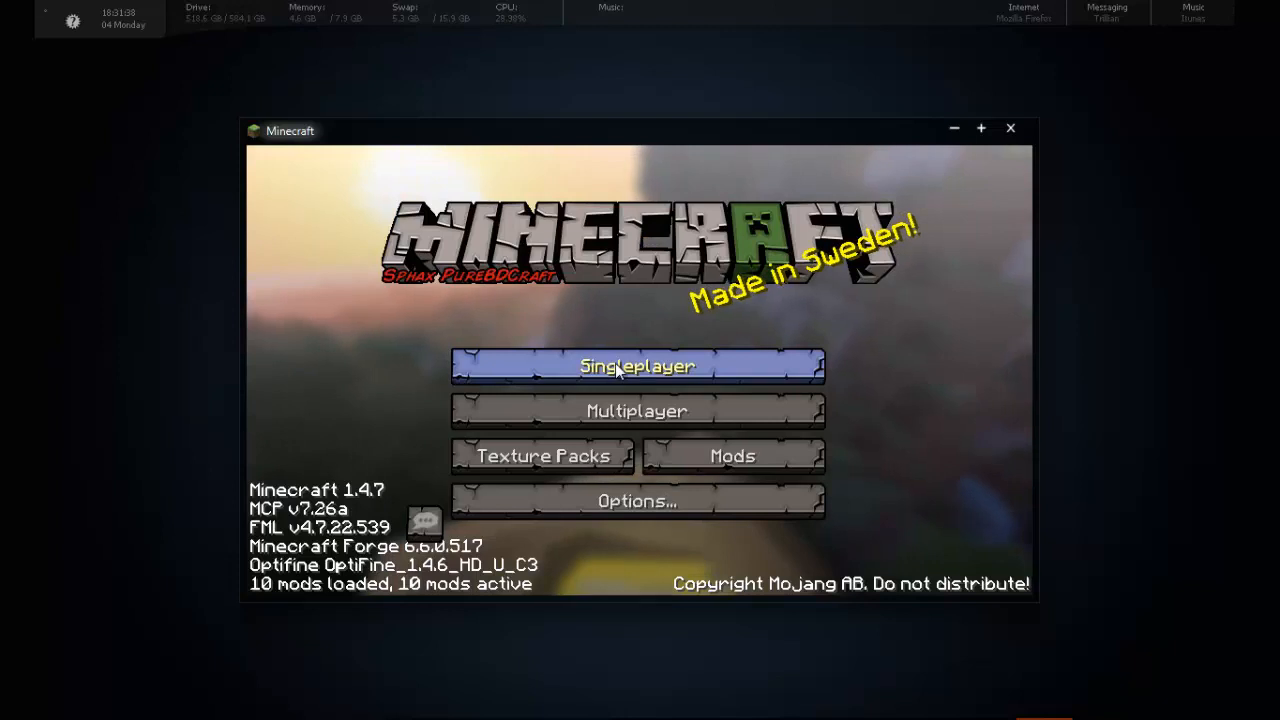
left_click(637, 365)
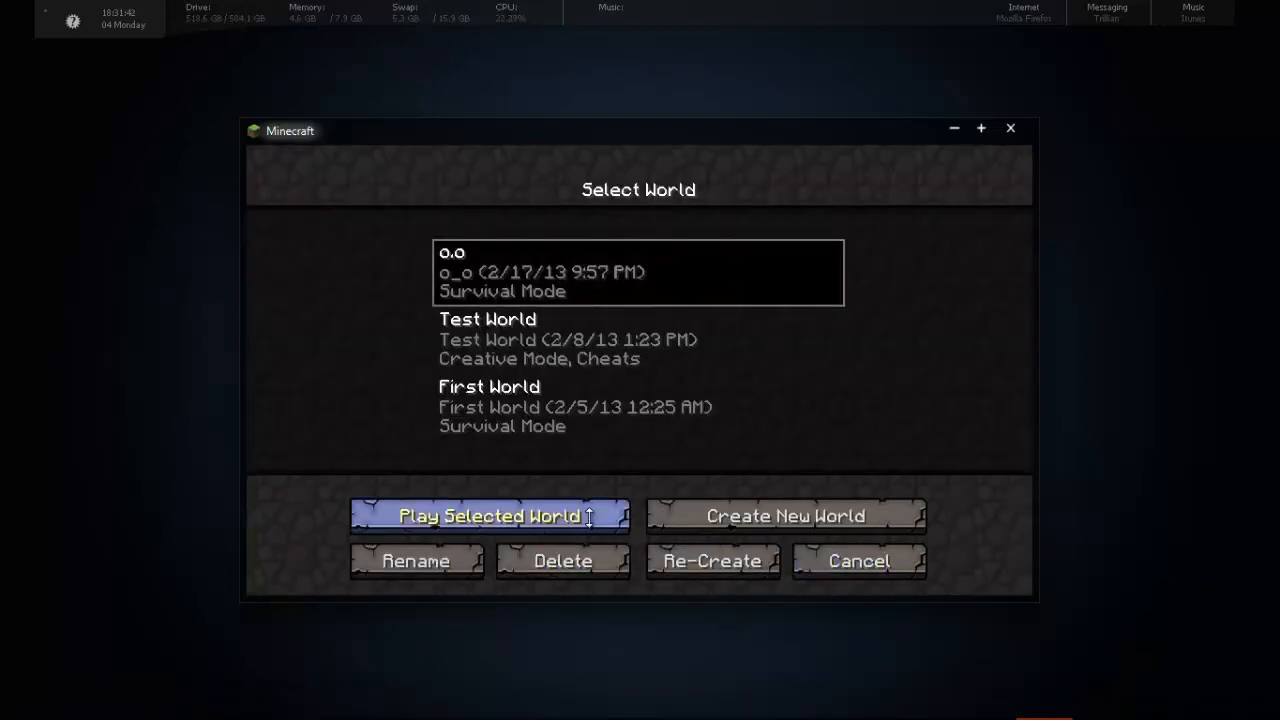
left_click(489, 516)
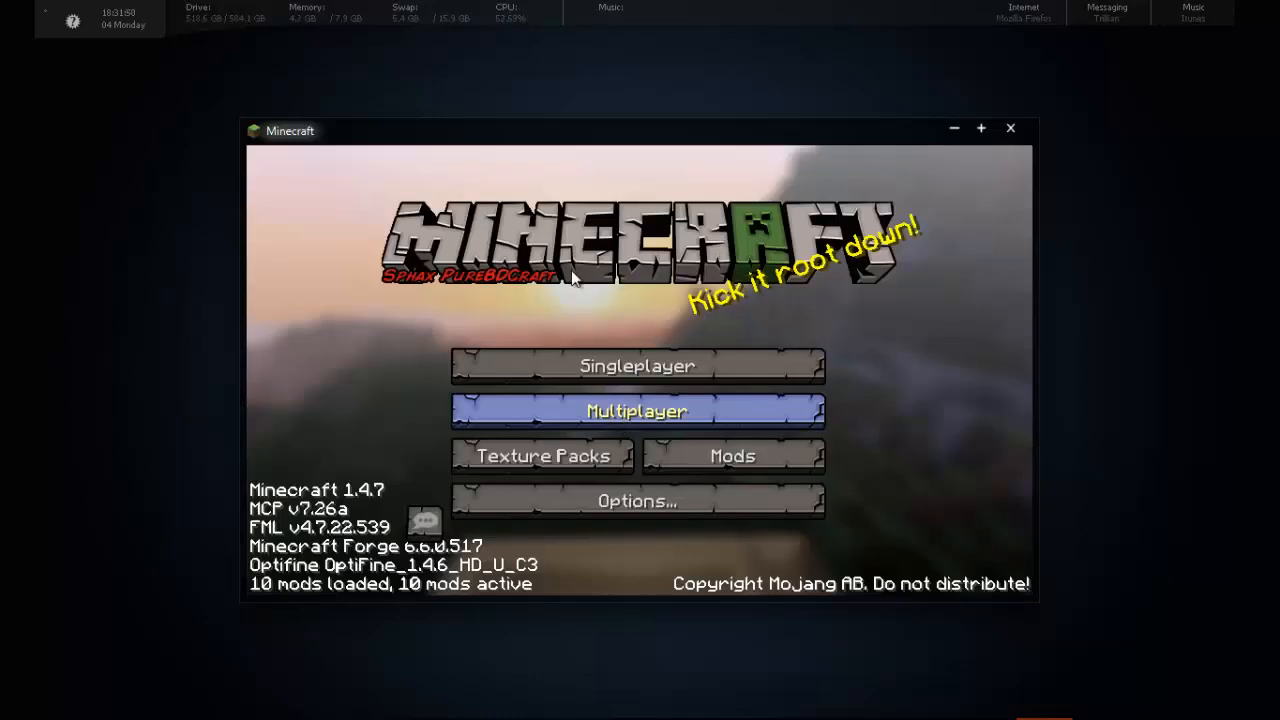
mouse_move(810, 400)
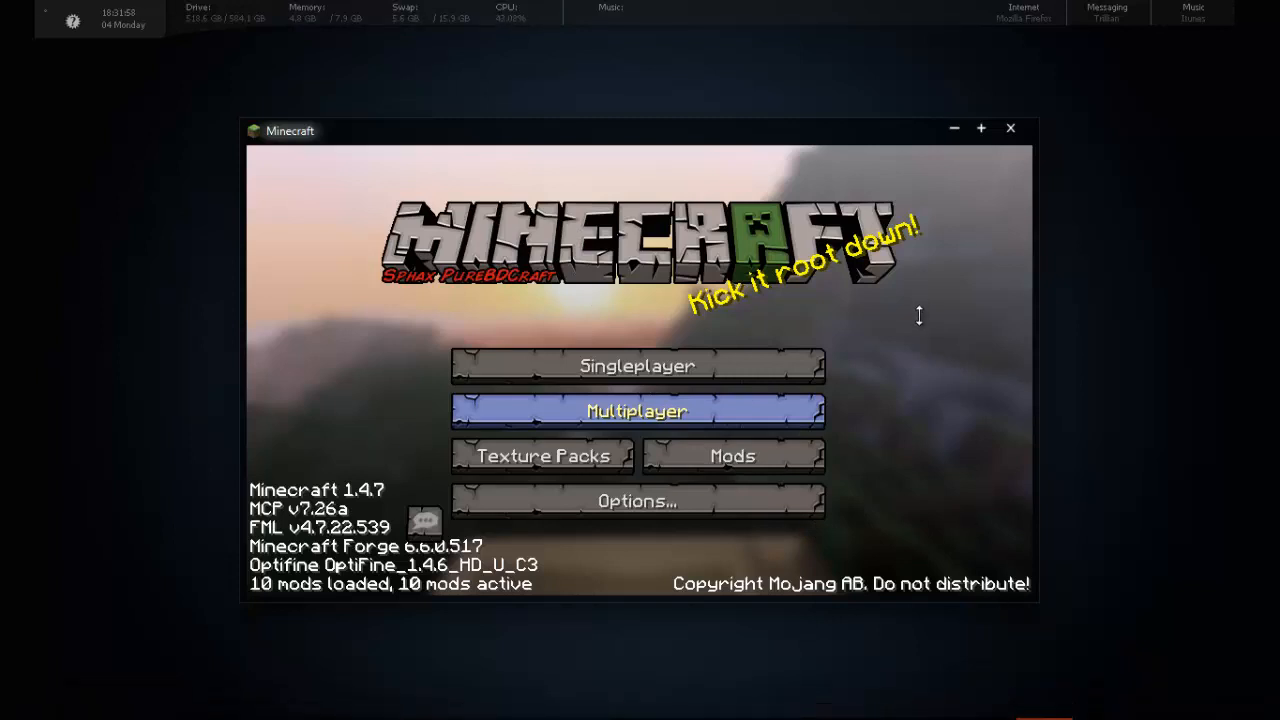
mouse_move(888, 227)
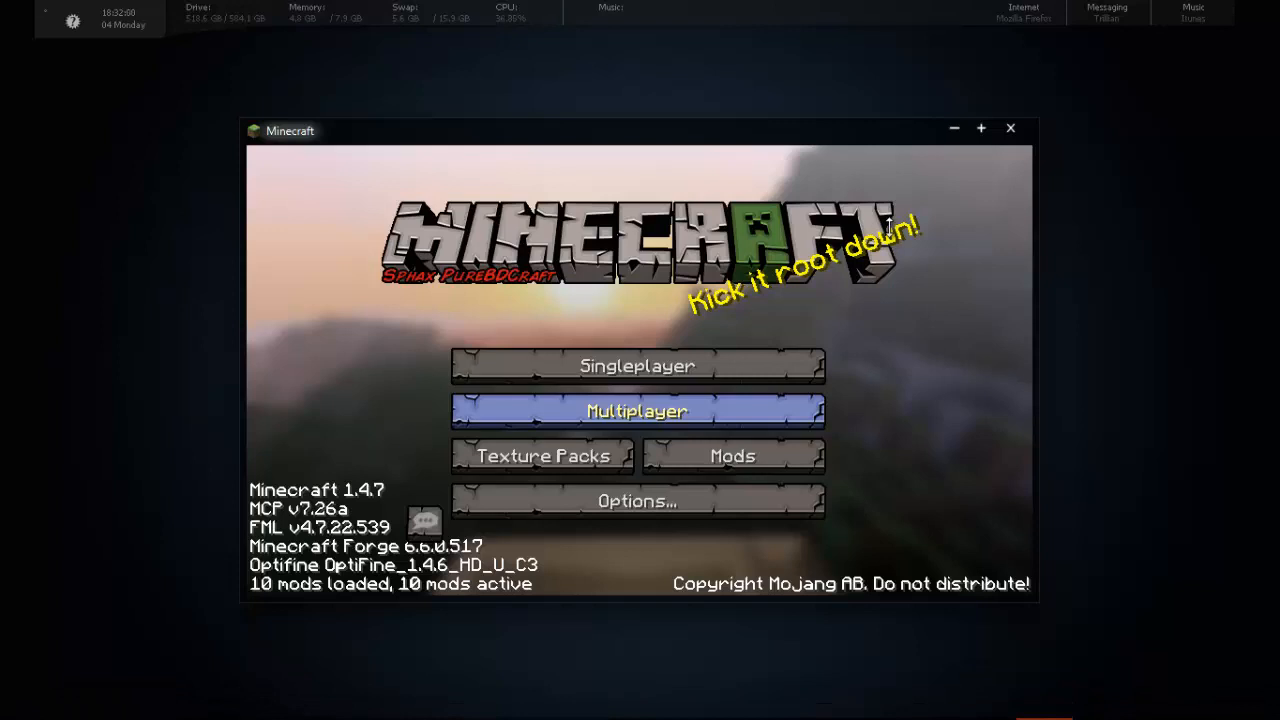
mouse_move(875, 318)
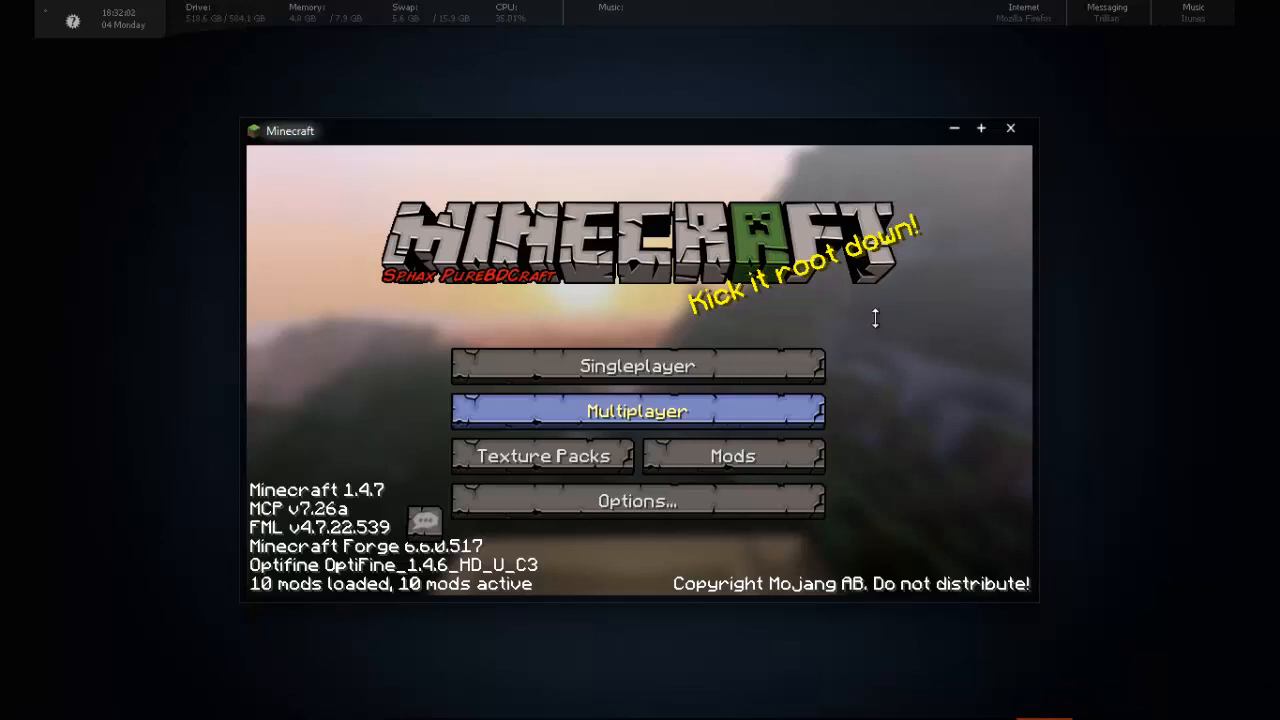
mouse_move(290, 405)
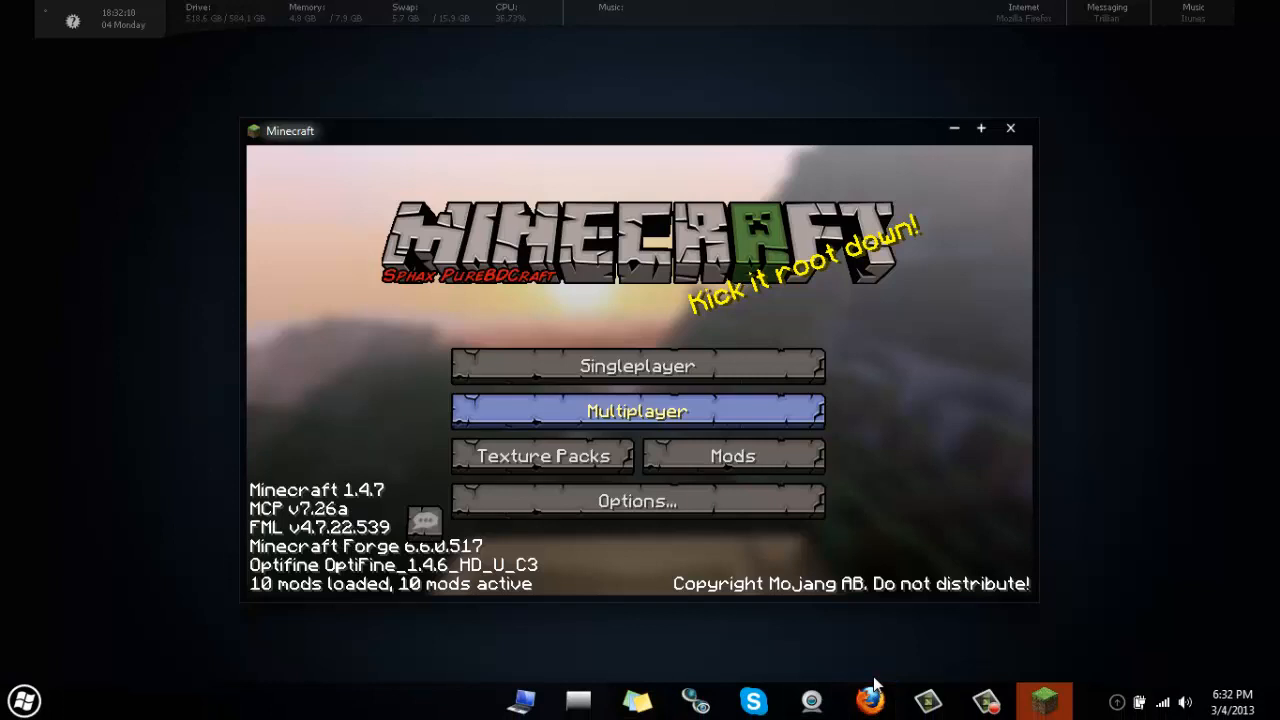
mouse_move(877, 130)
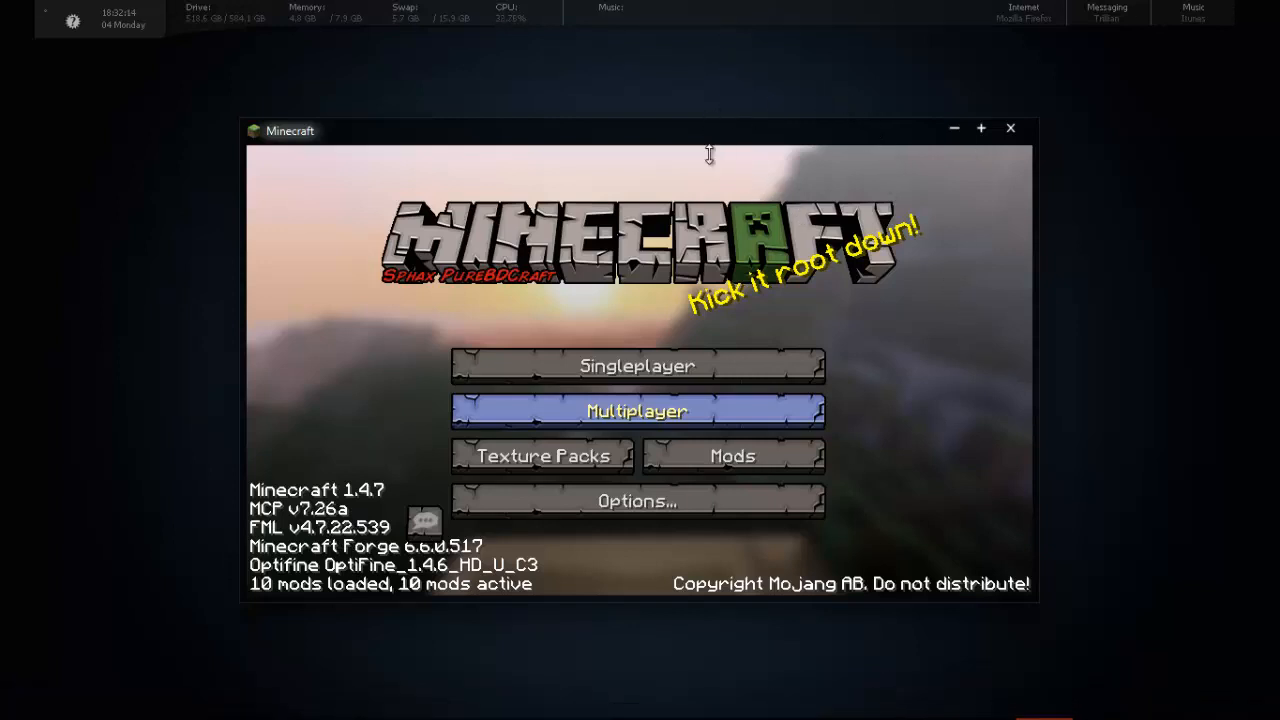
left_click(637, 411)
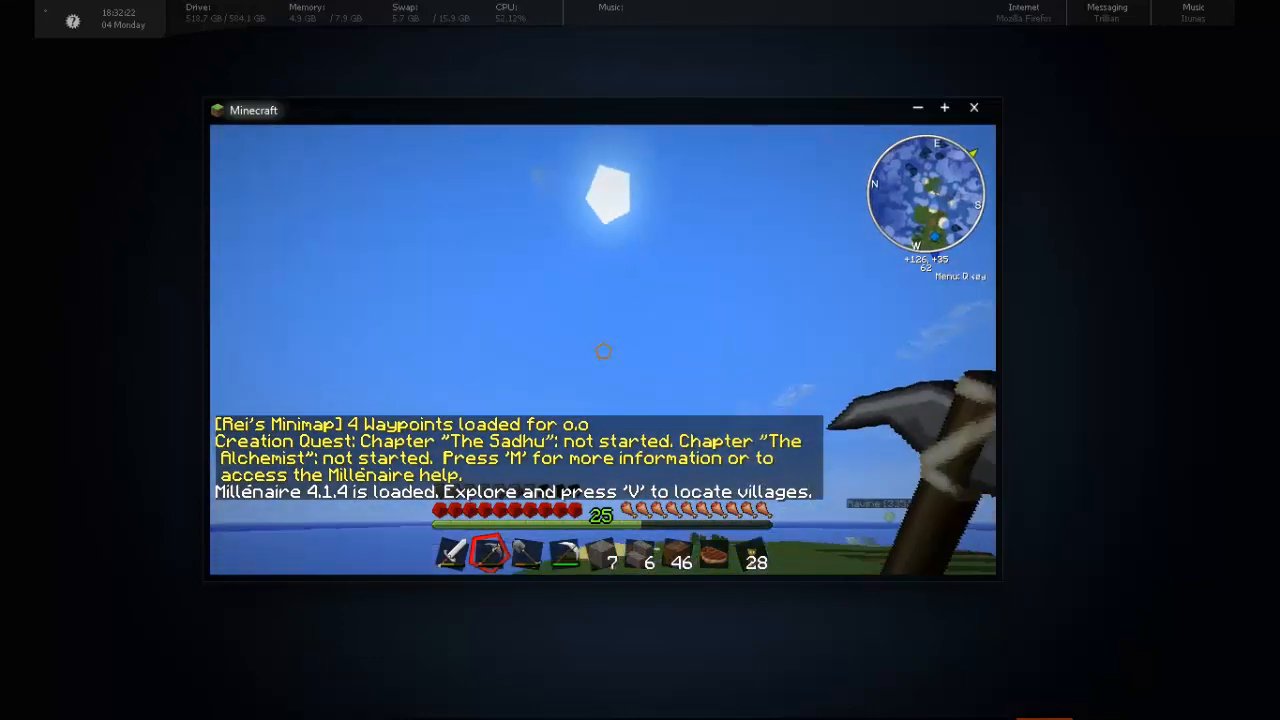
mouse_move(603, 351)
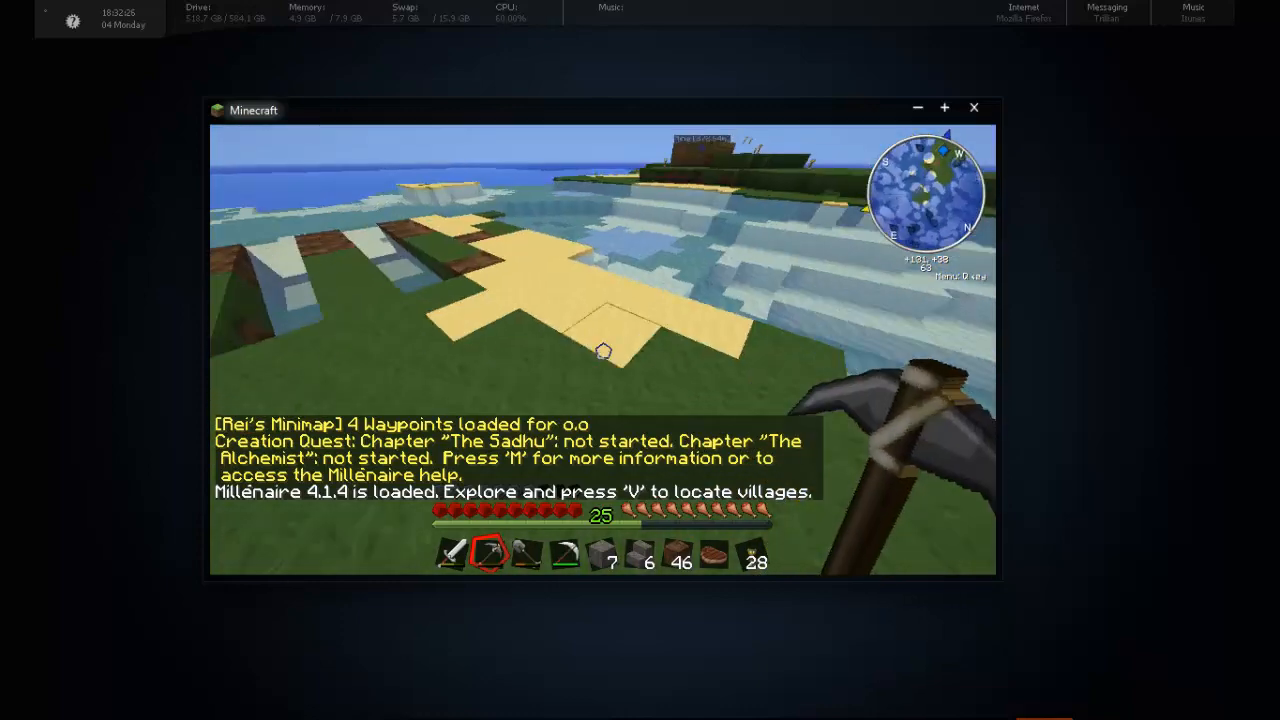
- Pause the o.o world with Escape to bring up the Game menu
key("Escape")
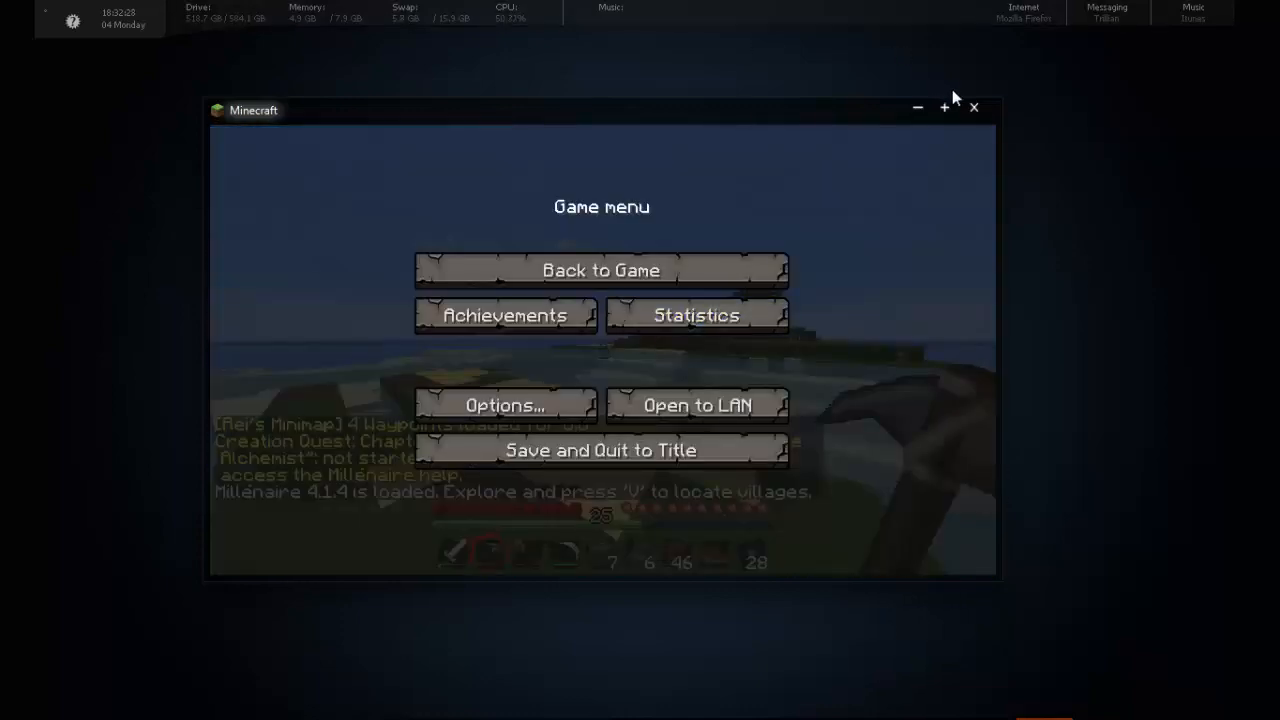
- Close the Minecraft window, returning to the Windows desktop
left_click(973, 107)
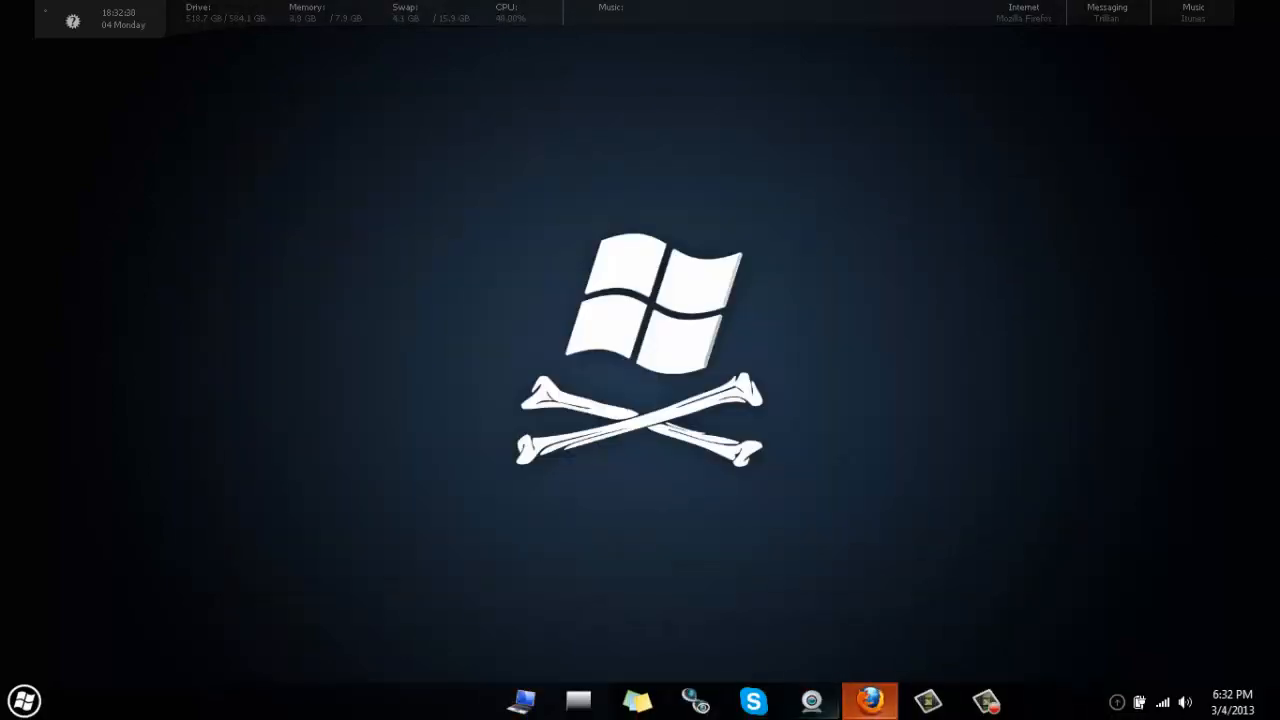
mouse_move(927, 700)
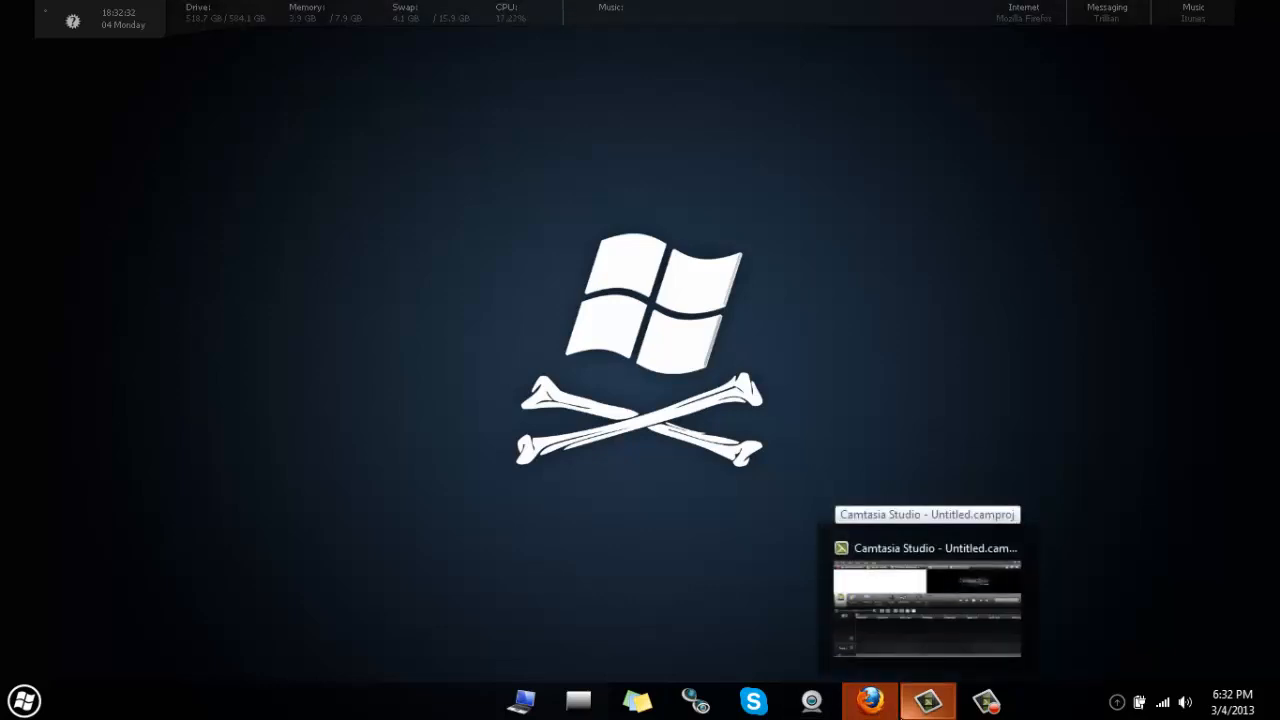
mouse_move(617, 531)
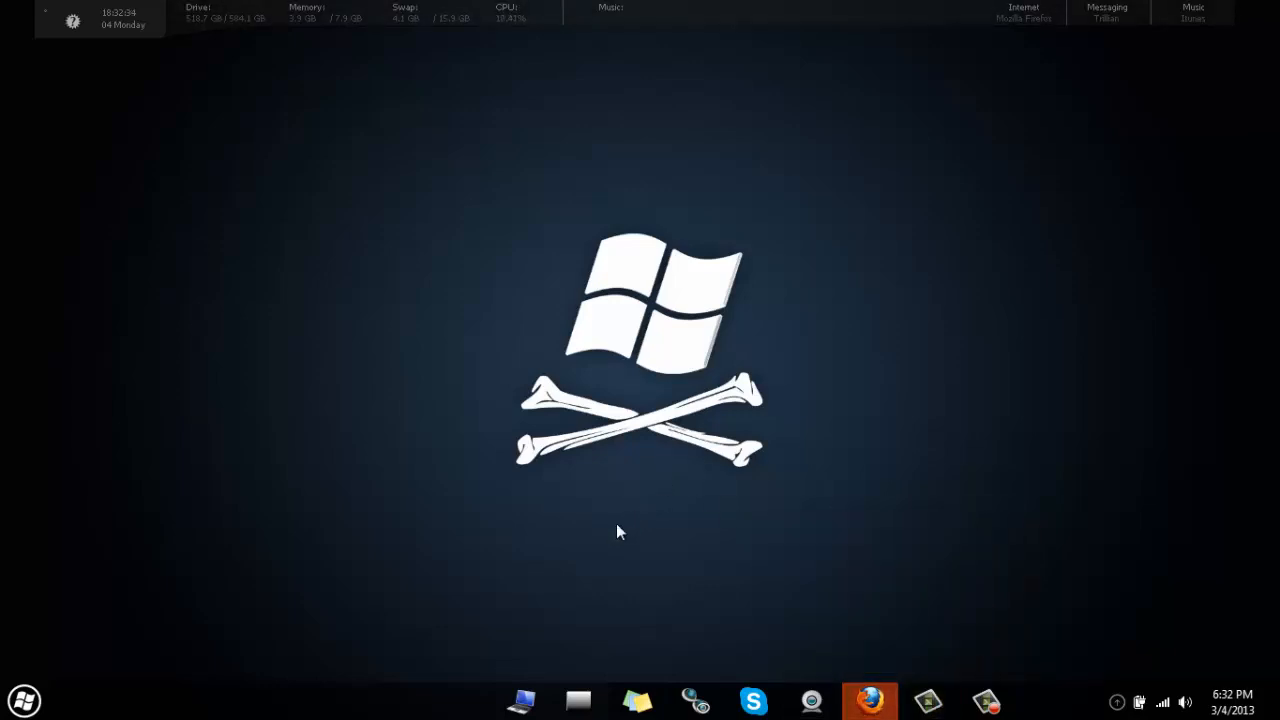